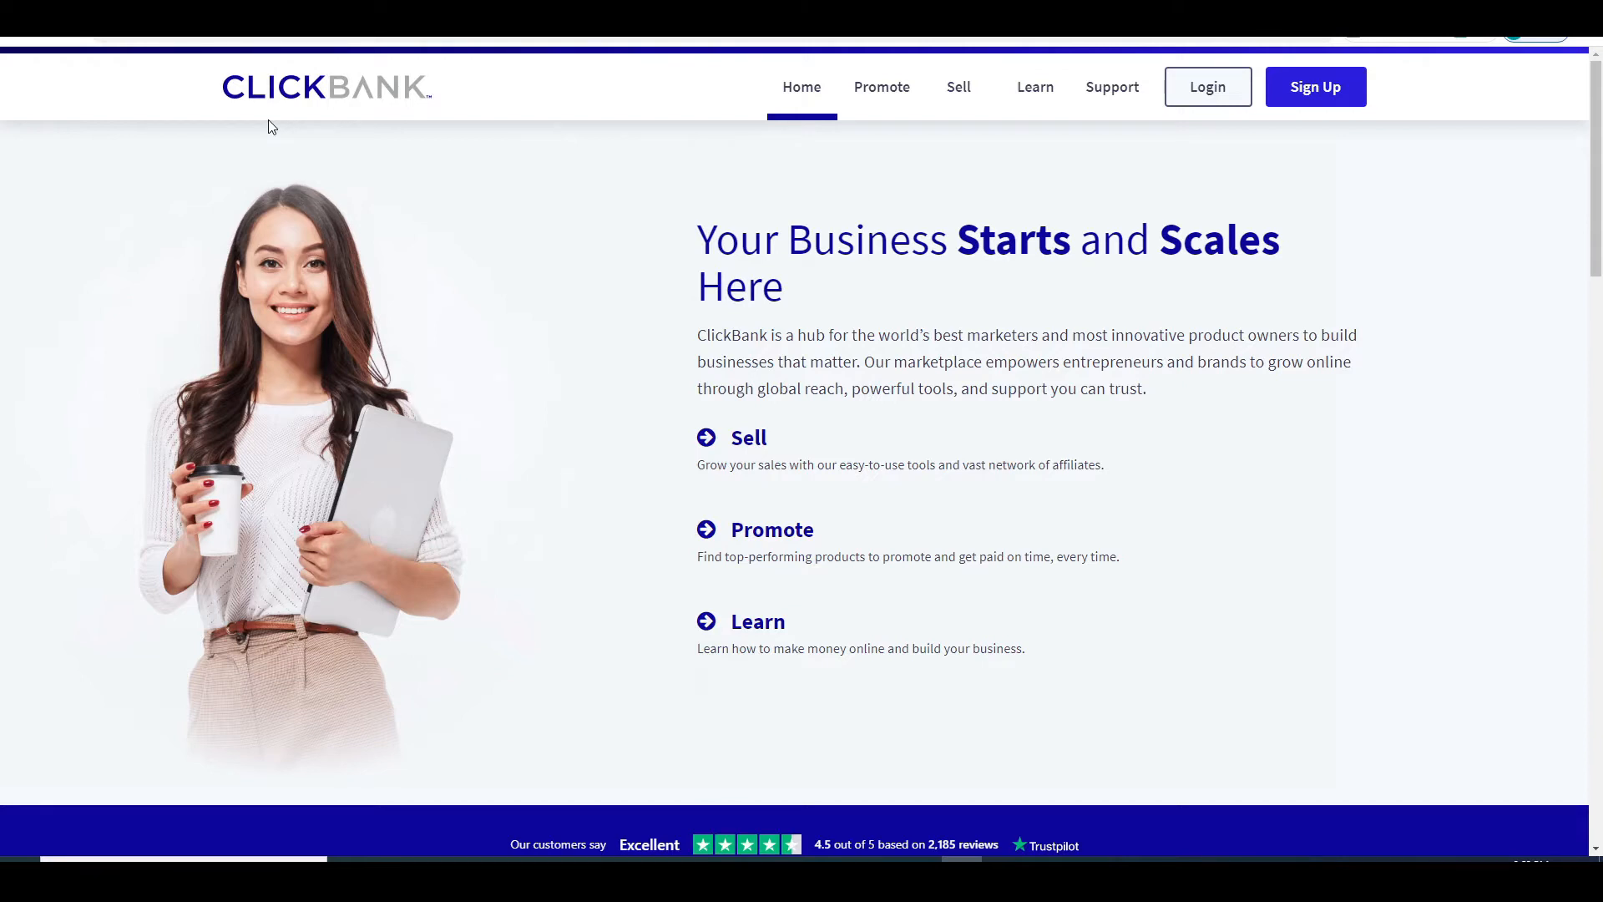
pyautogui.moveTo(181, 144)
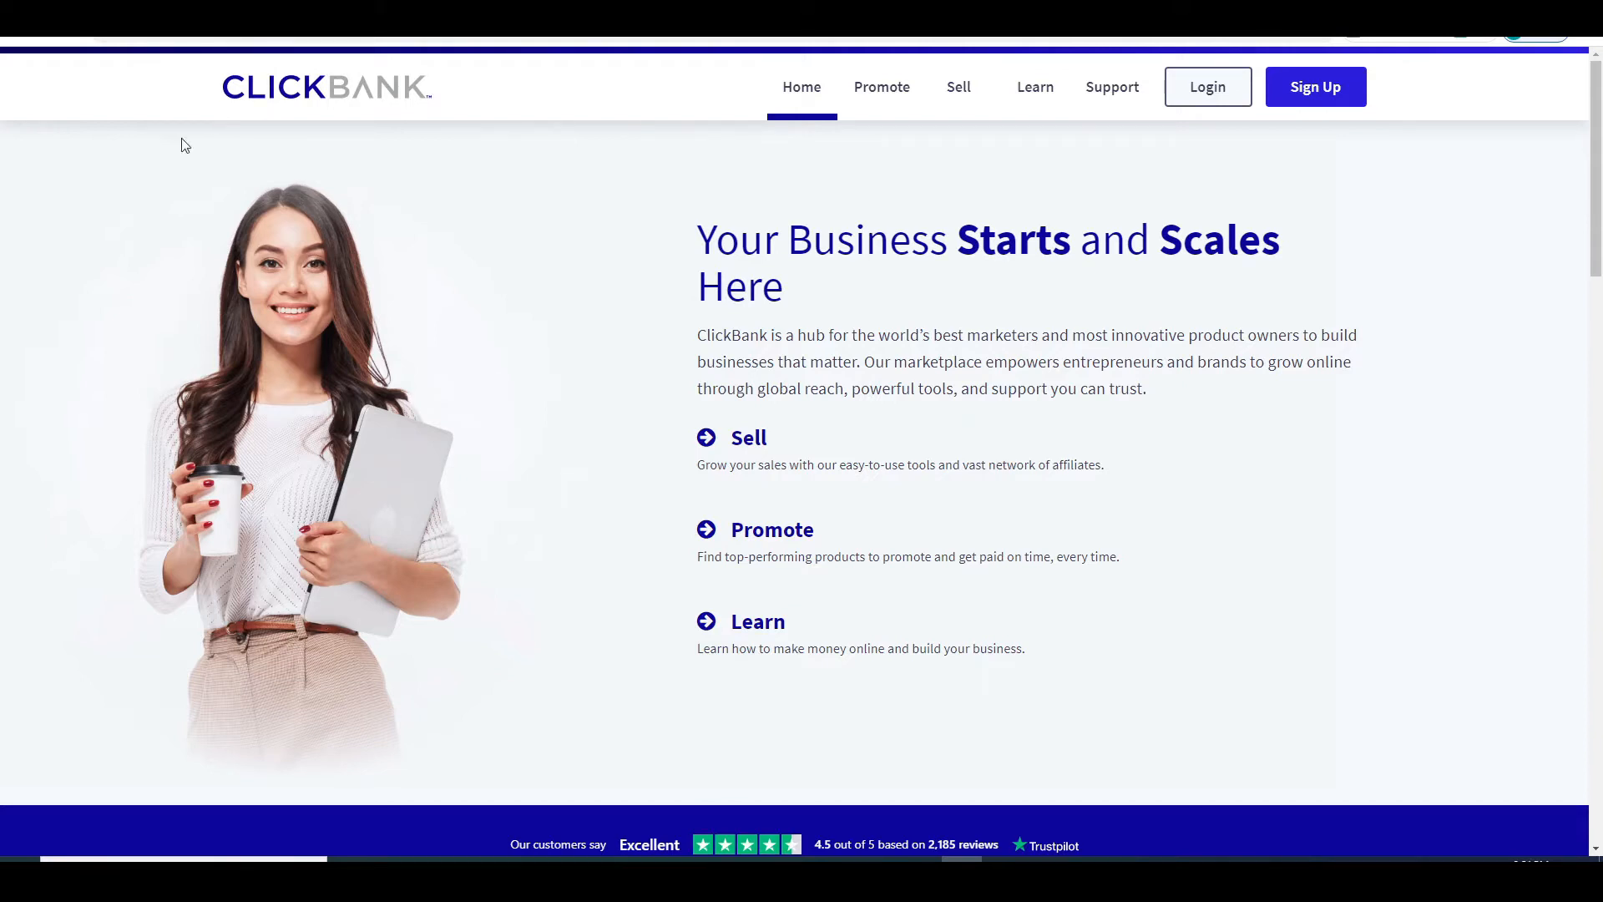
pyautogui.moveTo(289, 117)
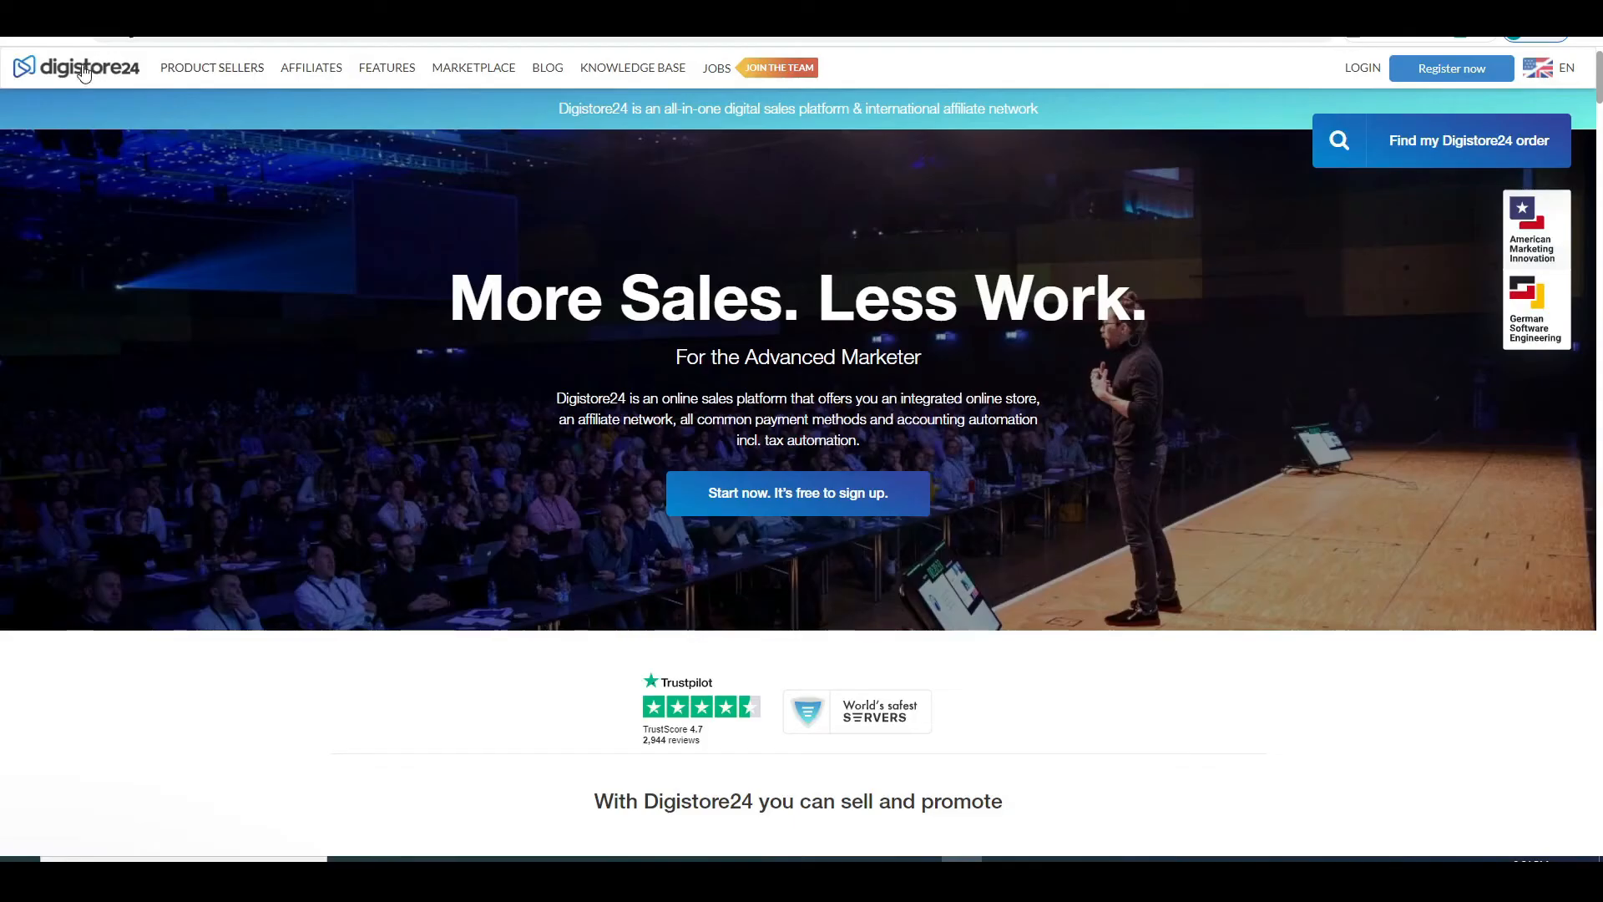
pyautogui.moveTo(937, 264)
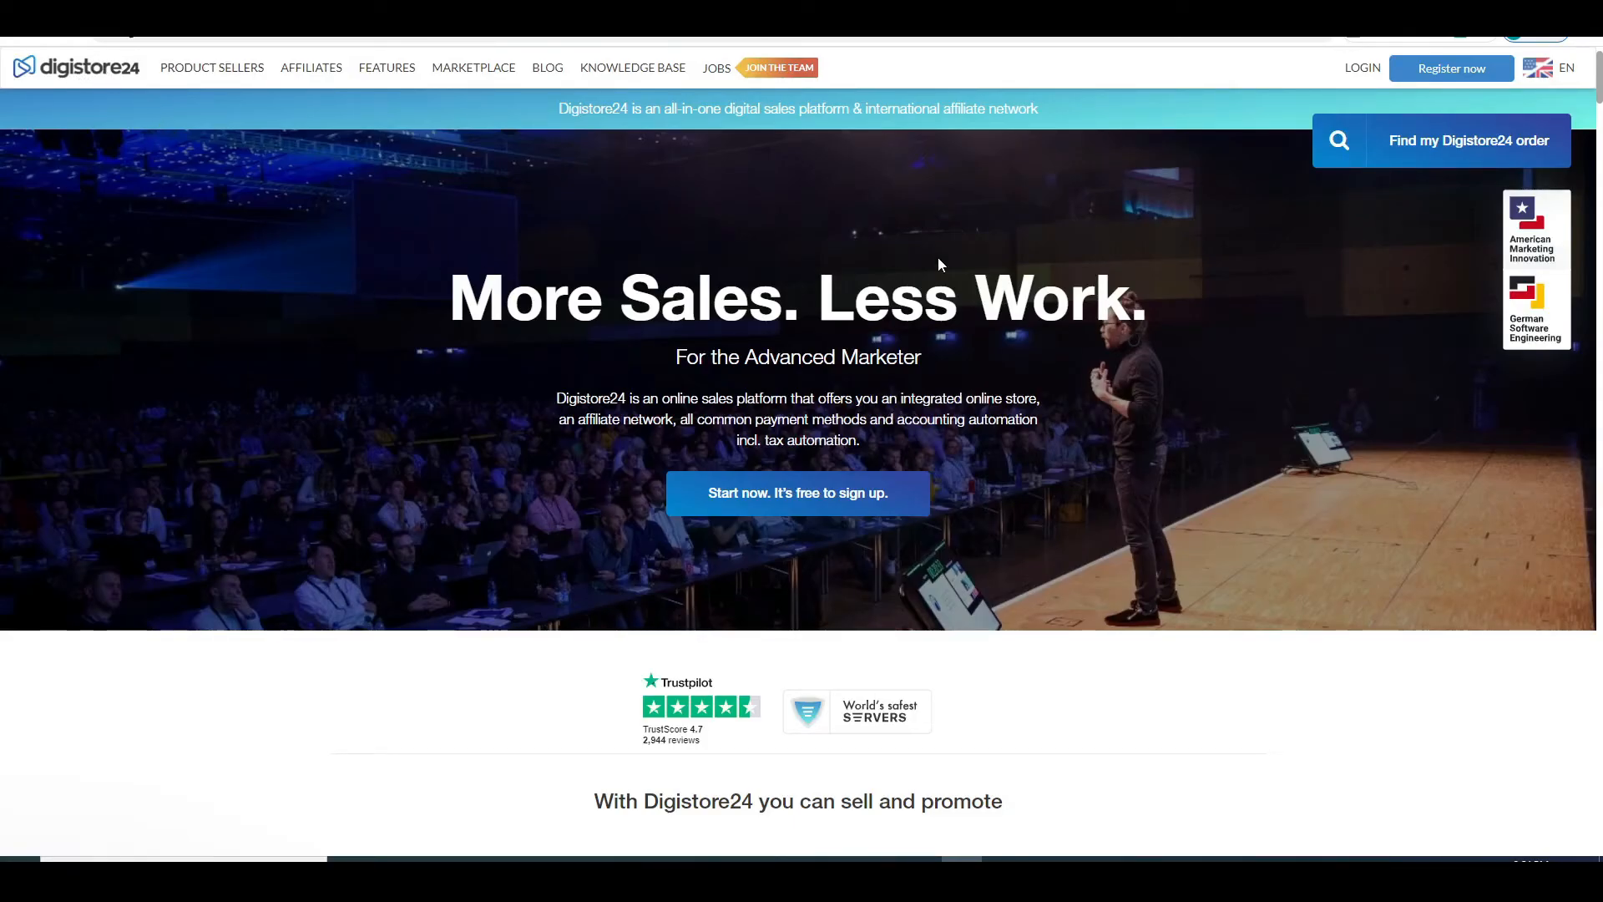
pyautogui.moveTo(999, 528)
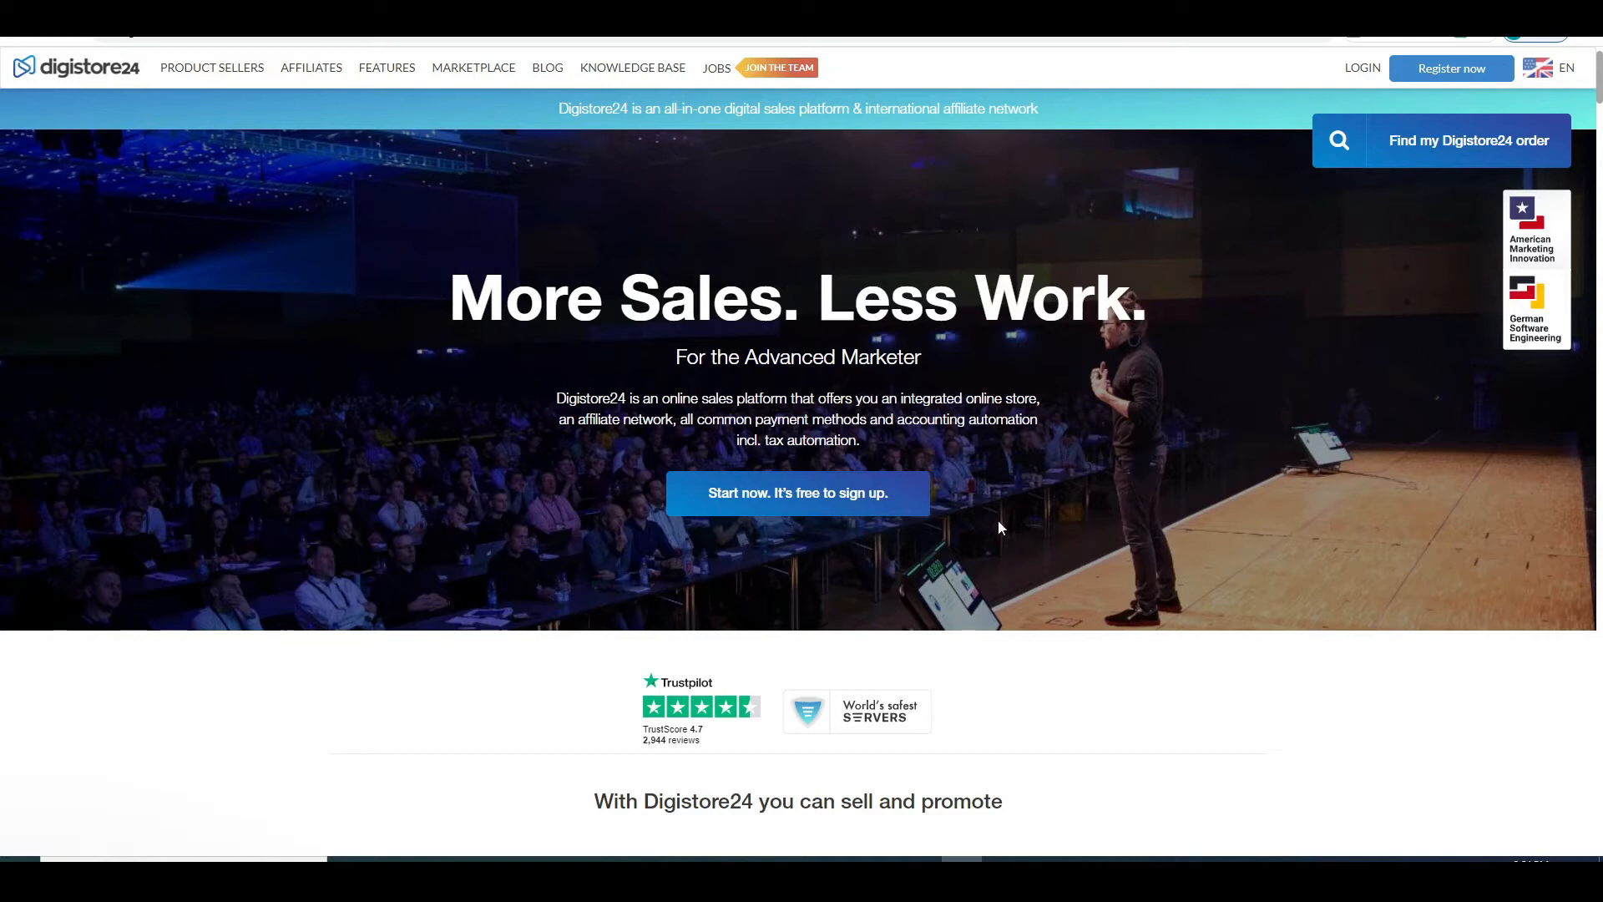
pyautogui.moveTo(603, 584)
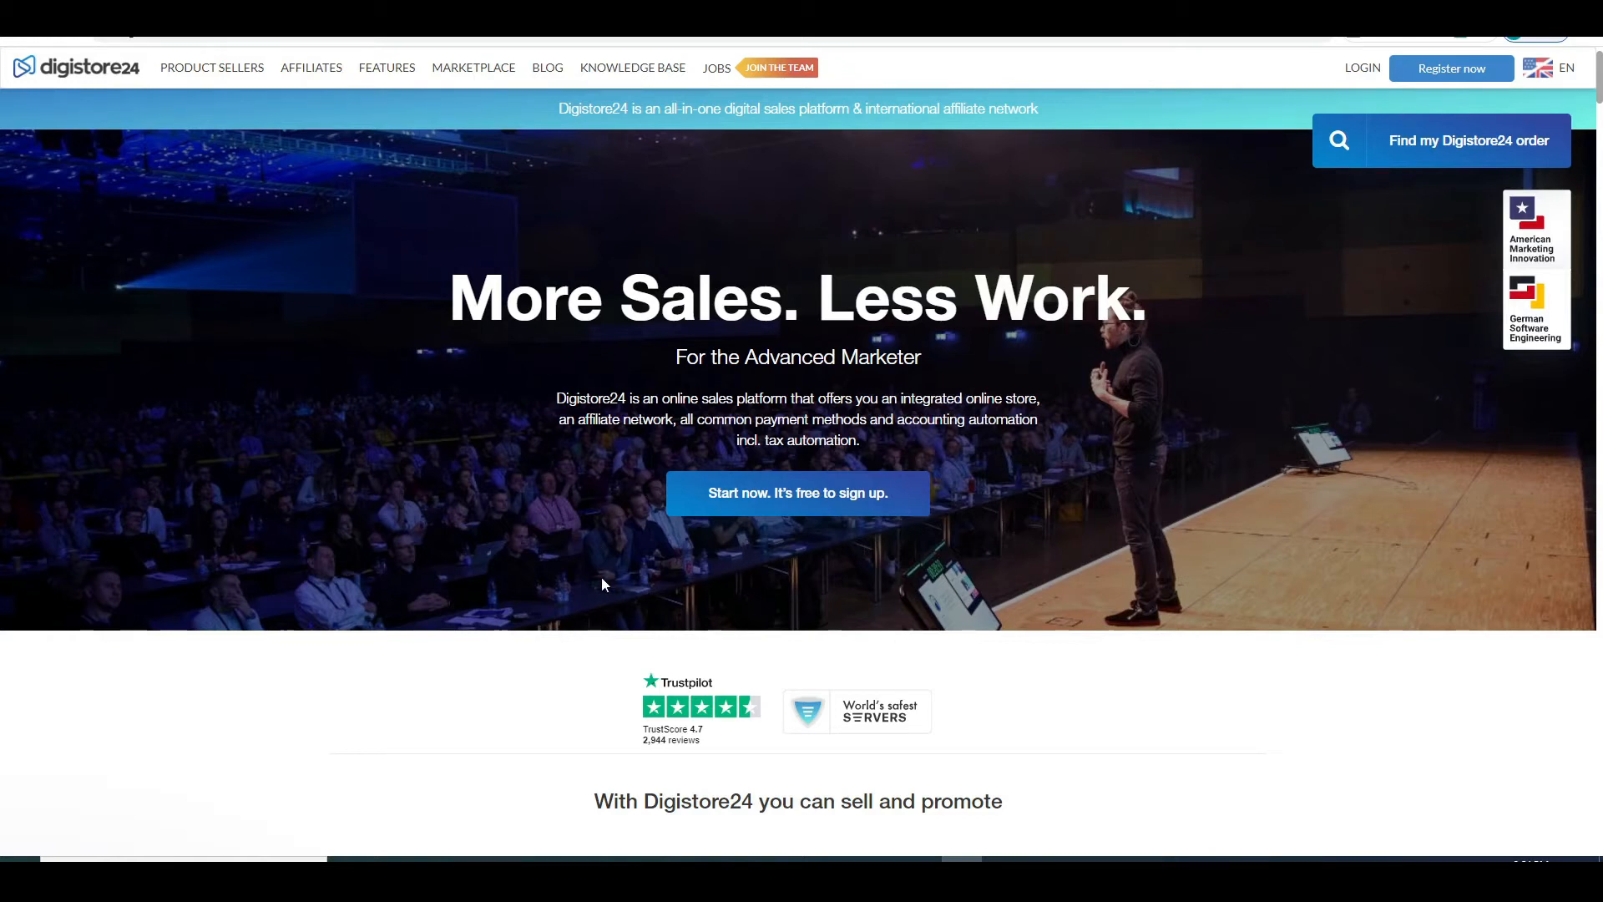
# Choose to register the new Digistore24 account as an affiliate
pyautogui.scroll(-3)
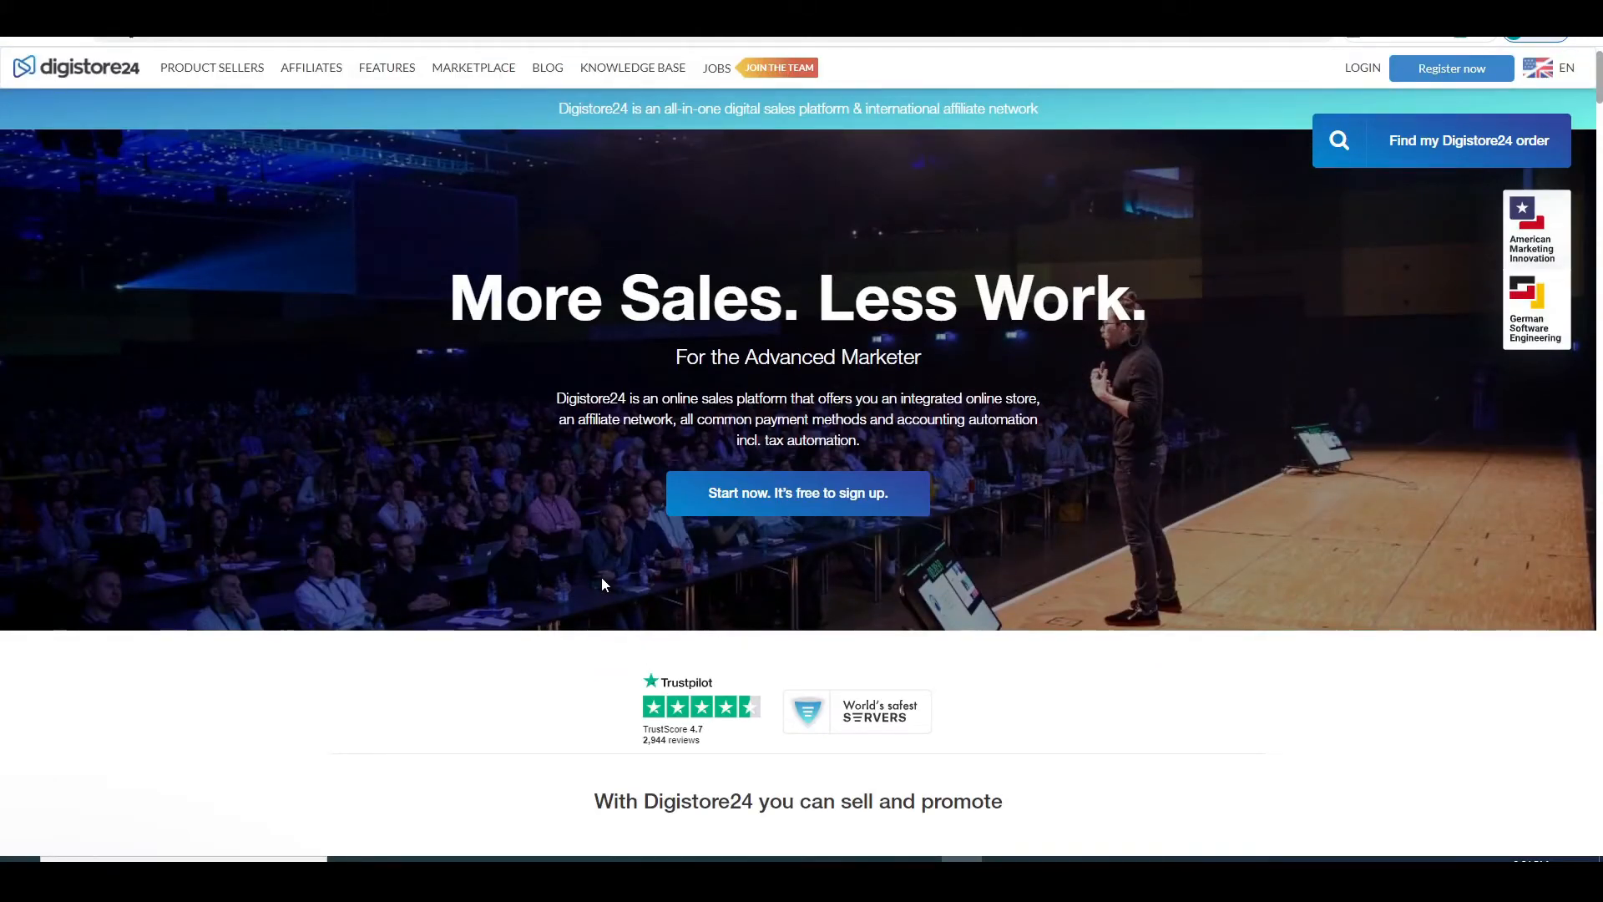
pyautogui.moveTo(1210, 206)
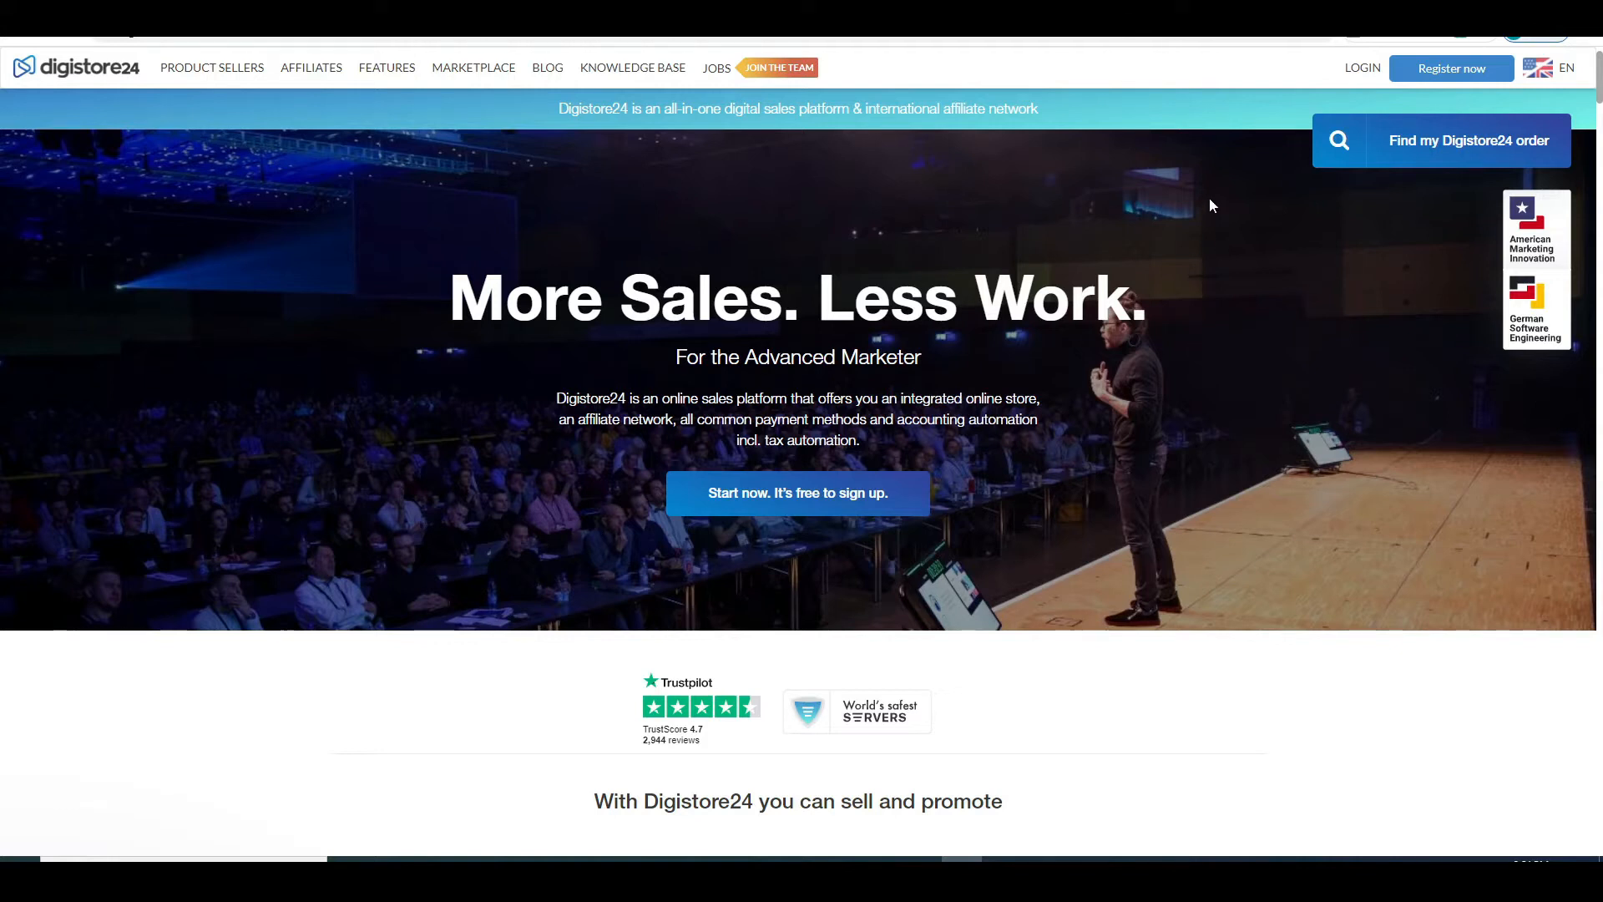
pyautogui.moveTo(1217, 201)
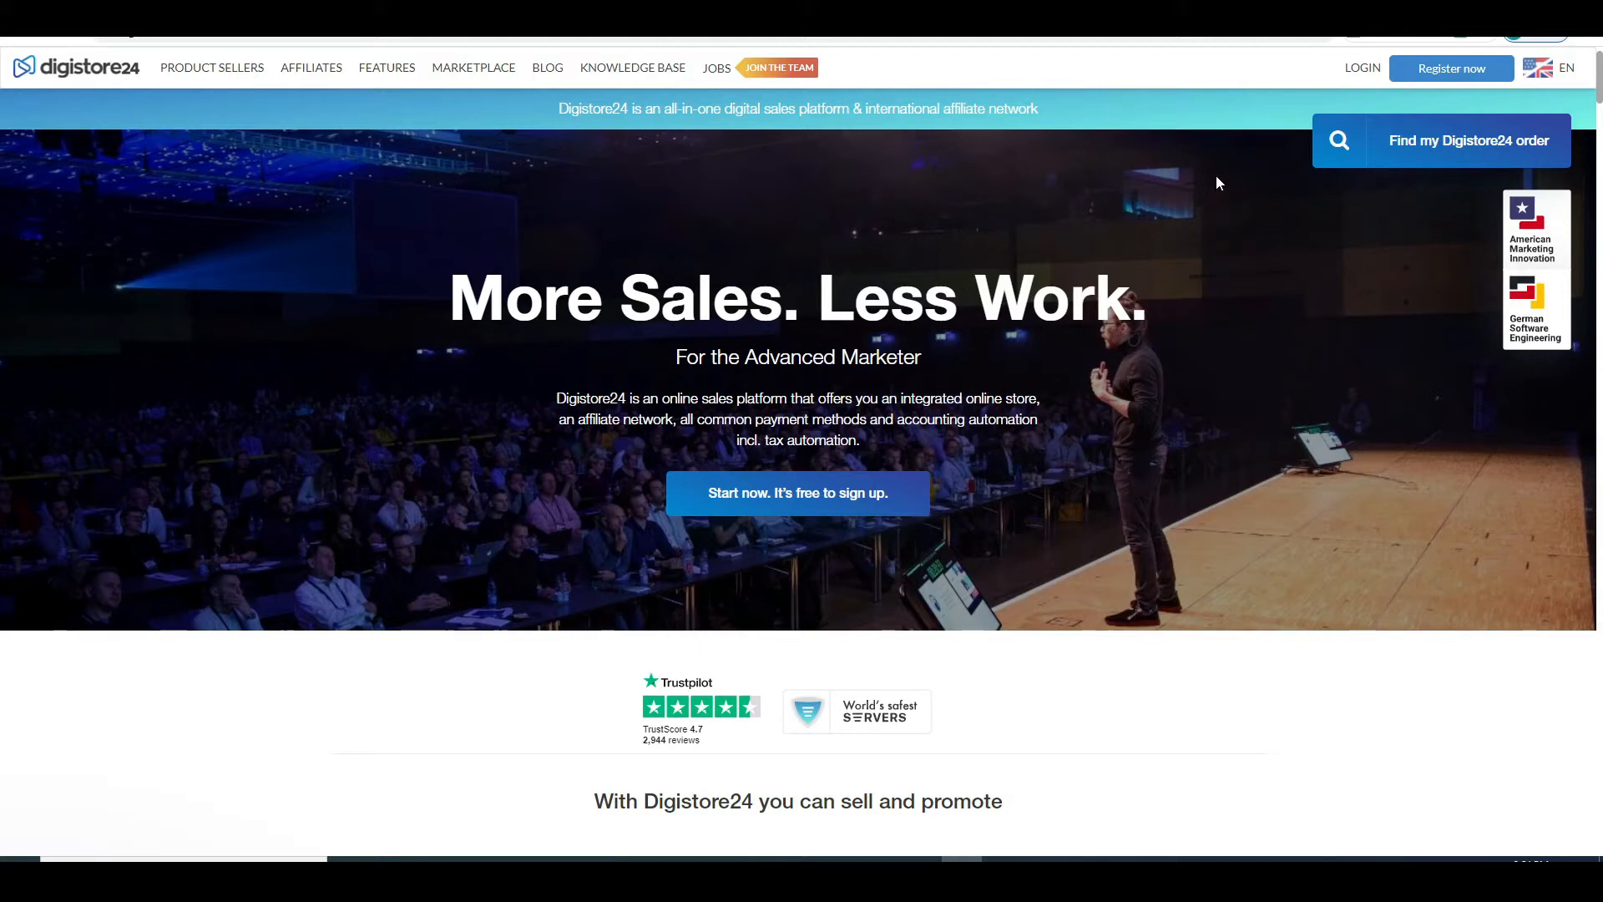
pyautogui.moveTo(1390, 74)
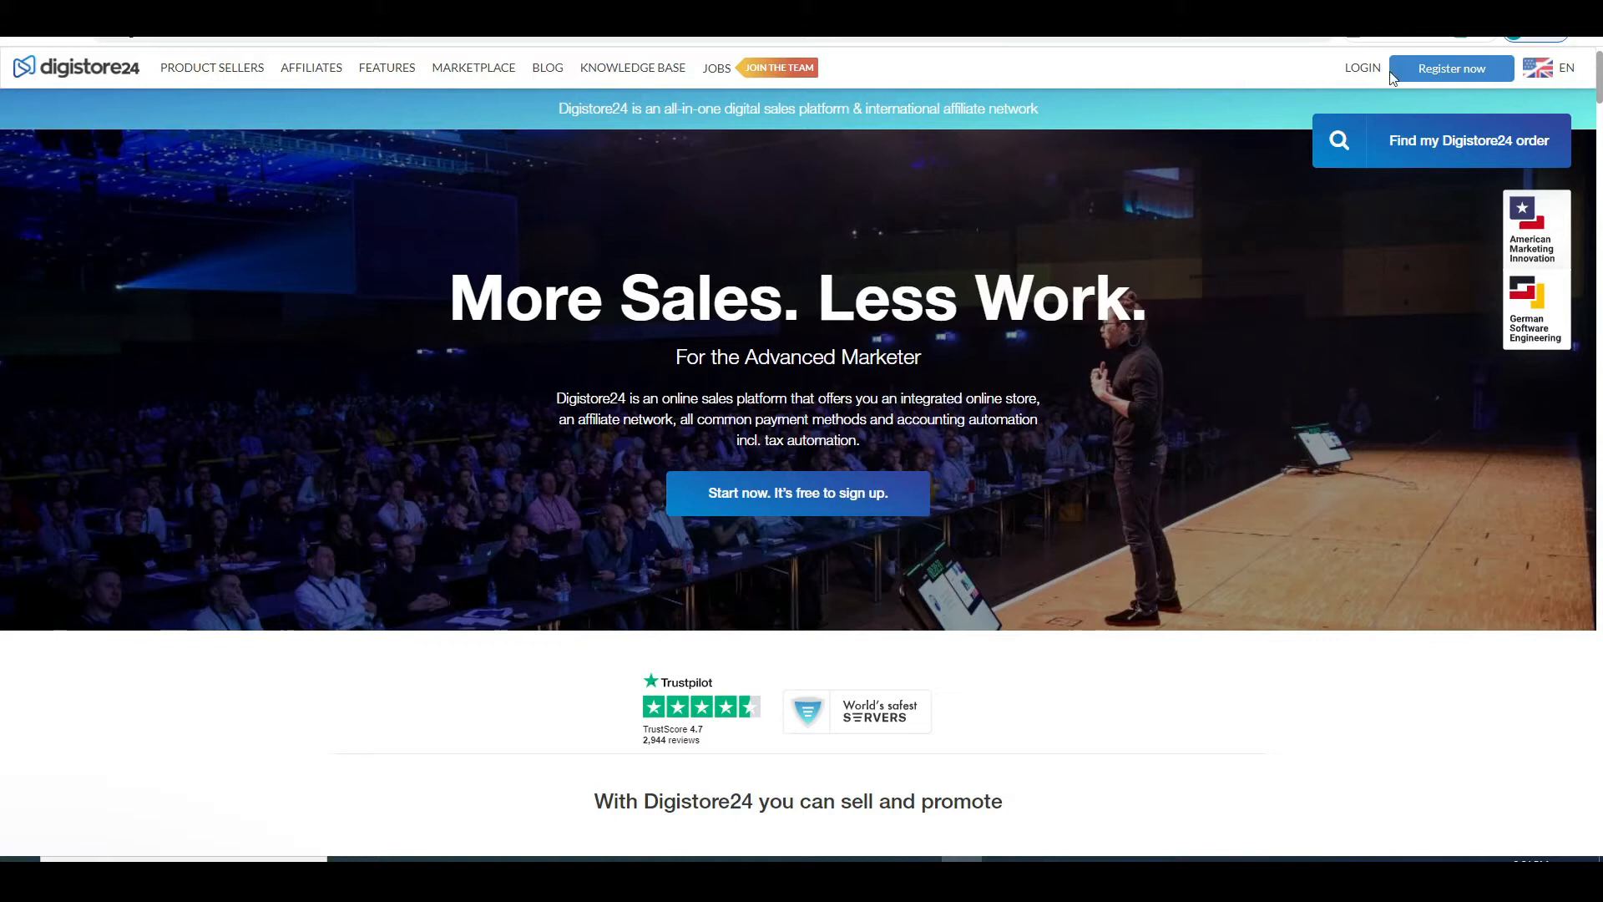
pyautogui.moveTo(1449, 66)
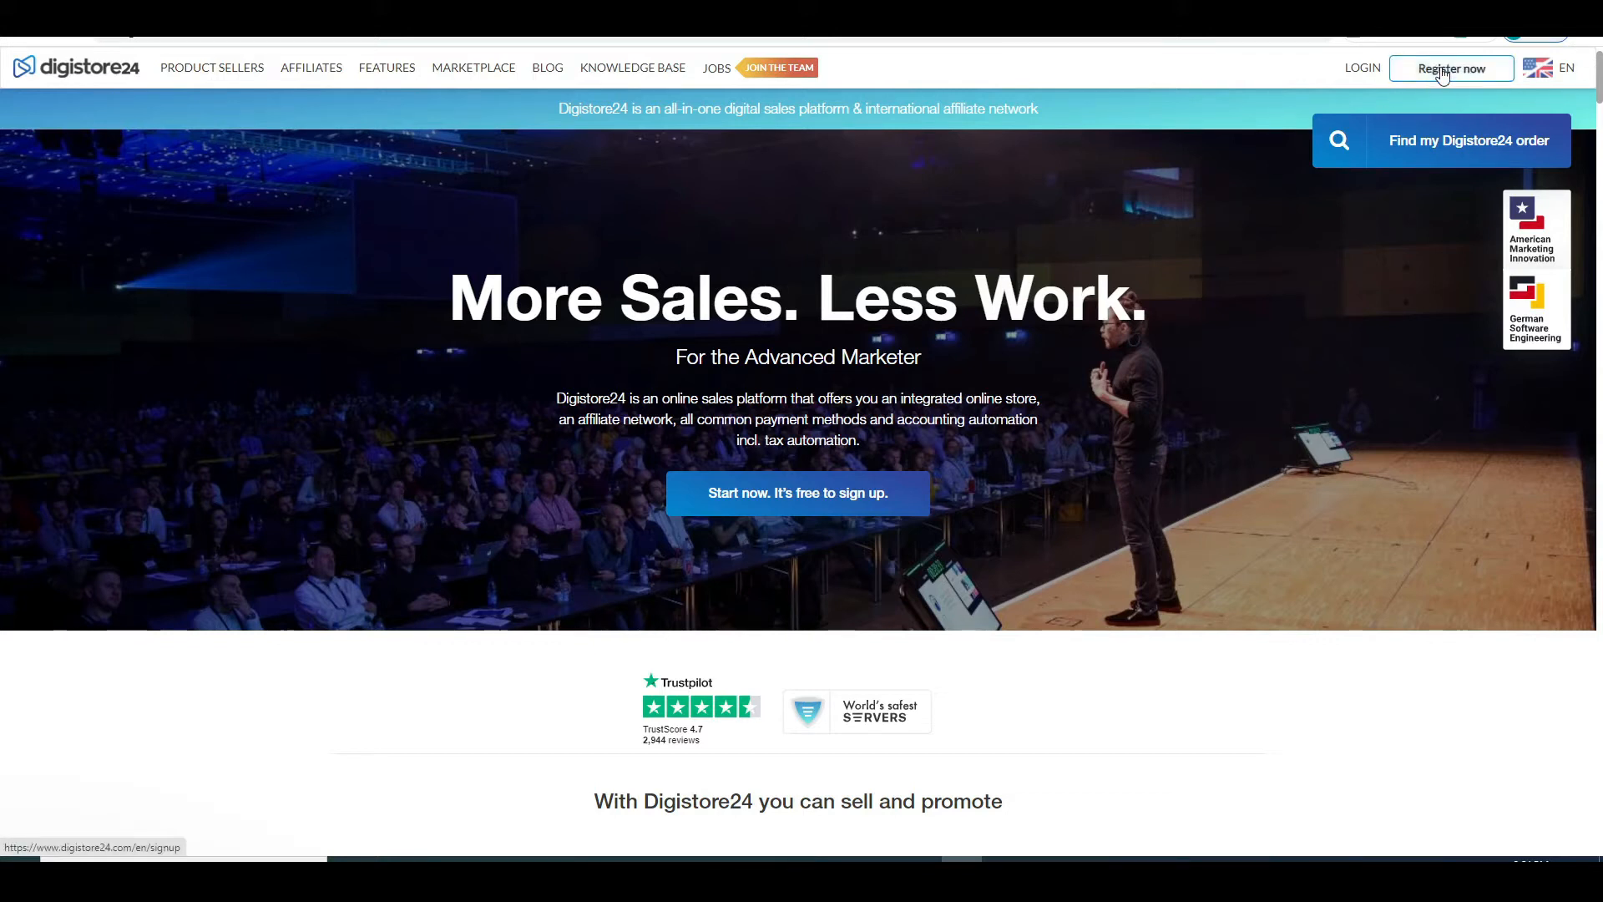
pyautogui.moveTo(1443, 82)
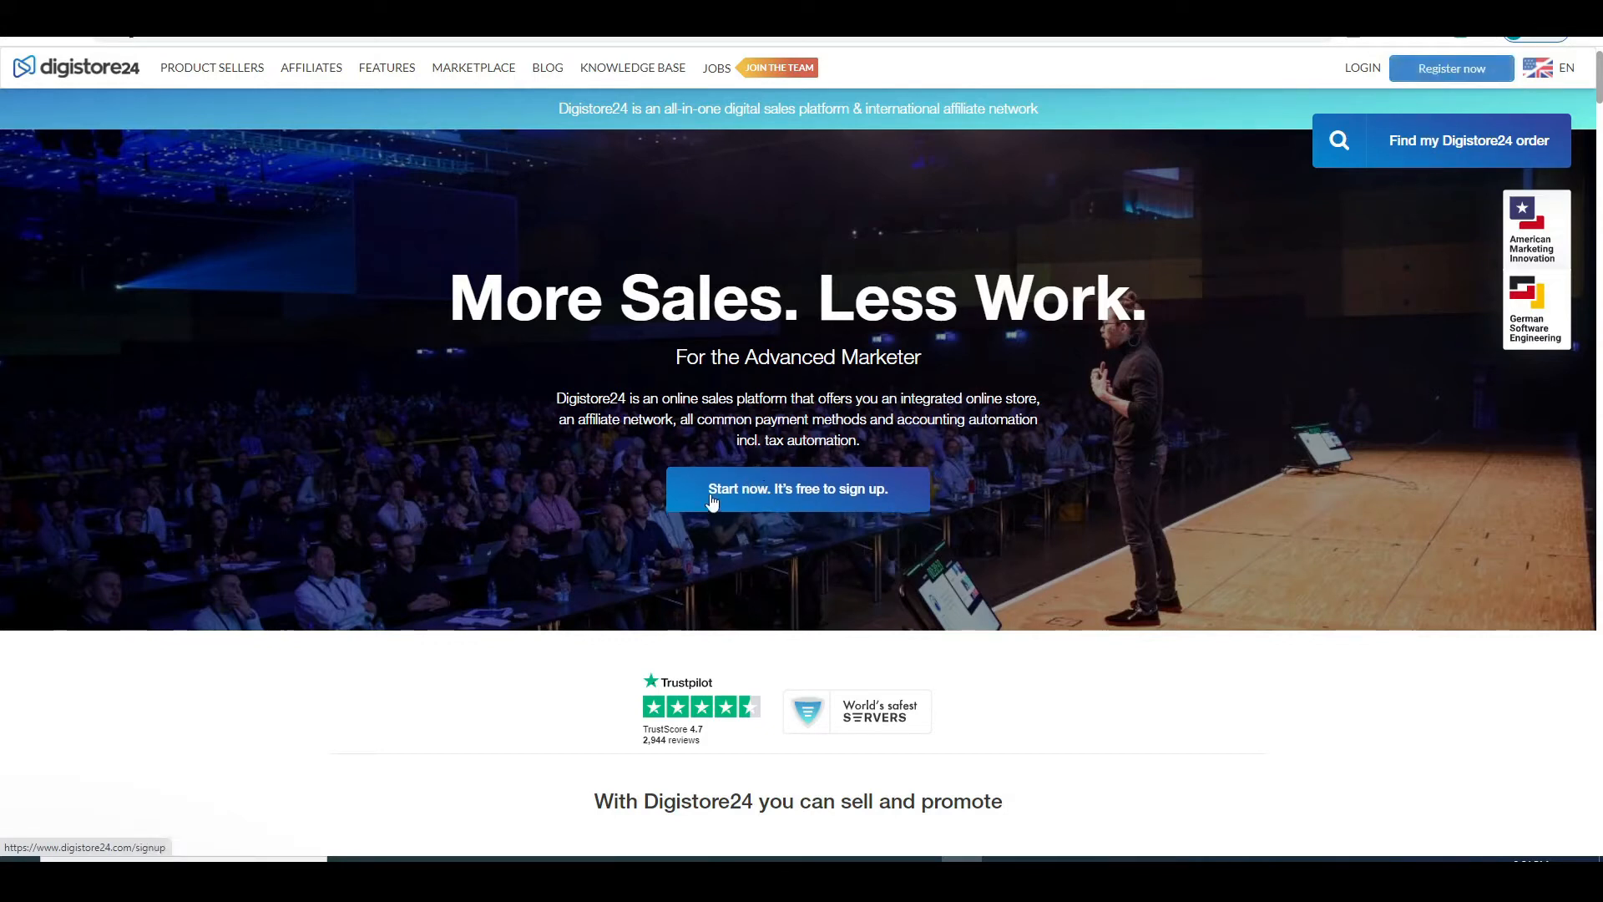
pyautogui.click(797, 488)
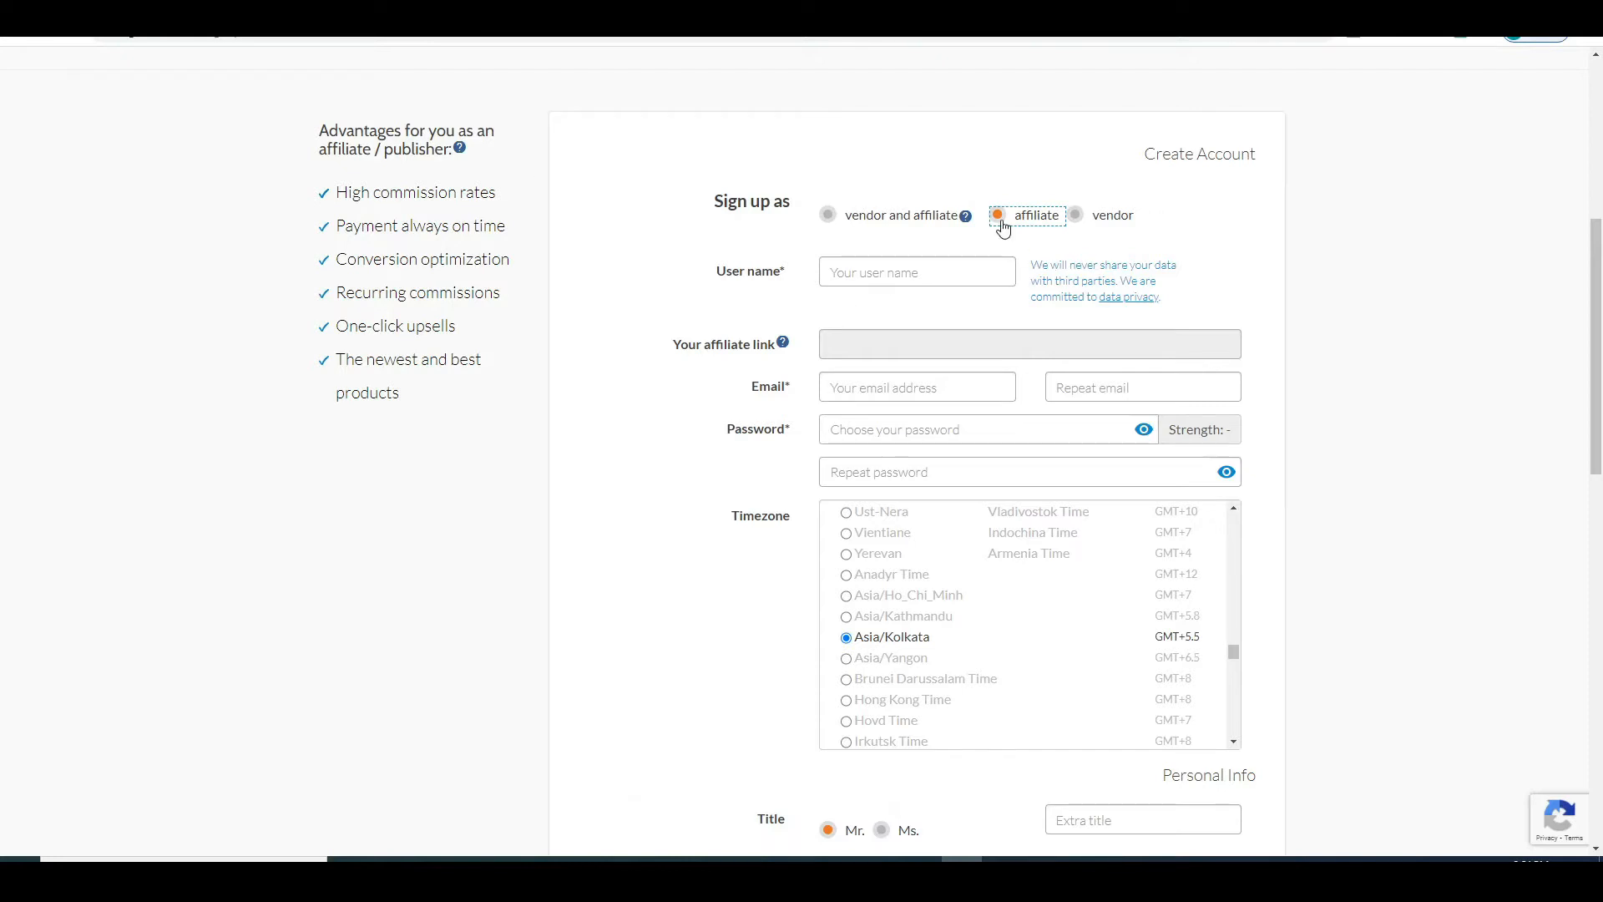
pyautogui.moveTo(948, 267)
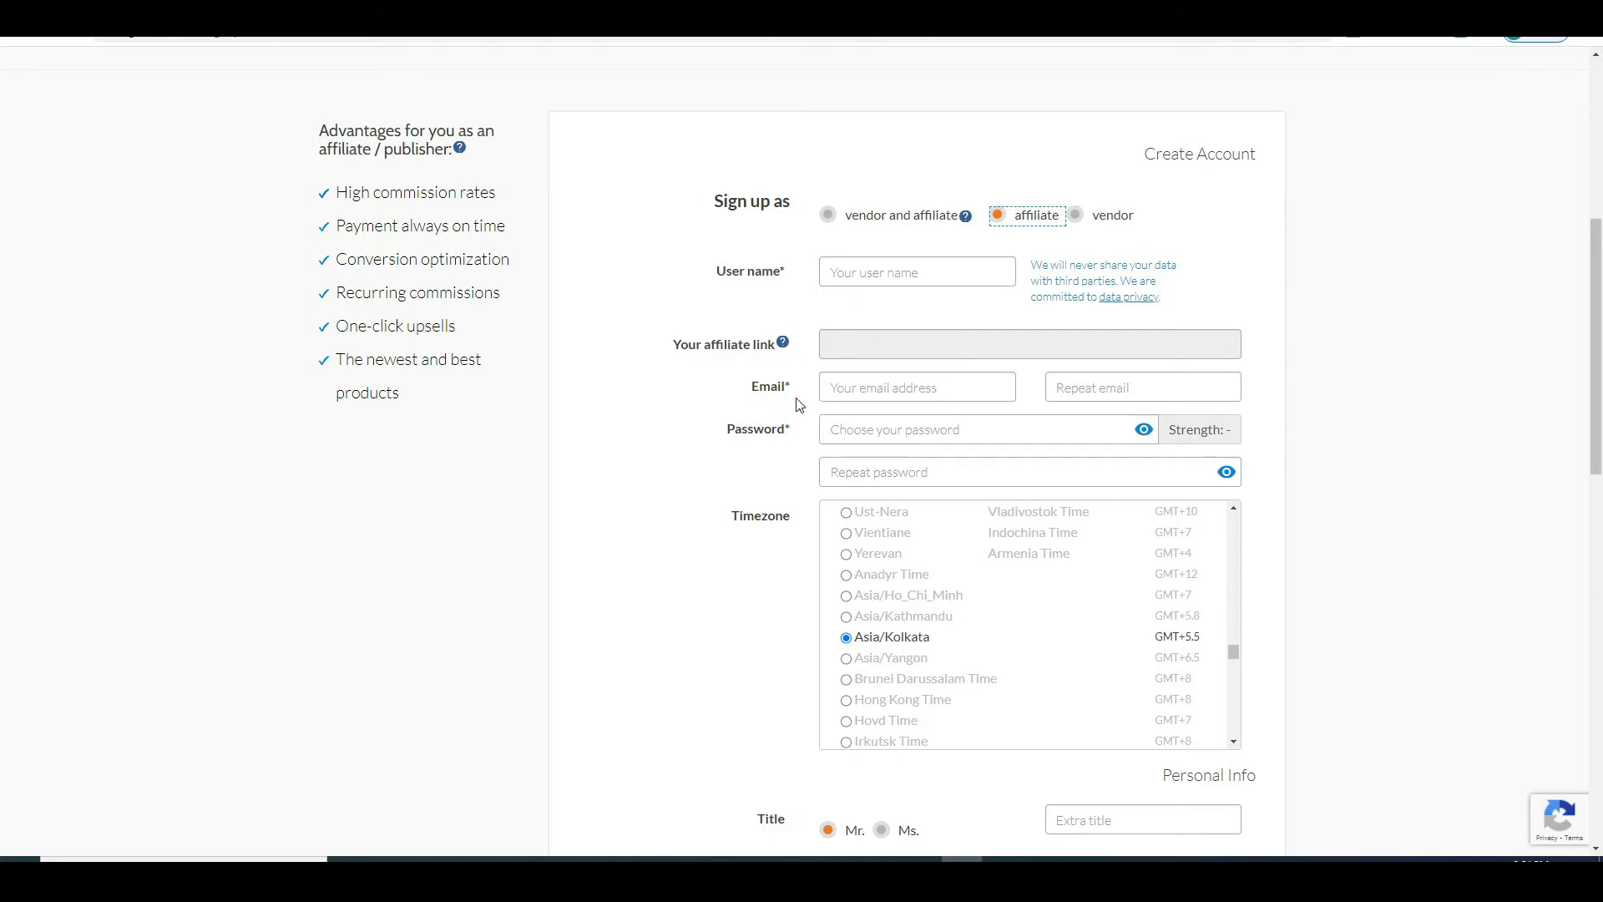
# Look through the personal info fields and place the cursor in the Company field
pyautogui.scroll(-3)
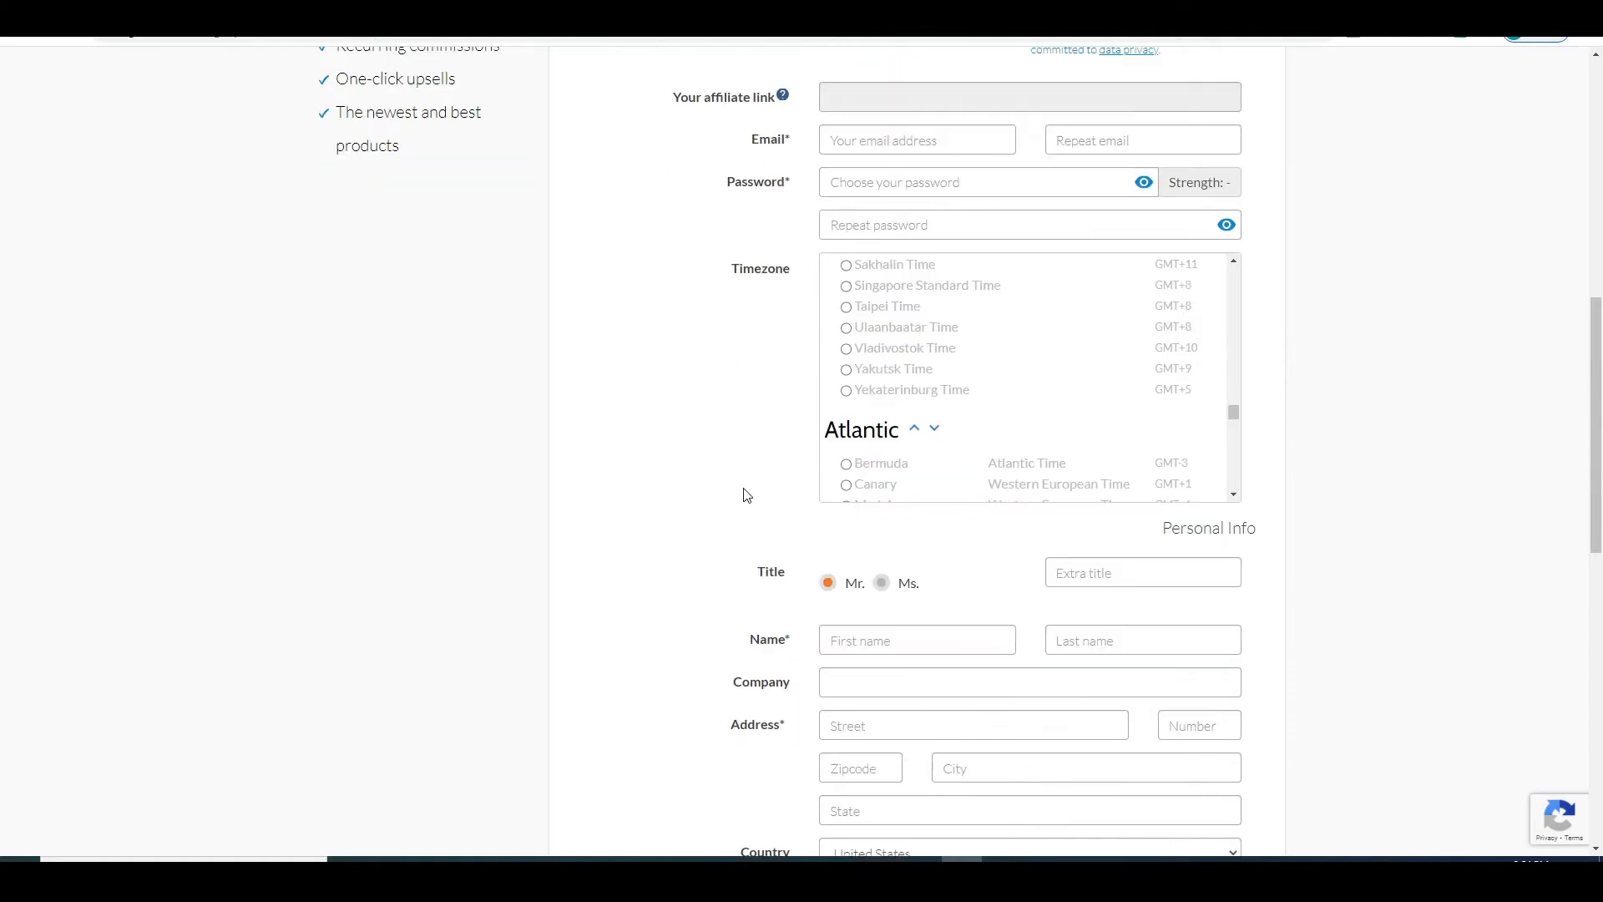
pyautogui.scroll(-3)
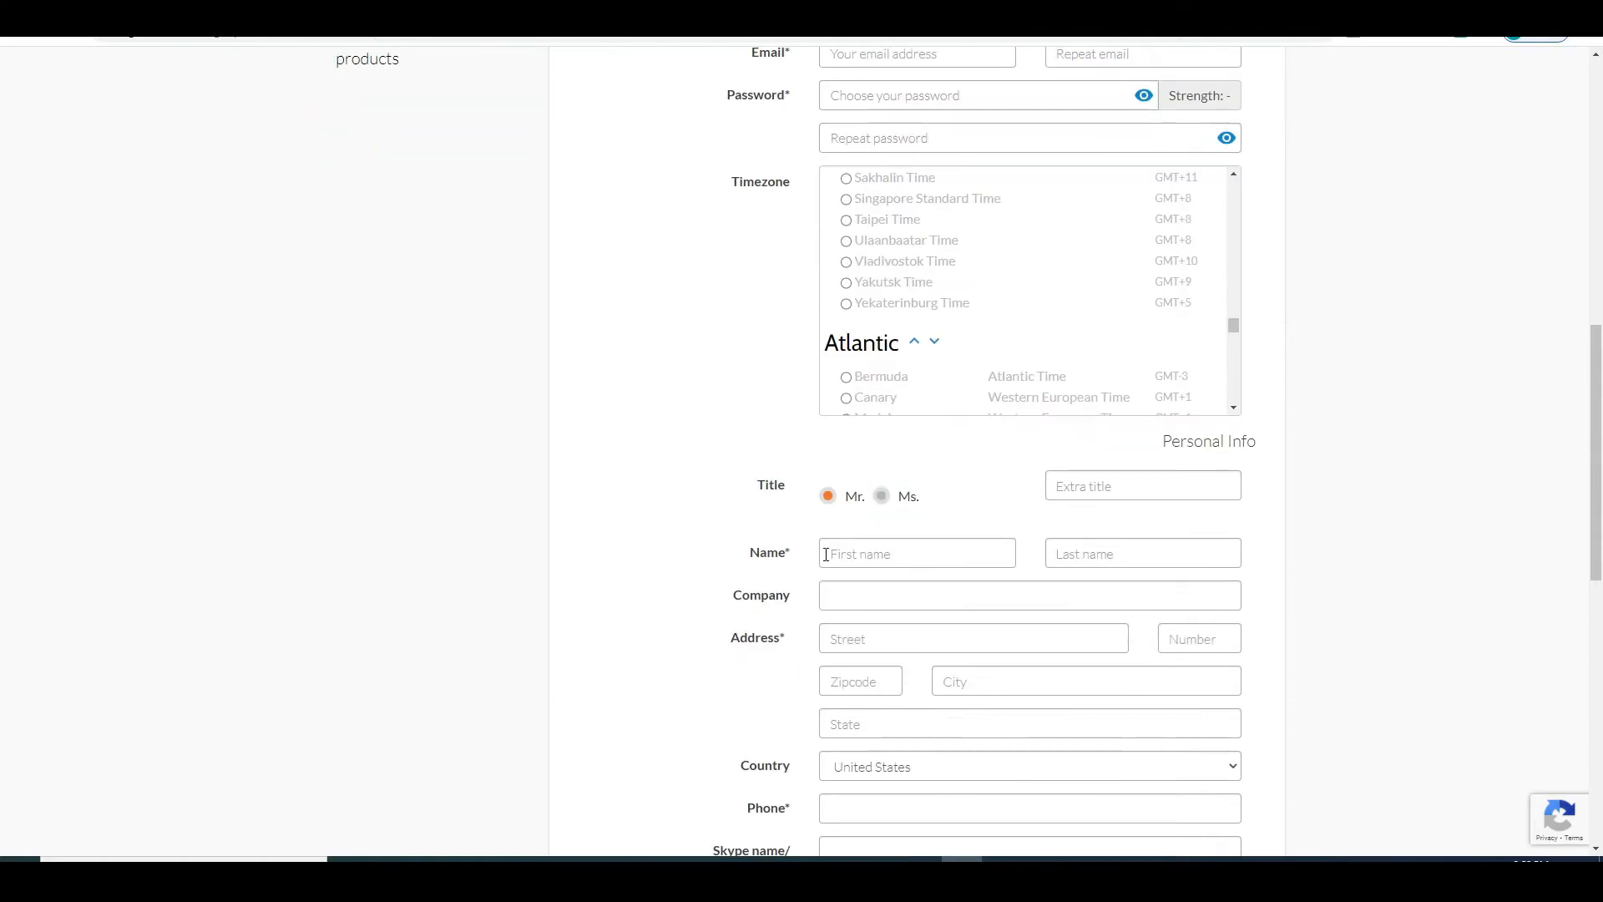
pyautogui.scroll(-3)
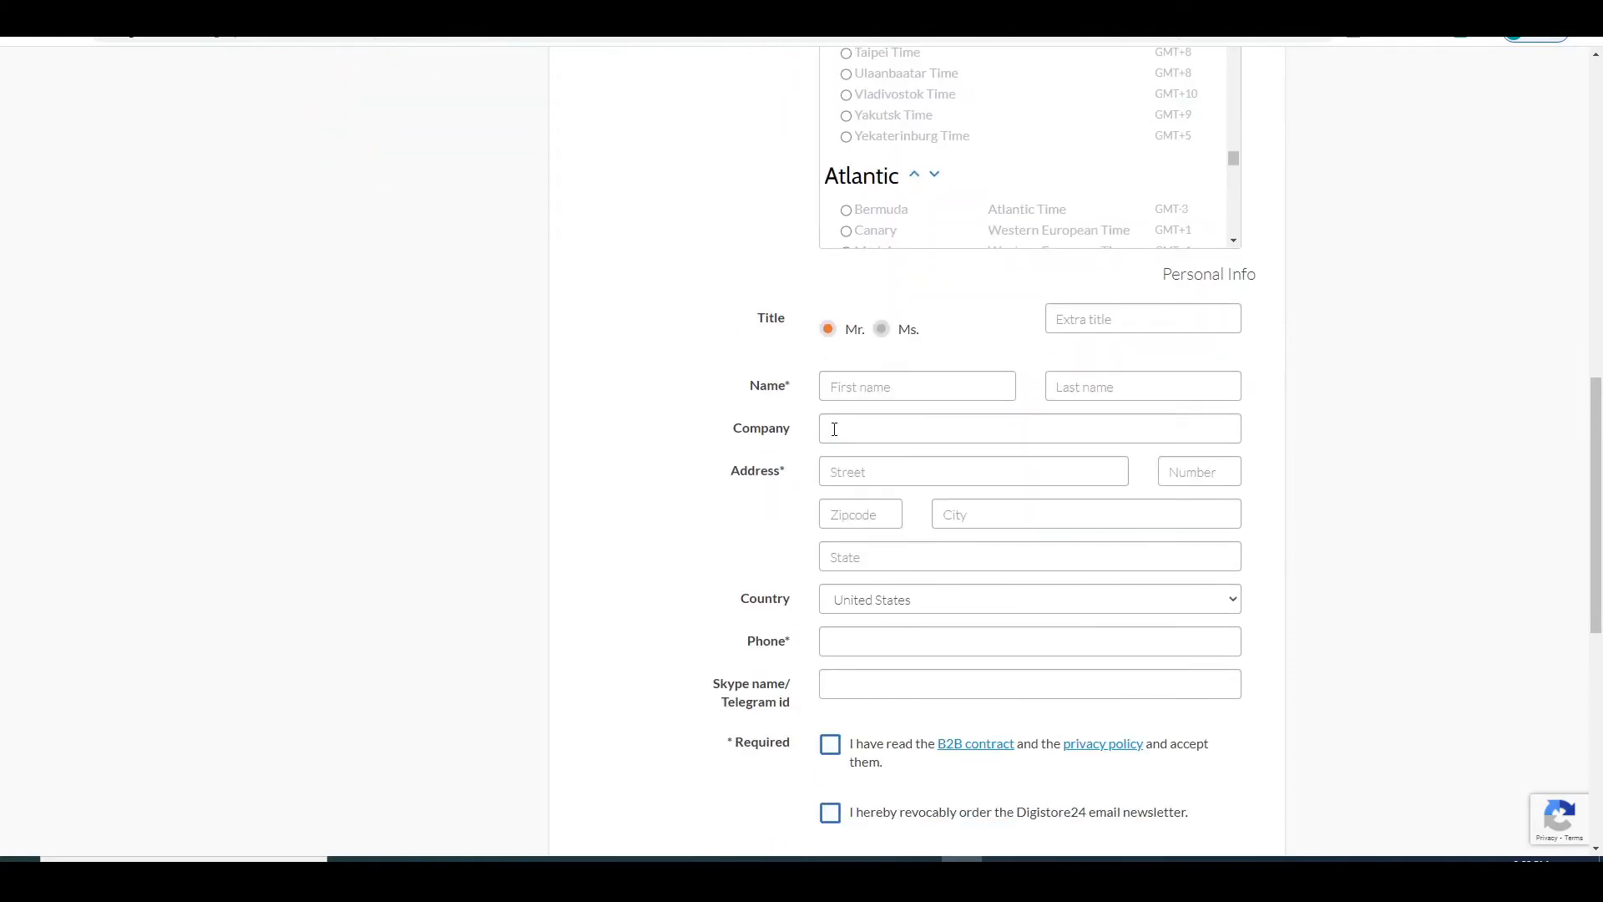
pyautogui.click(1028, 429)
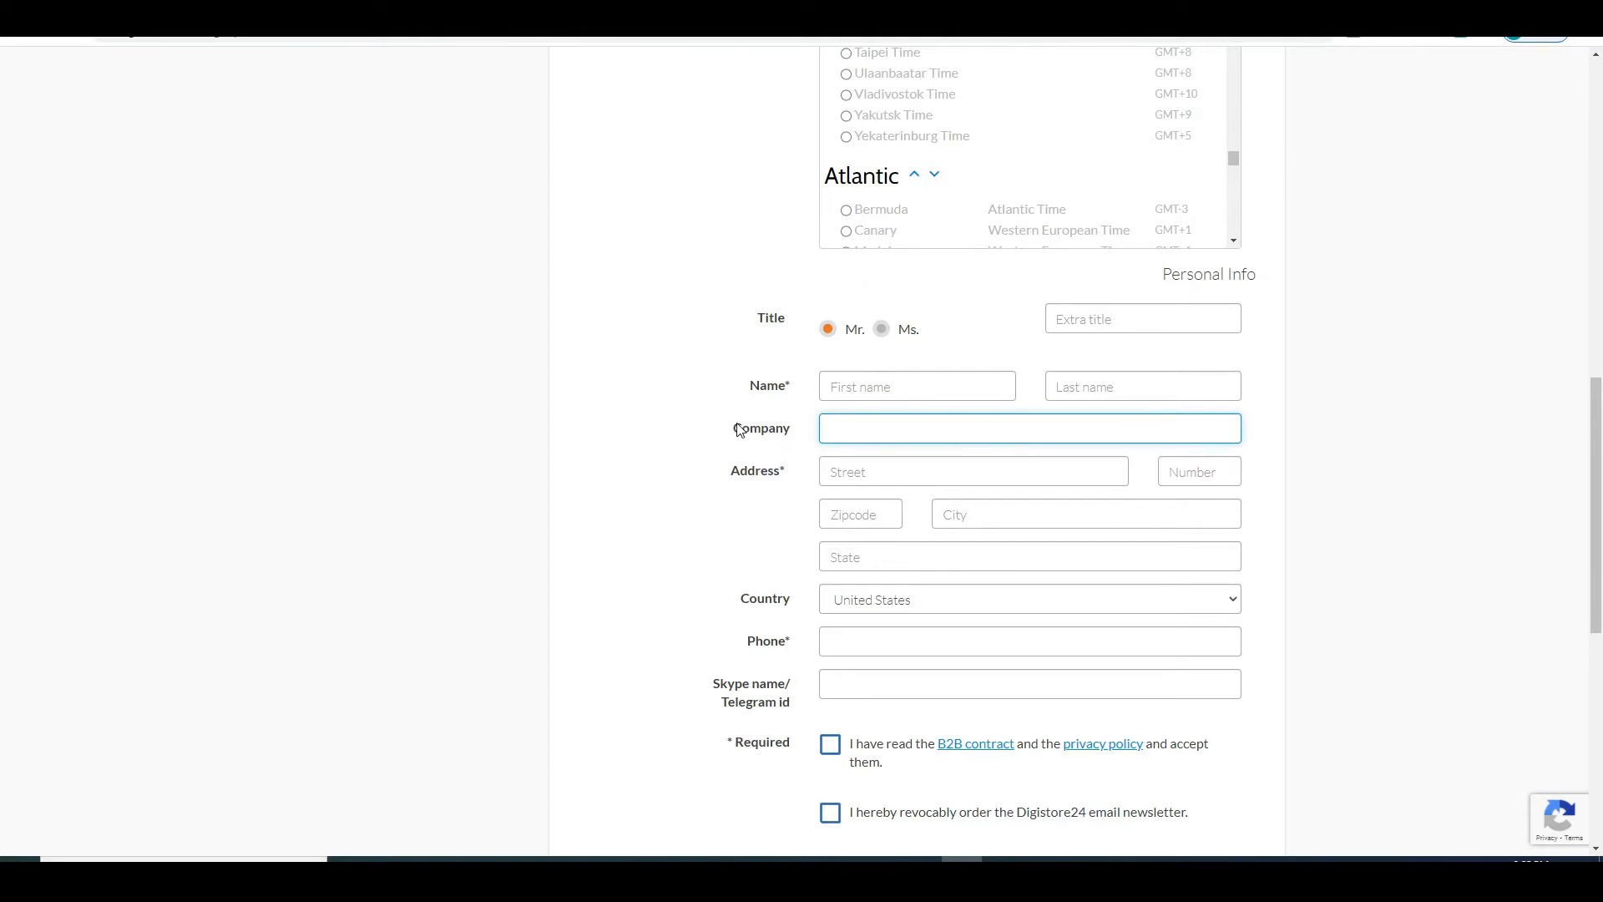
pyautogui.moveTo(801, 611)
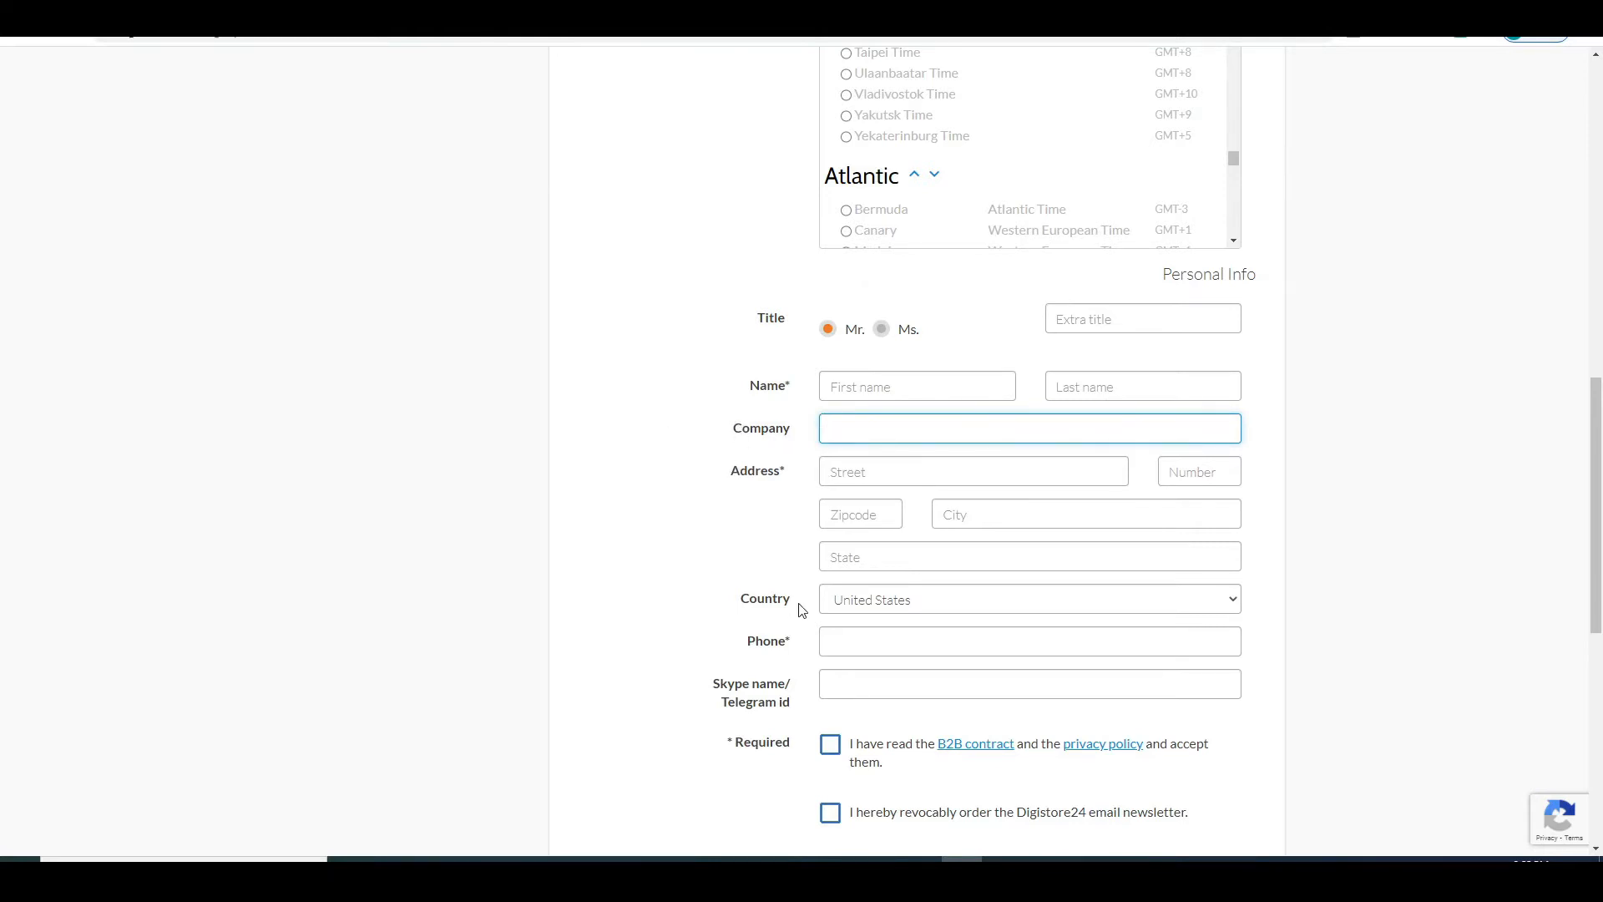
pyautogui.scroll(-3)
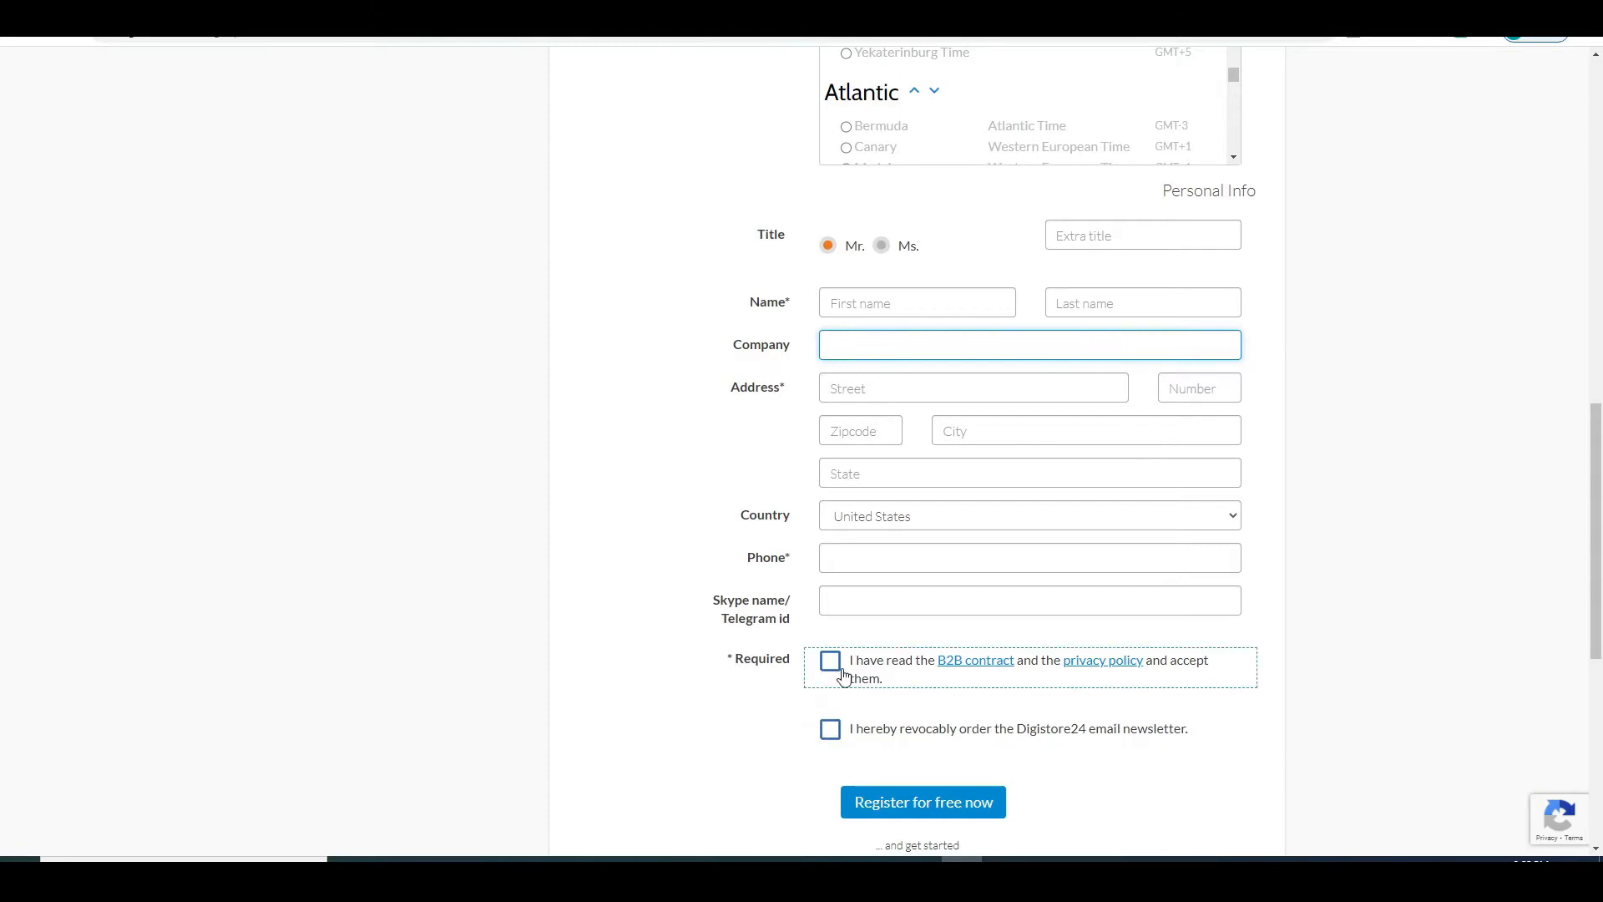
pyautogui.click(1028, 344)
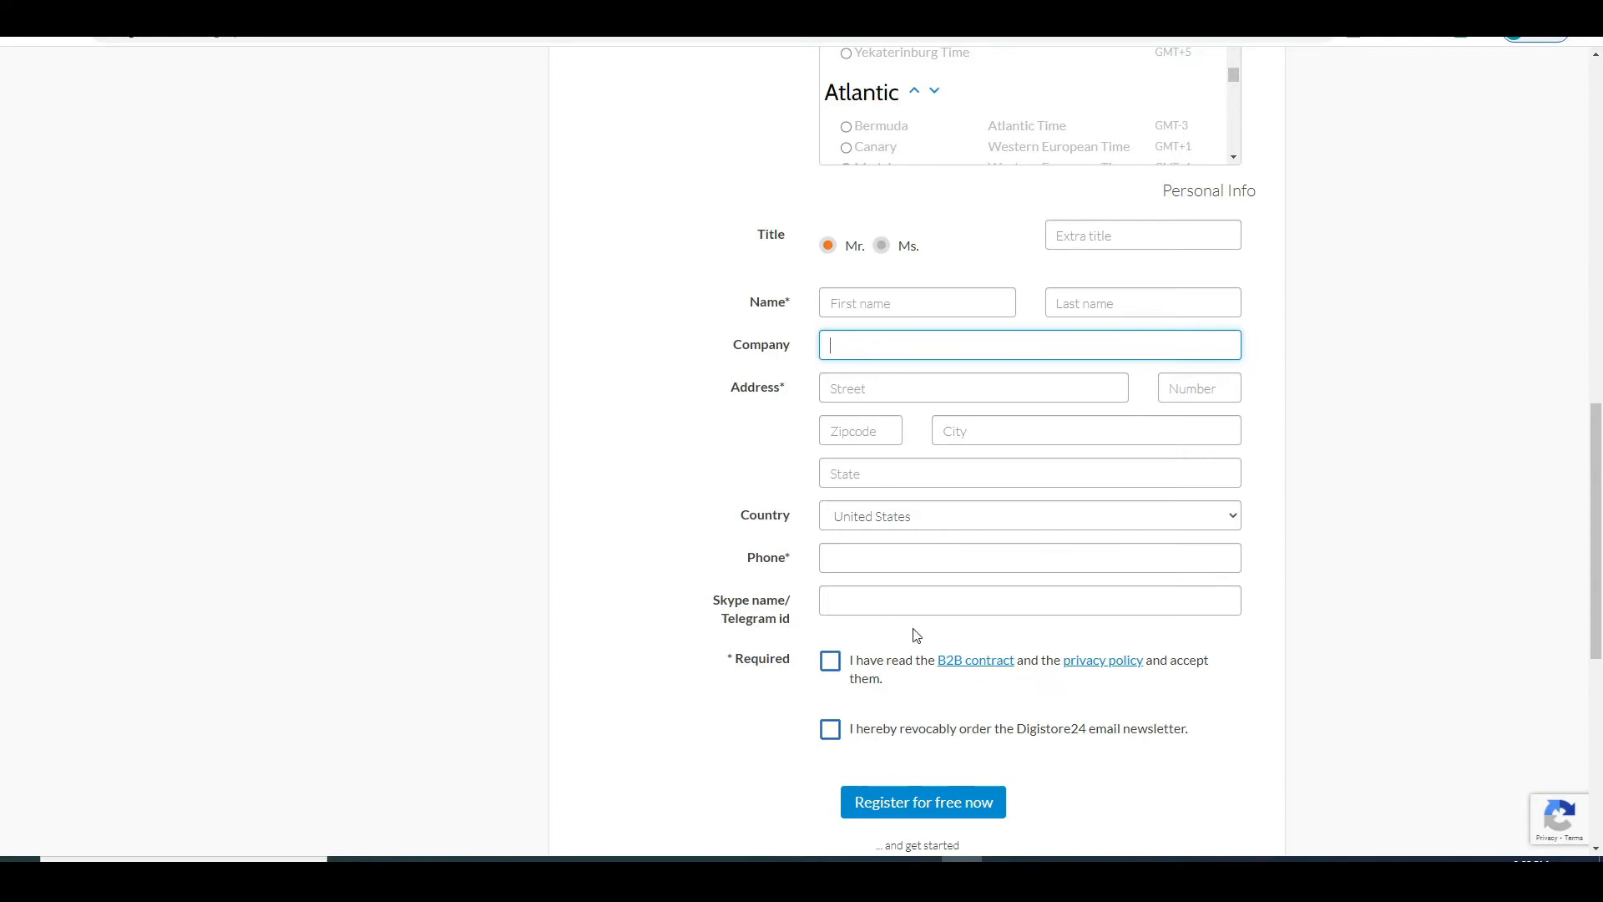
pyautogui.moveTo(398, 166)
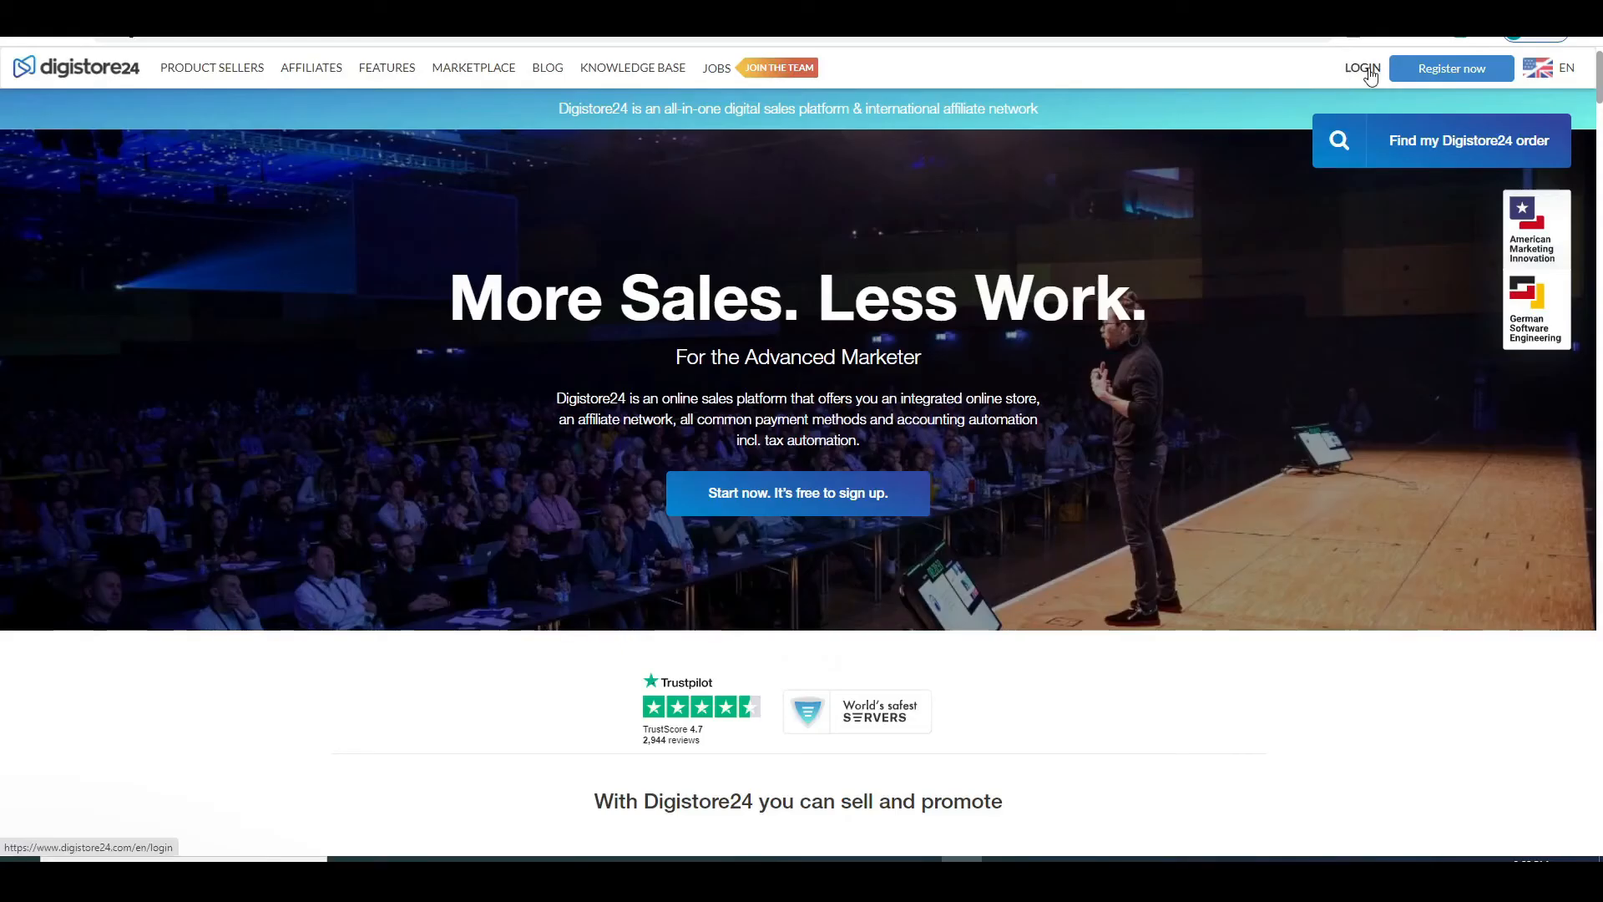
pyautogui.moveTo(501, 43)
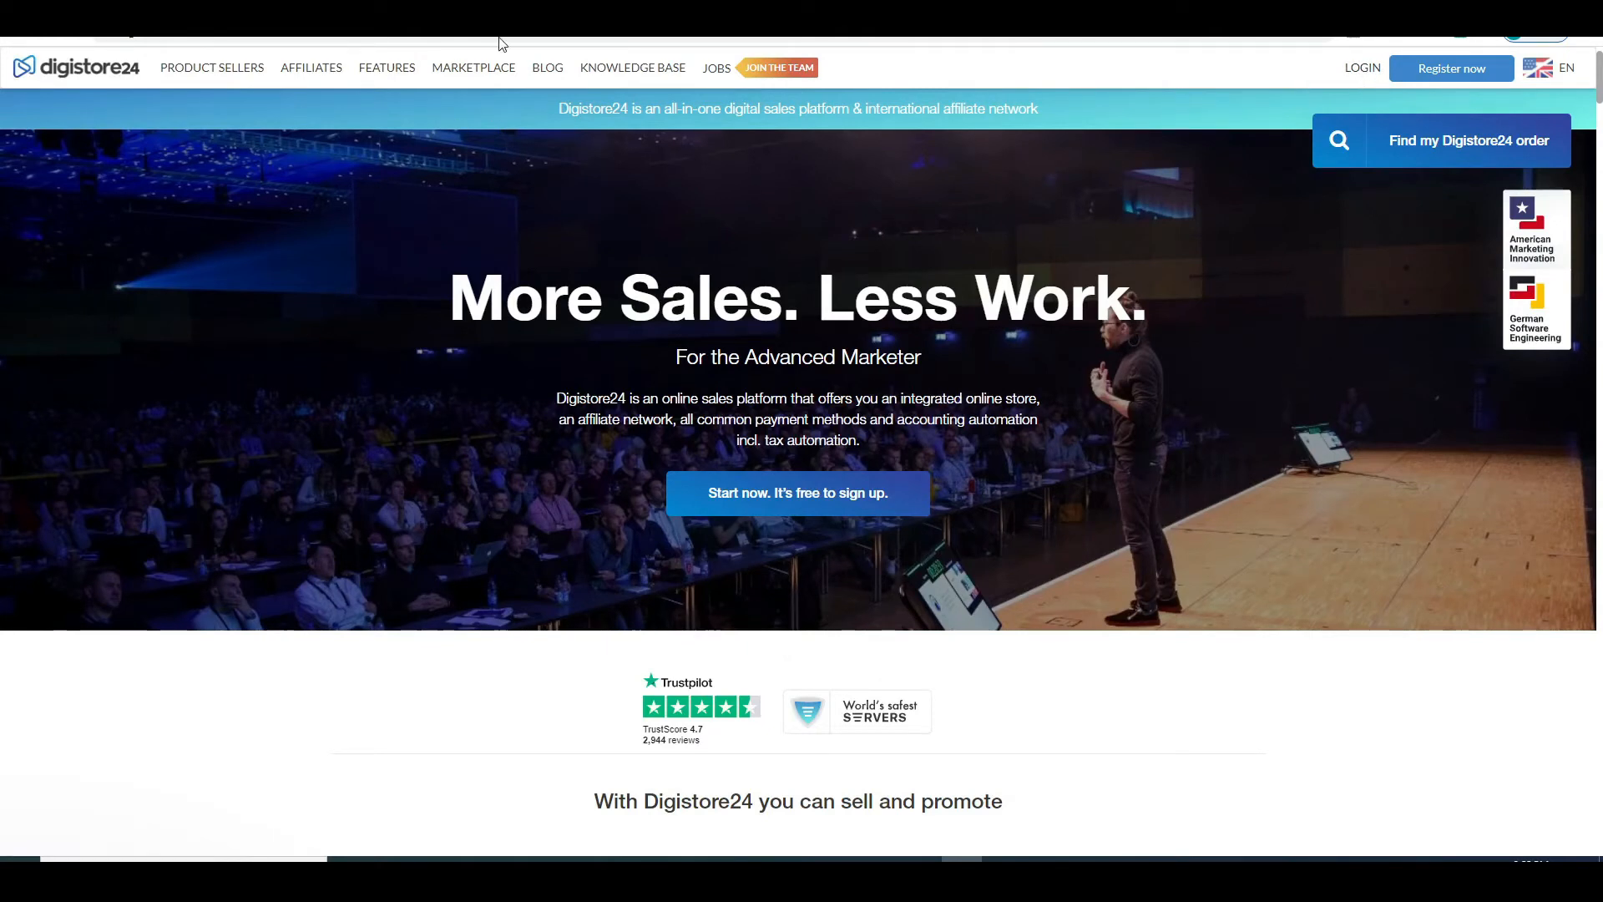
pyautogui.moveTo(613, 165)
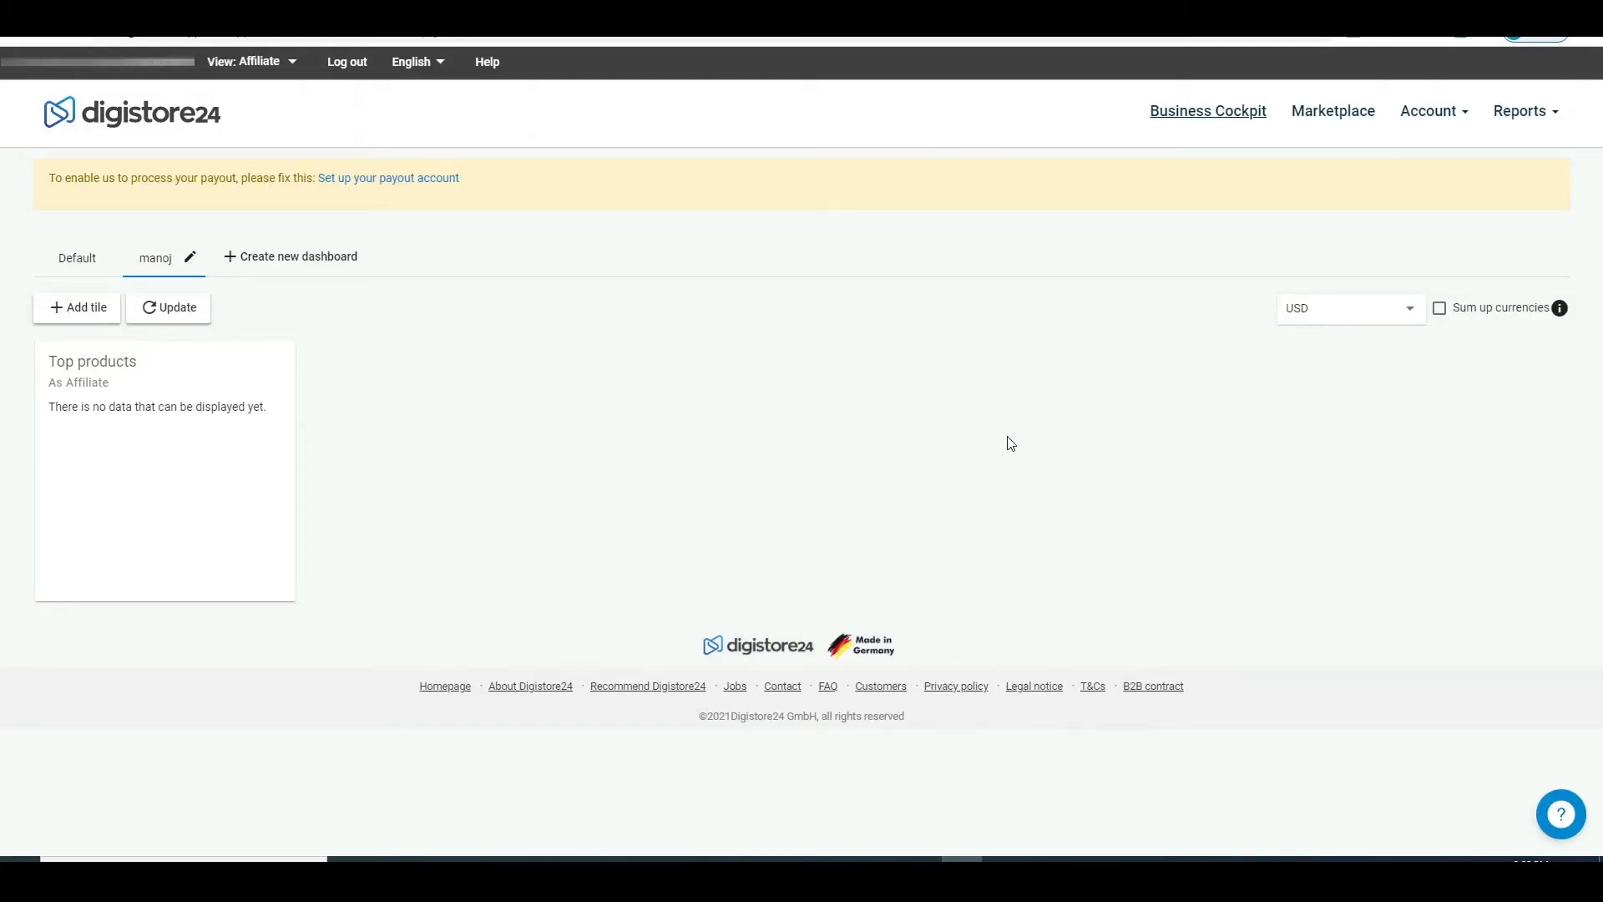
pyautogui.moveTo(1082, 341)
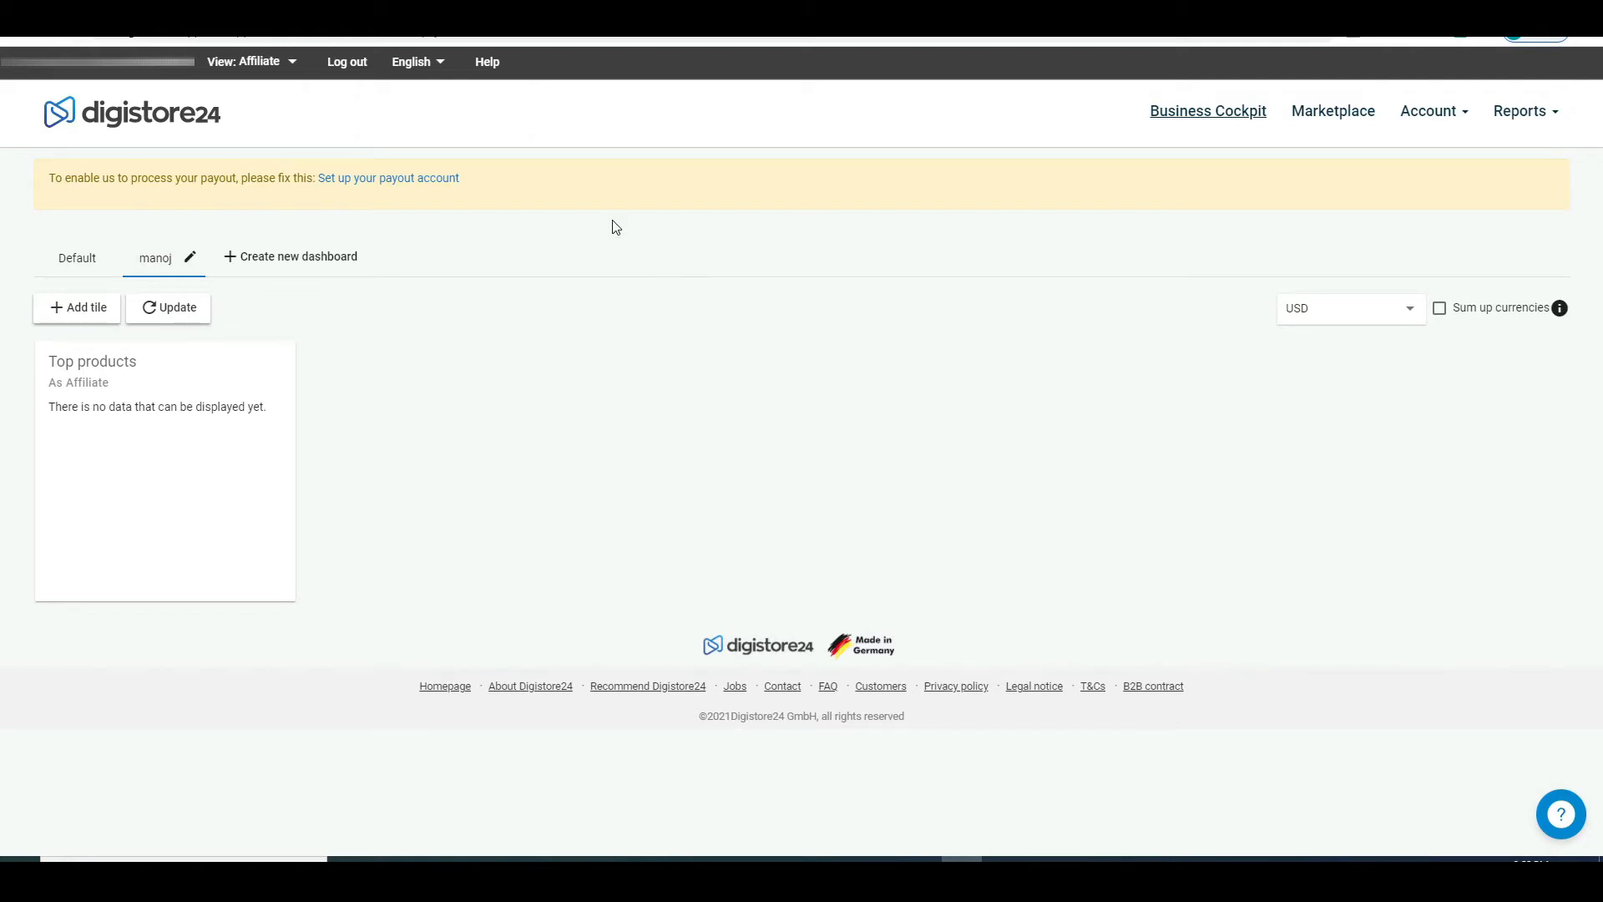
pyautogui.moveTo(1332, 110)
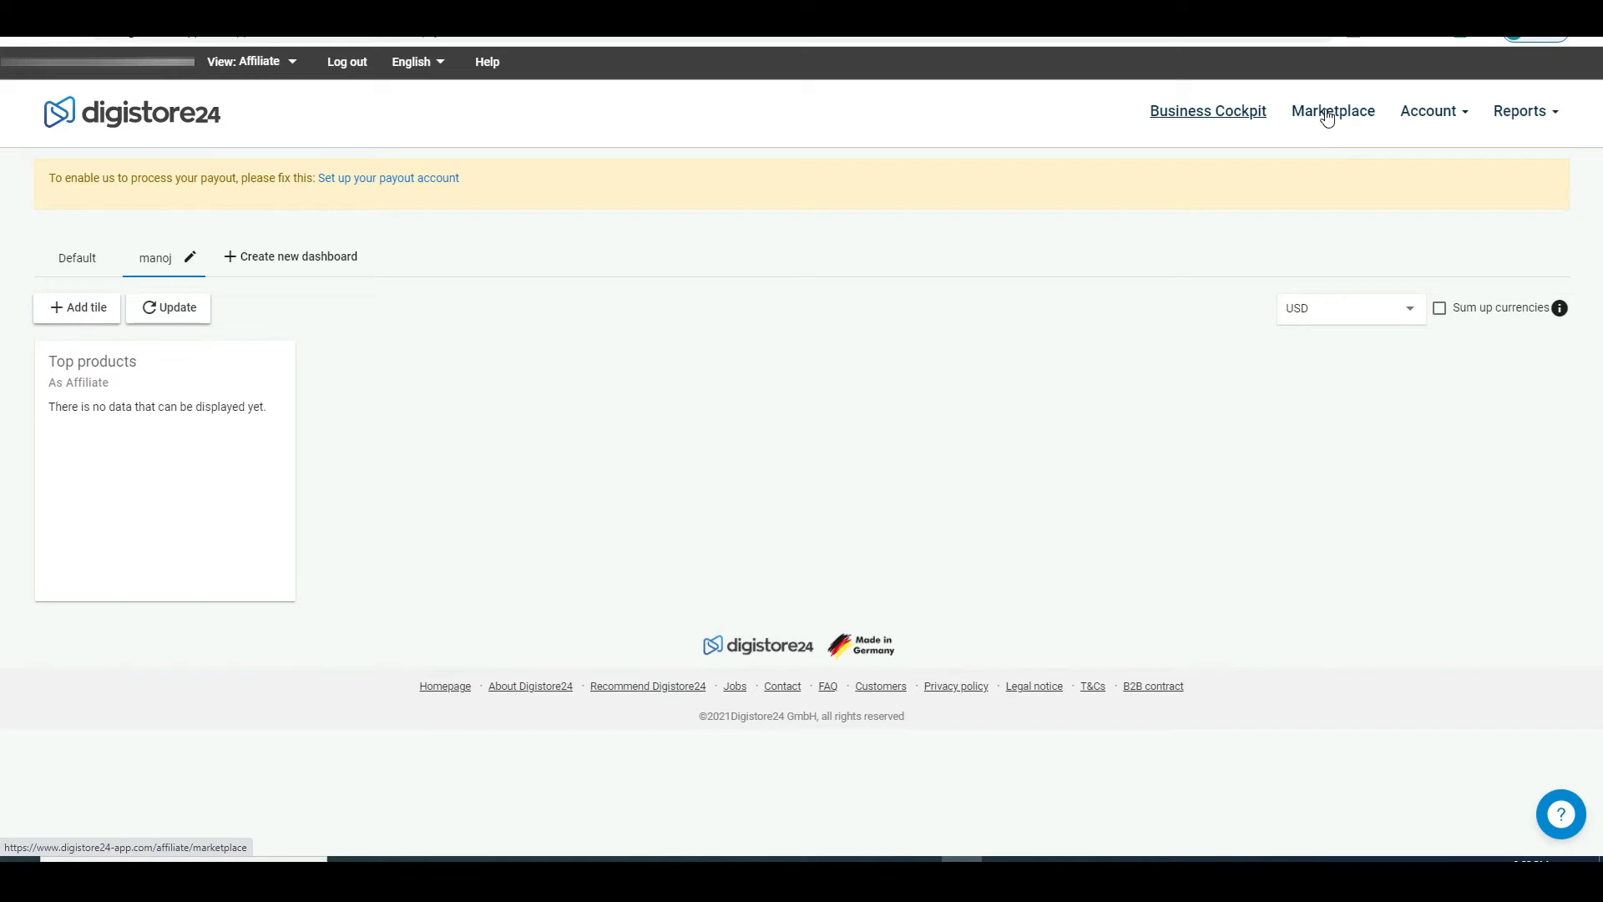
# Go to the Marketplace listing of digital products to promote
pyautogui.click(1333, 110)
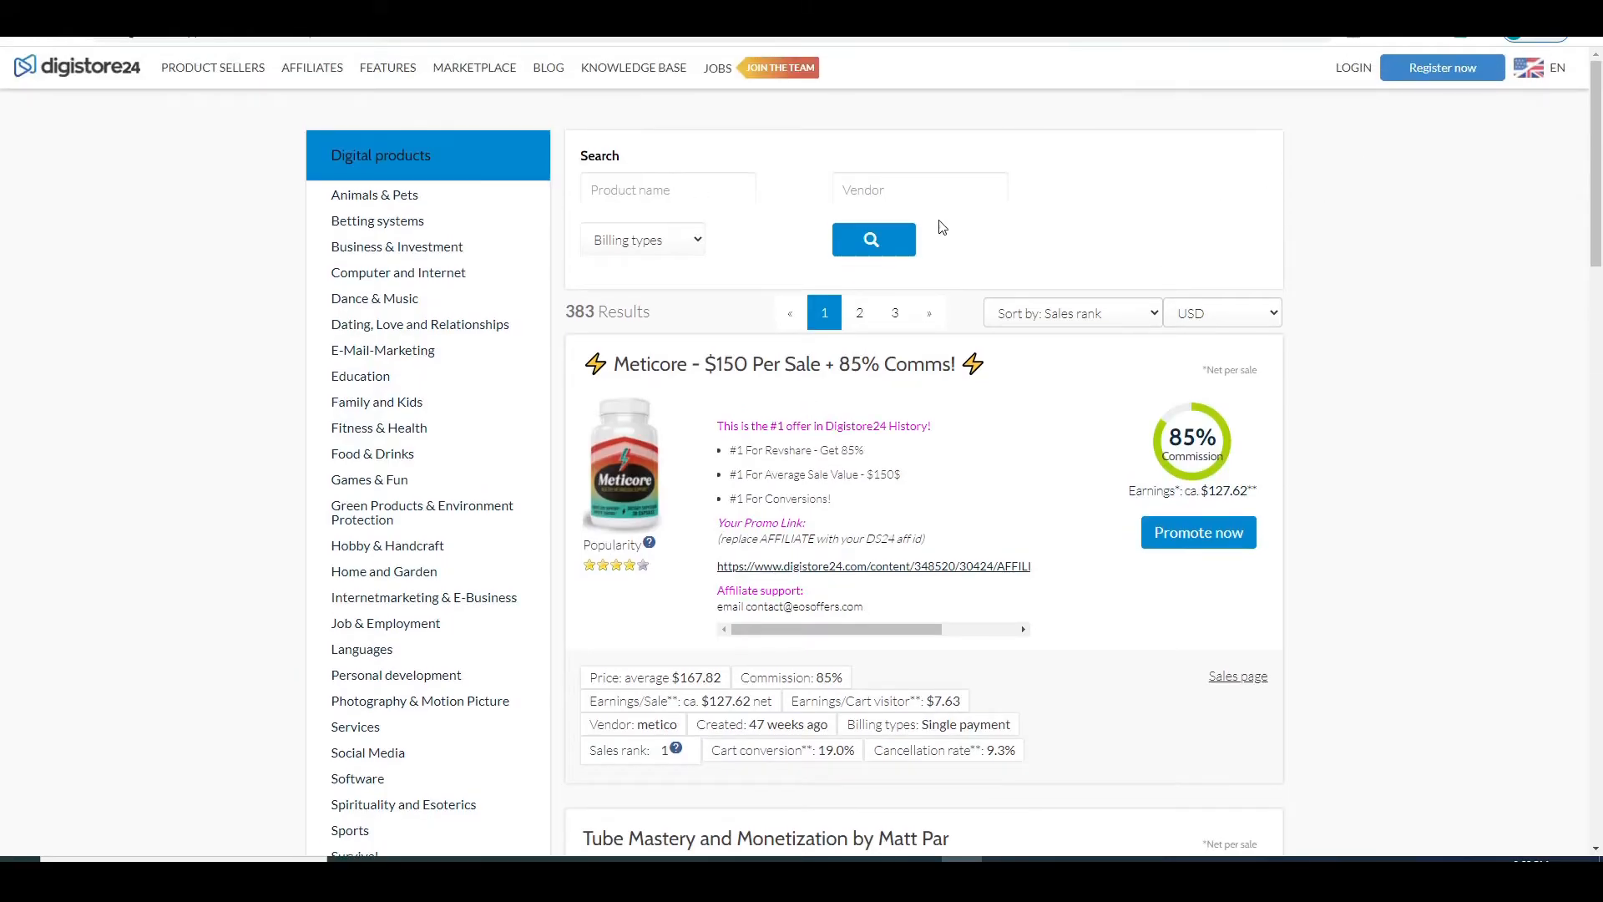
pyautogui.scroll(-3)
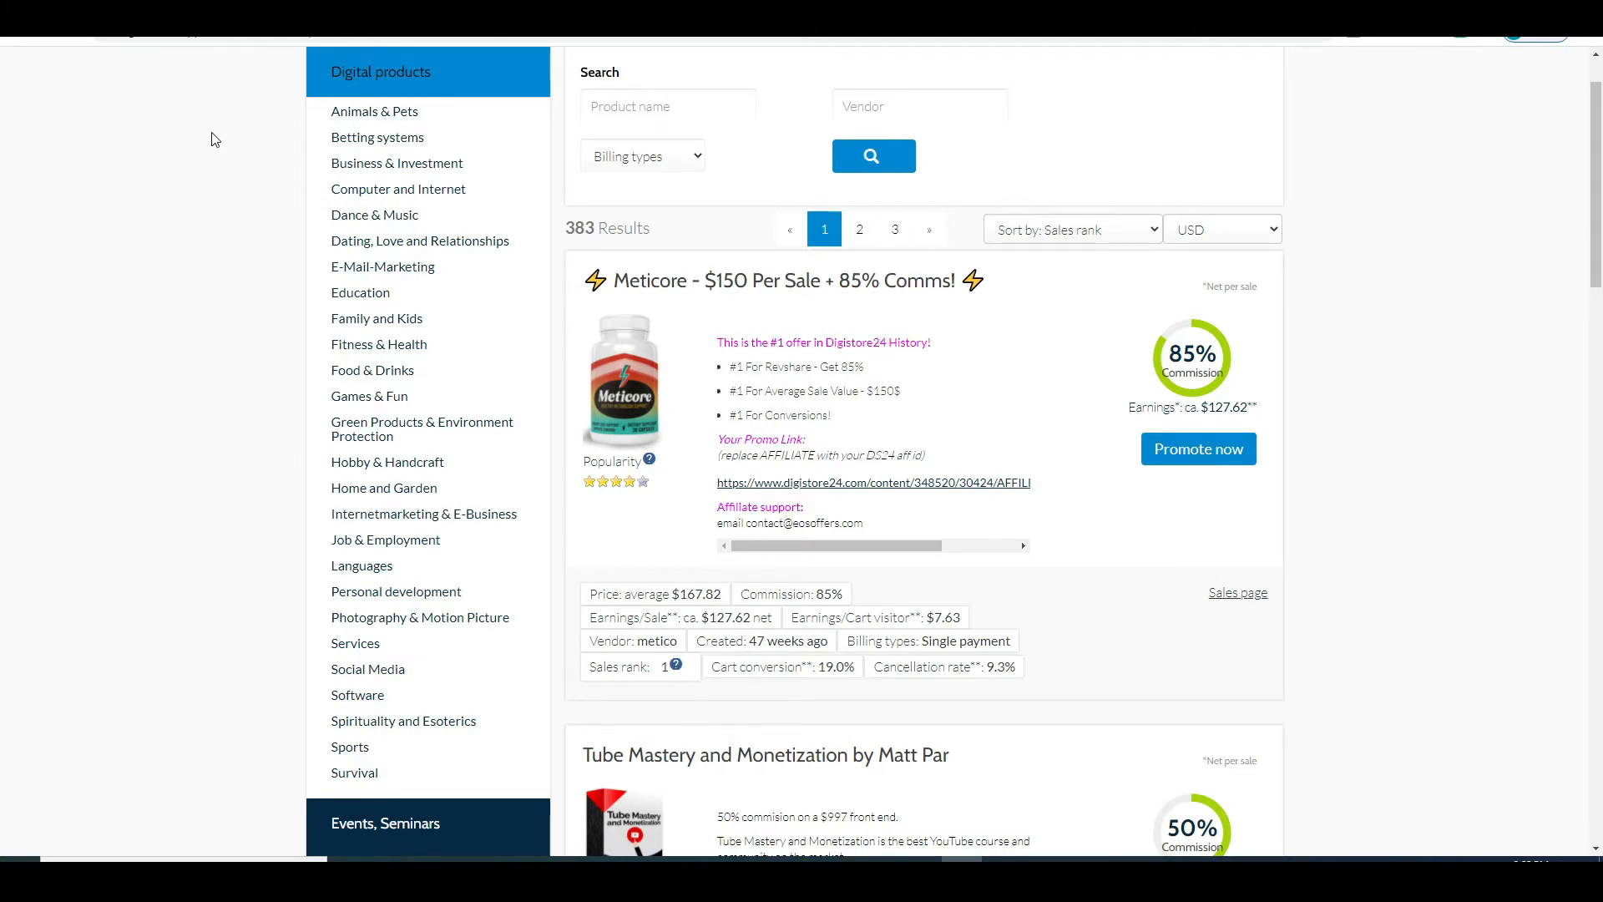
pyautogui.moveTo(374, 110)
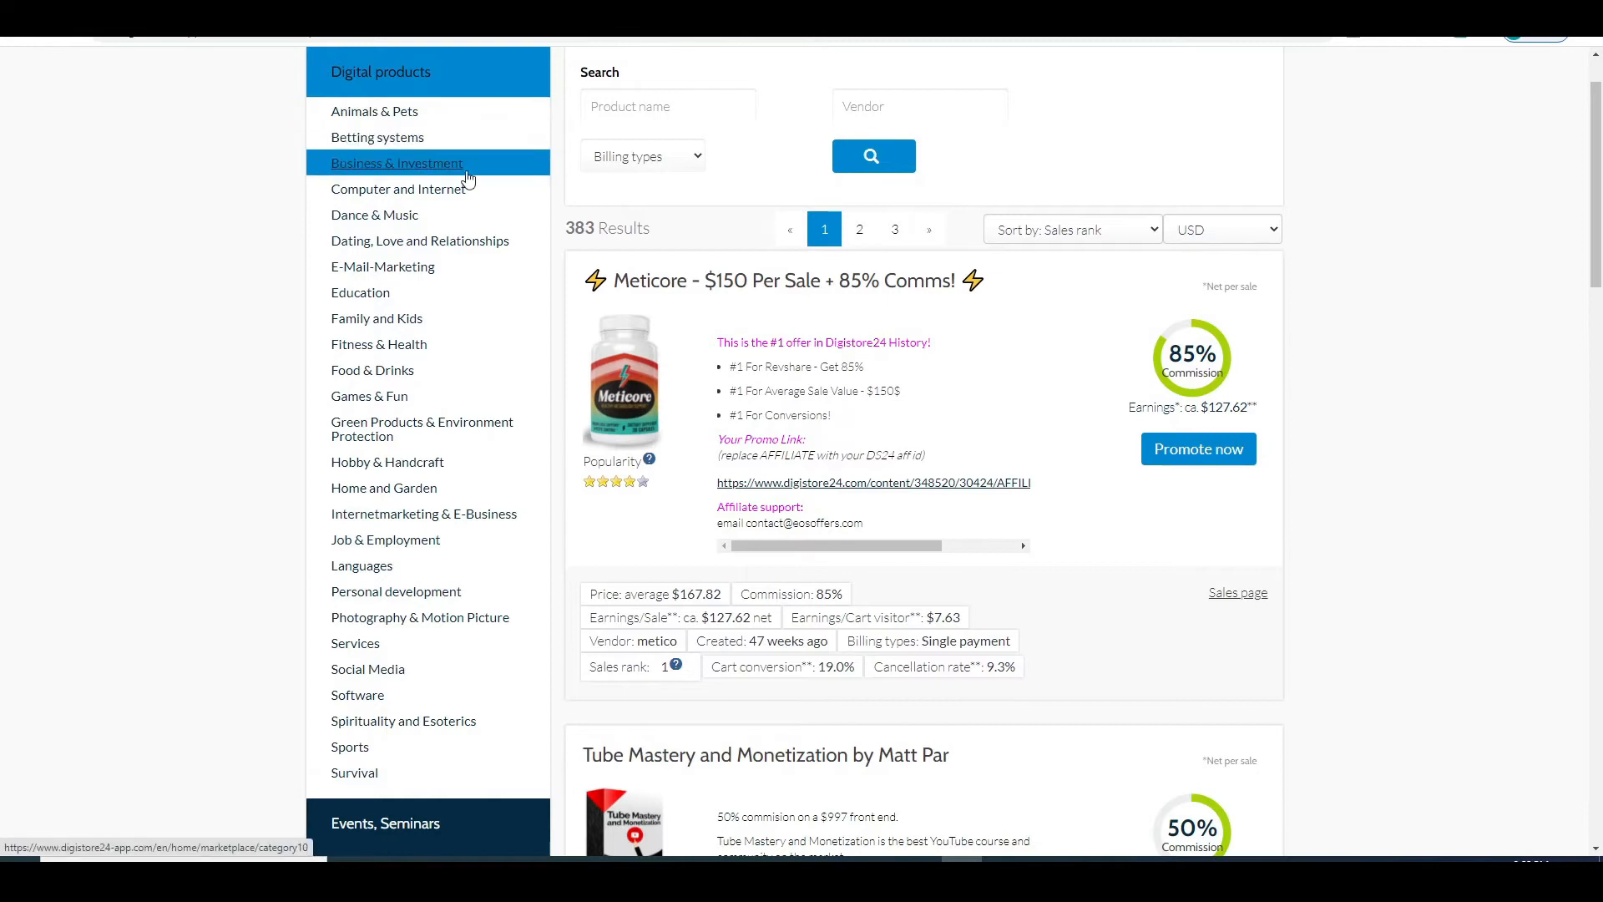
pyautogui.moveTo(374, 216)
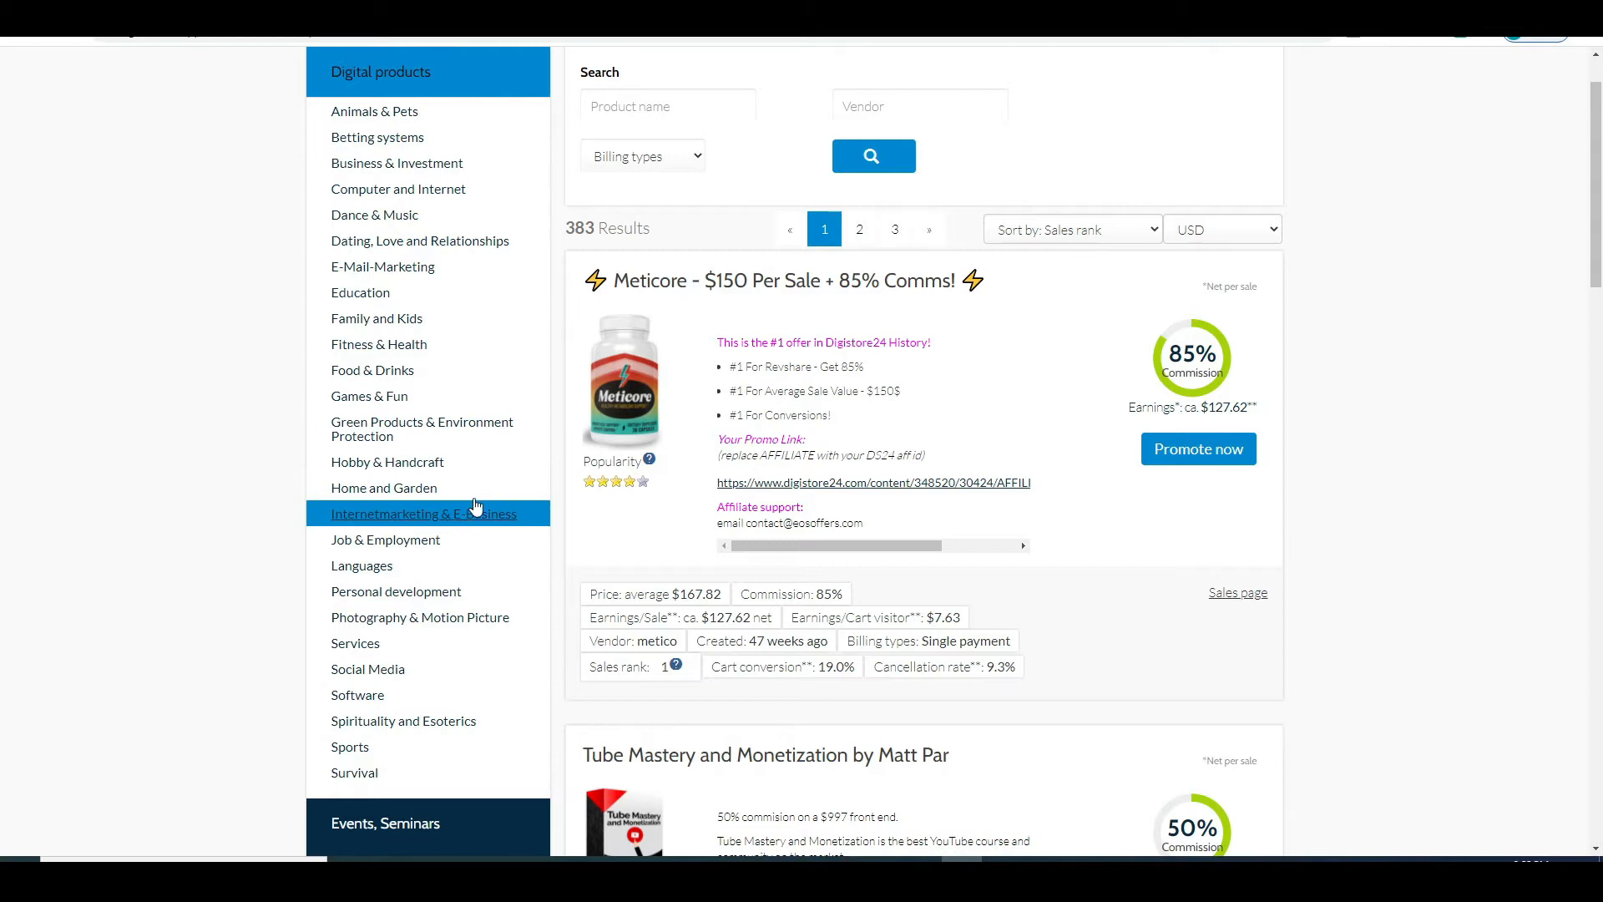
pyautogui.scroll(-3)
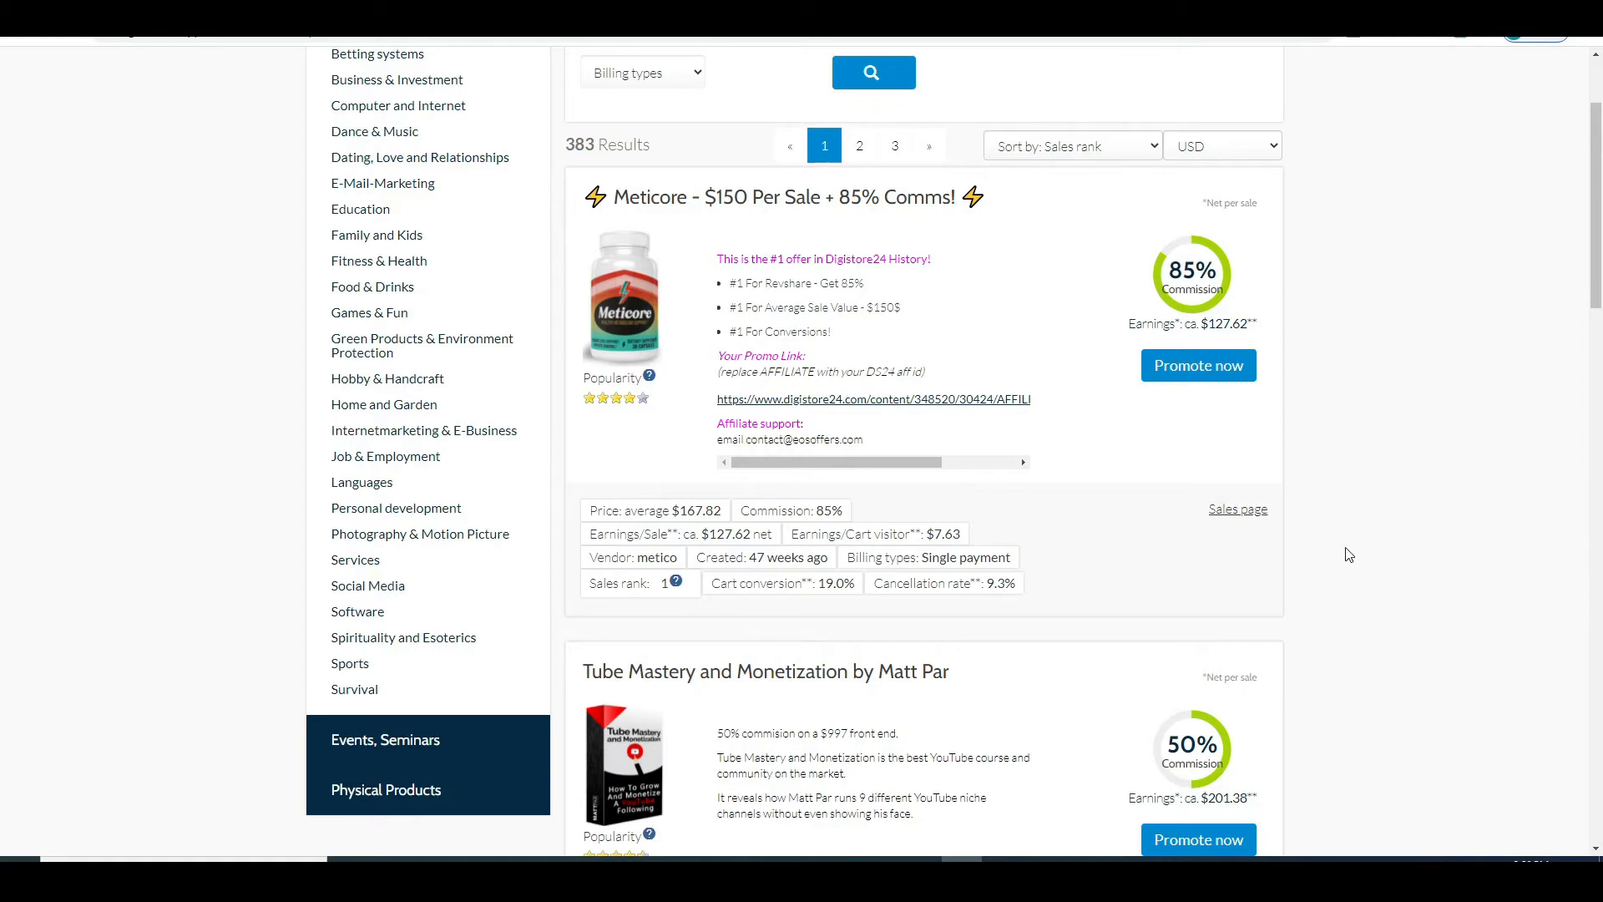
pyautogui.scroll(-3)
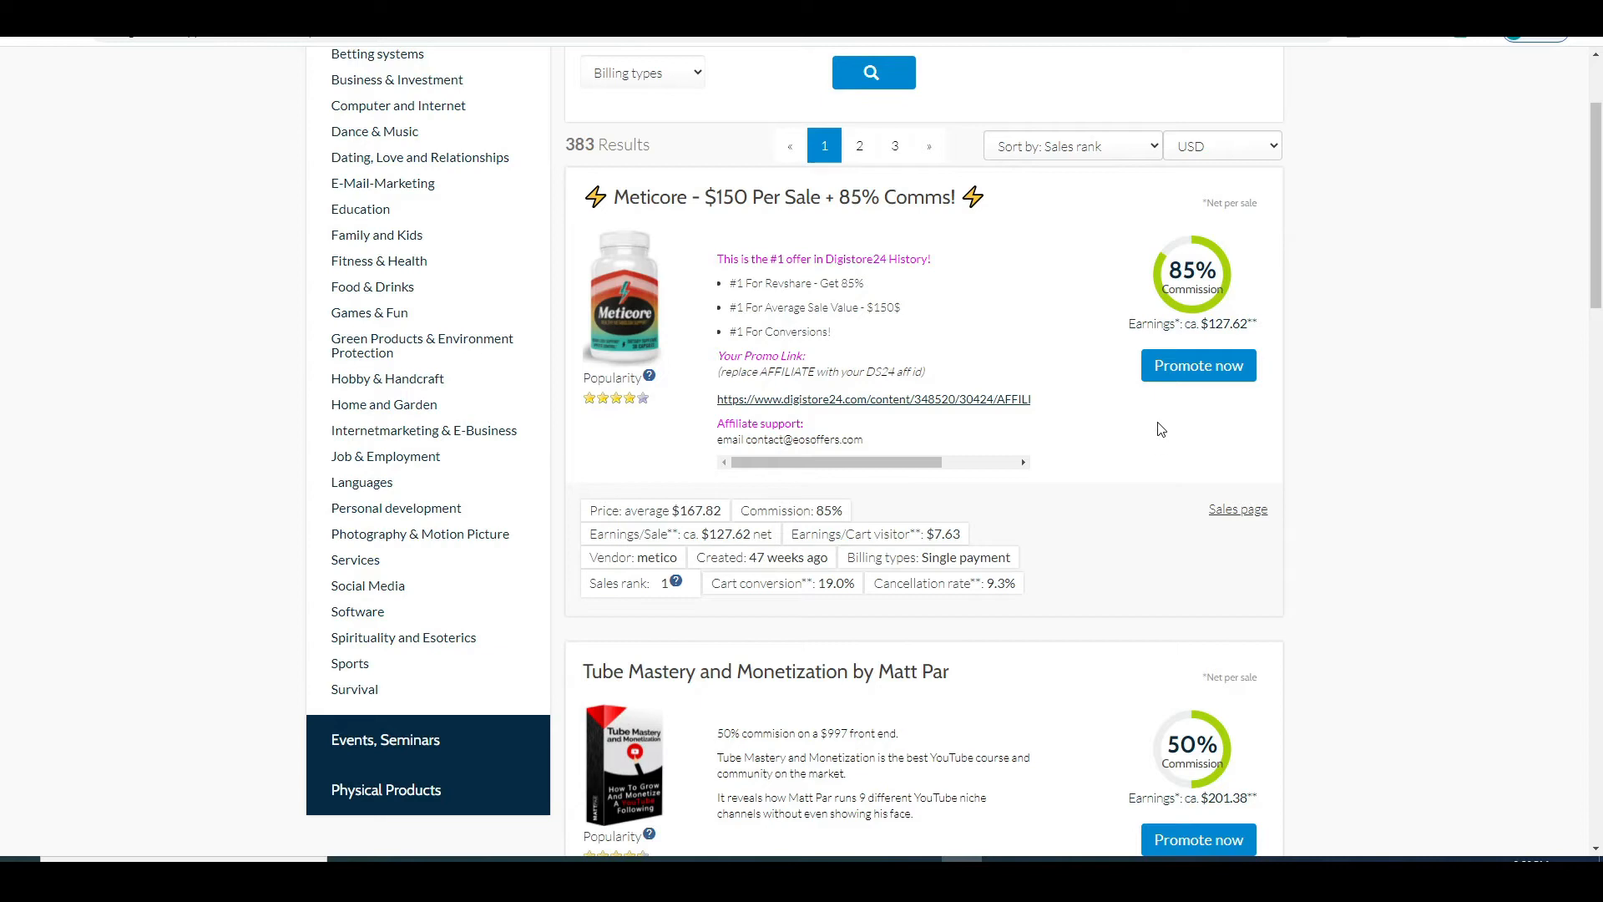
pyautogui.moveTo(1199, 366)
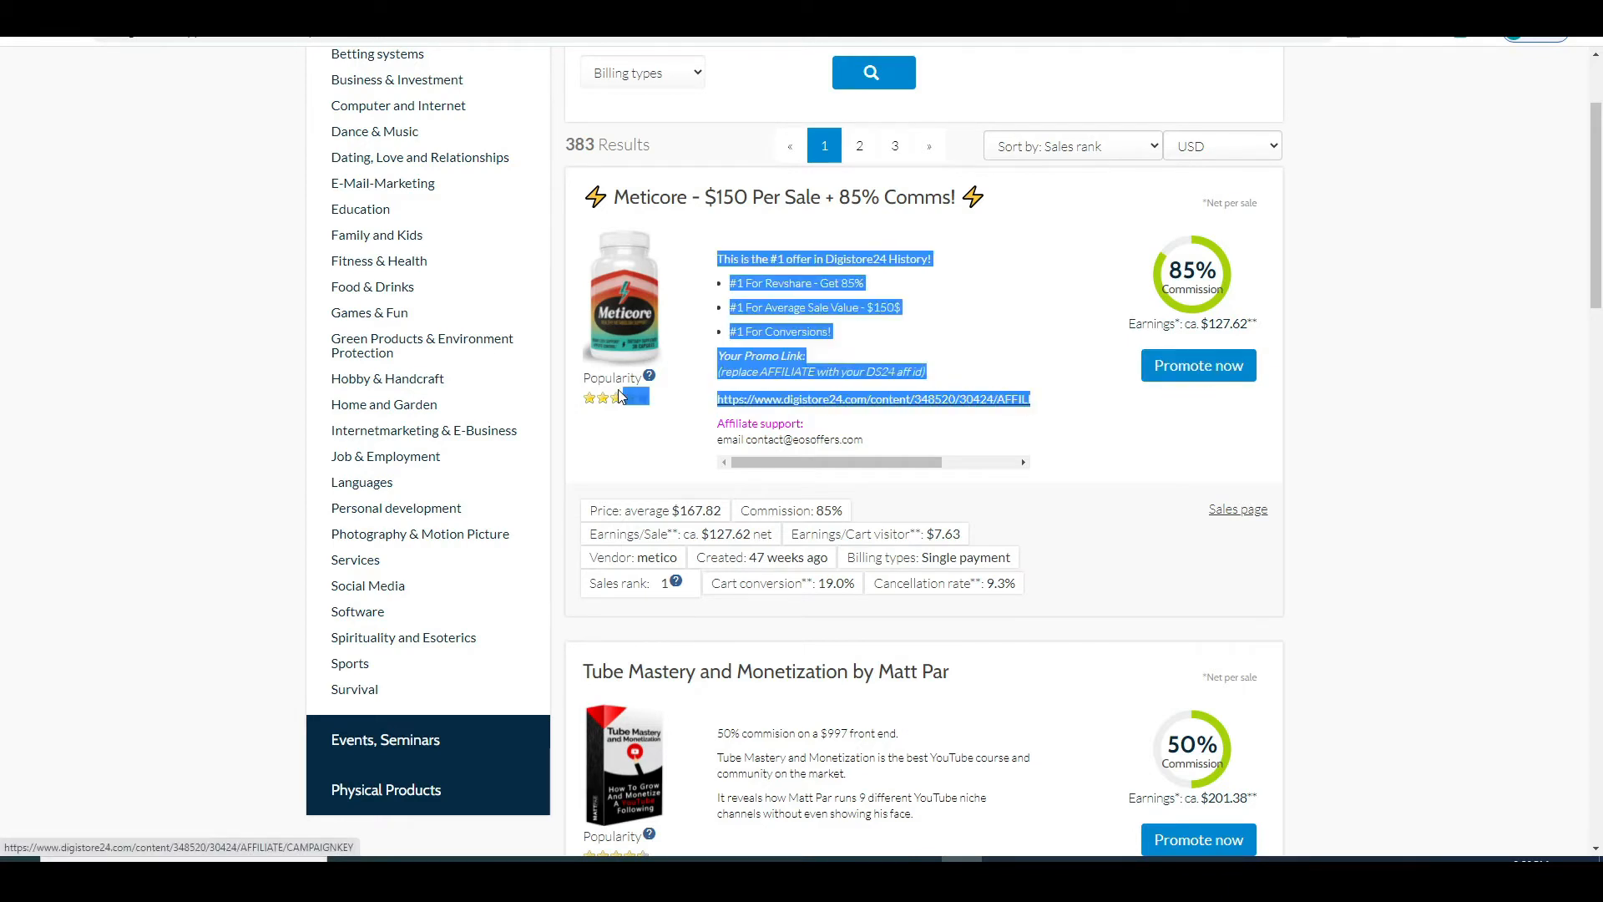
pyautogui.click(971, 325)
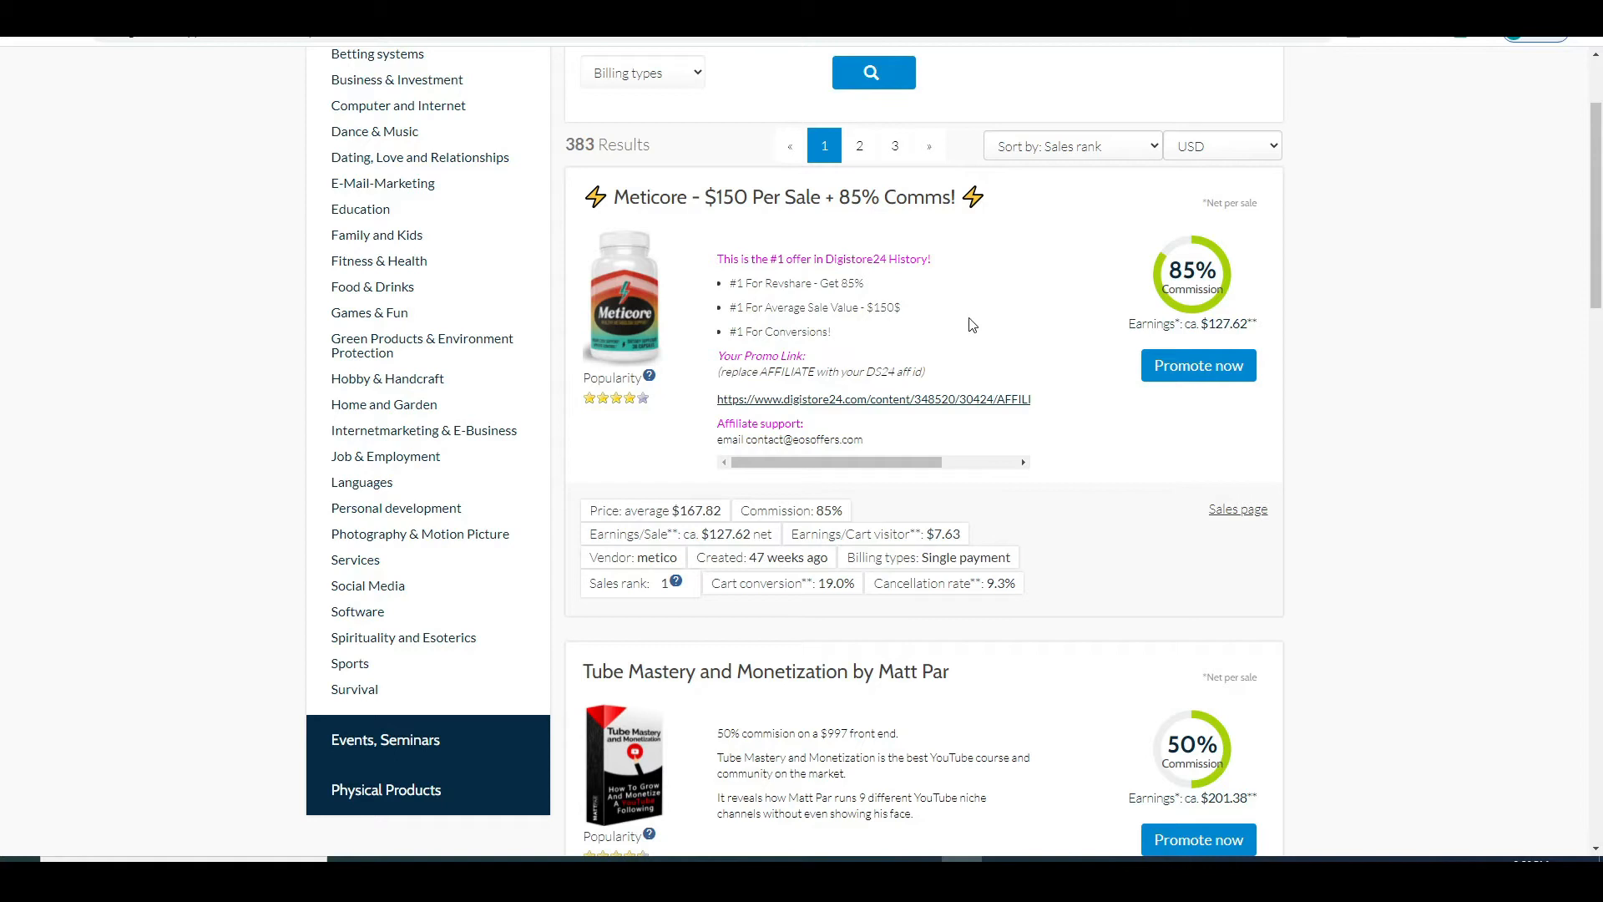
pyautogui.moveTo(756, 88)
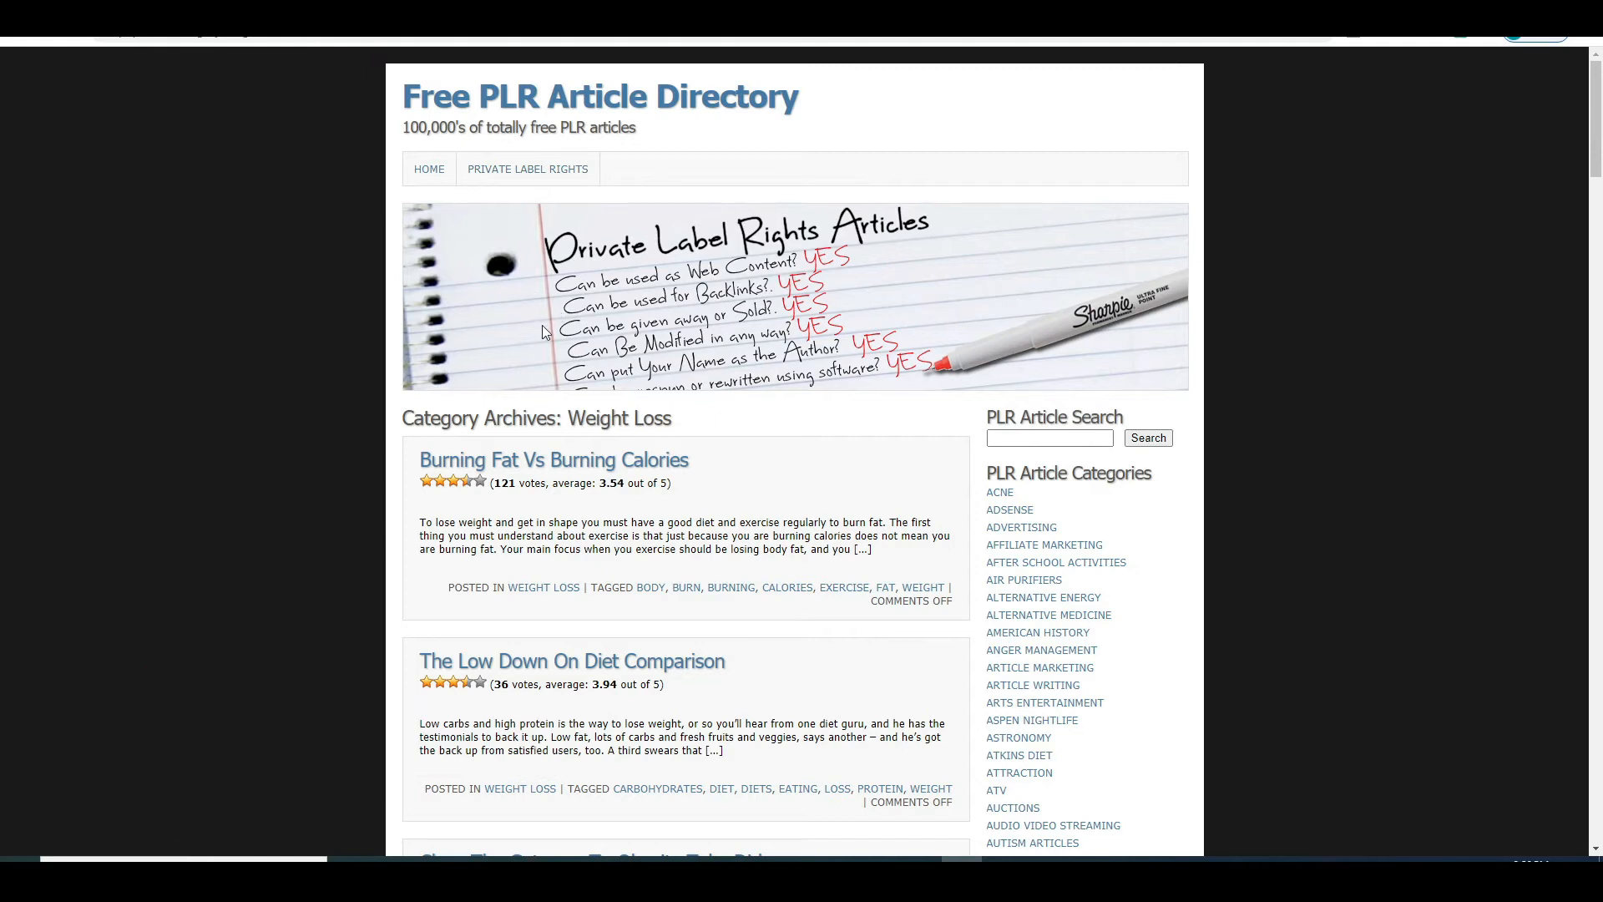
pyautogui.moveTo(543, 244)
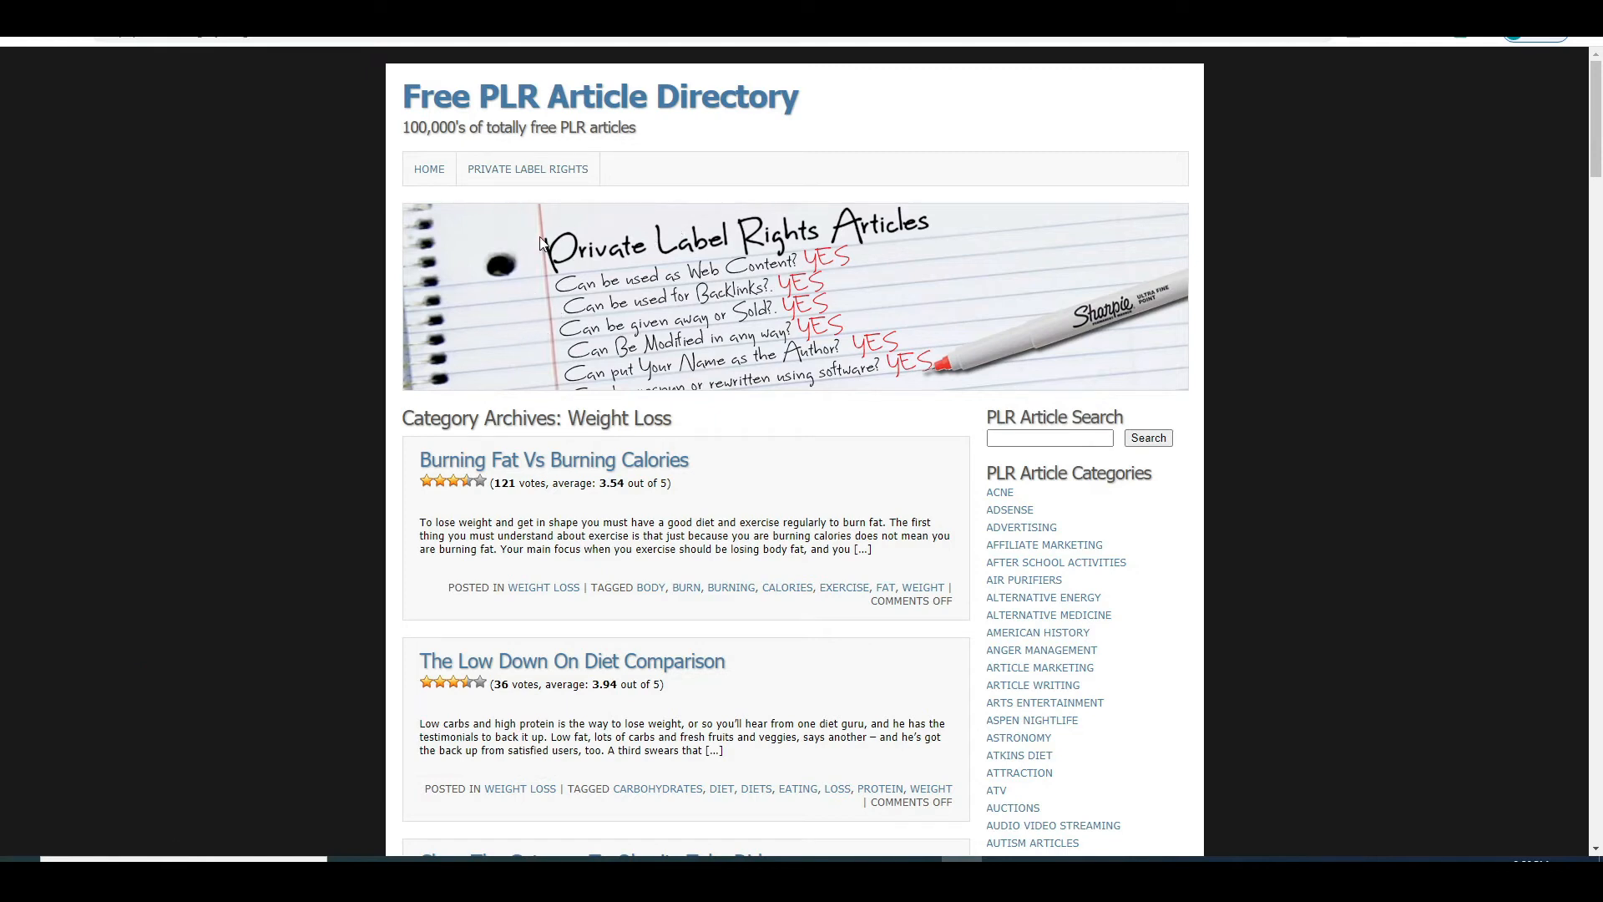
pyautogui.moveTo(511, 303)
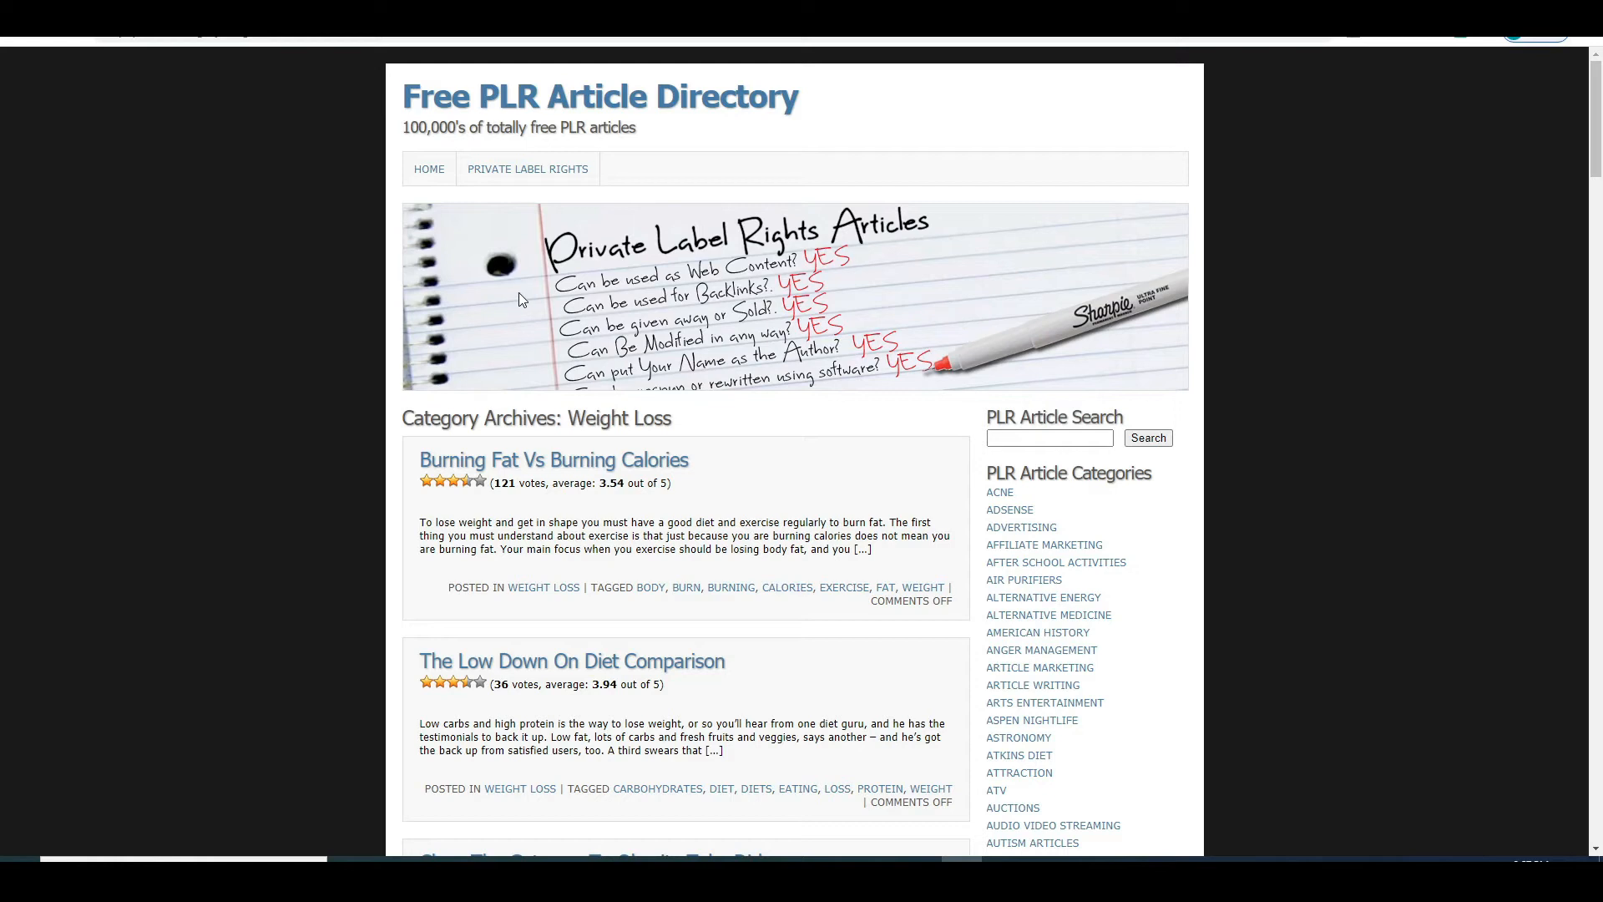
pyautogui.moveTo(893, 282)
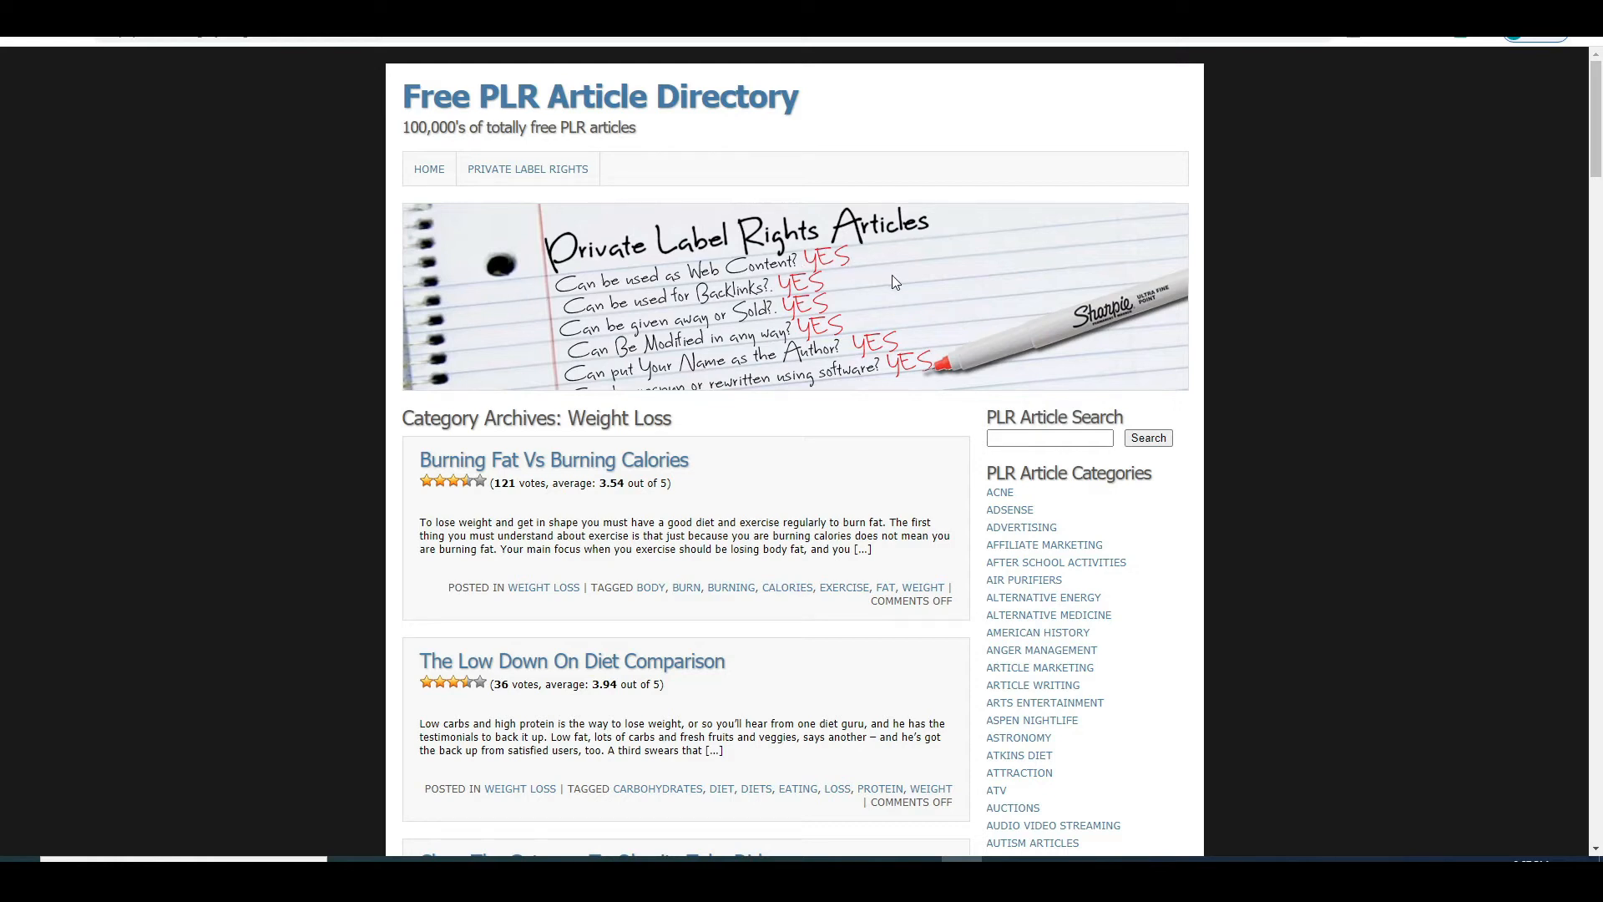
pyautogui.moveTo(780, 318)
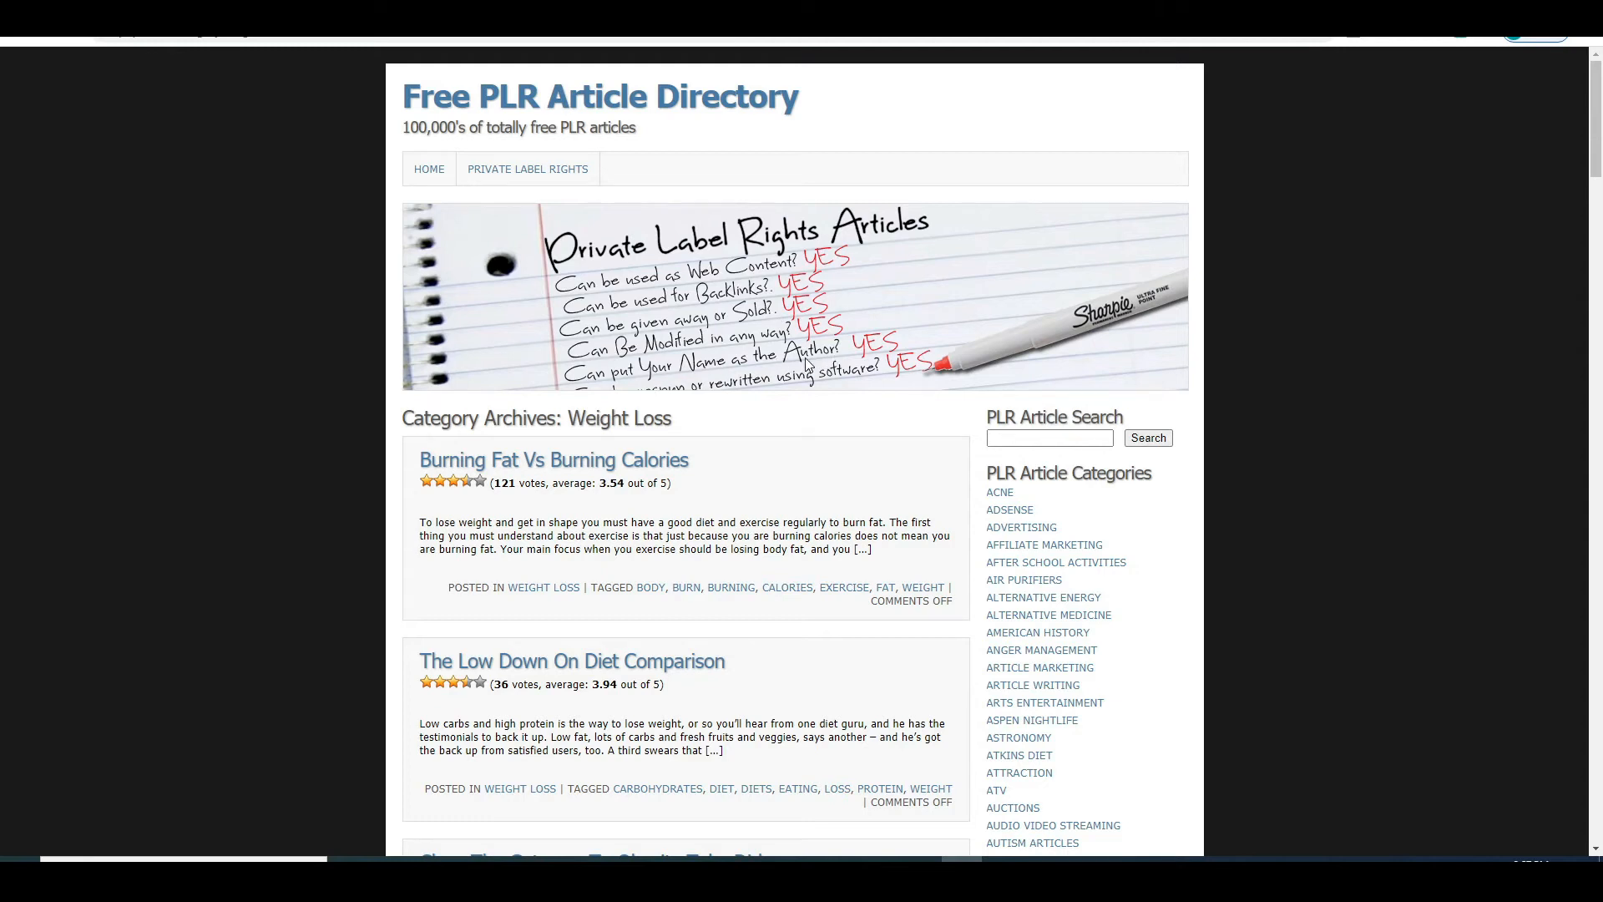
pyautogui.moveTo(830, 429)
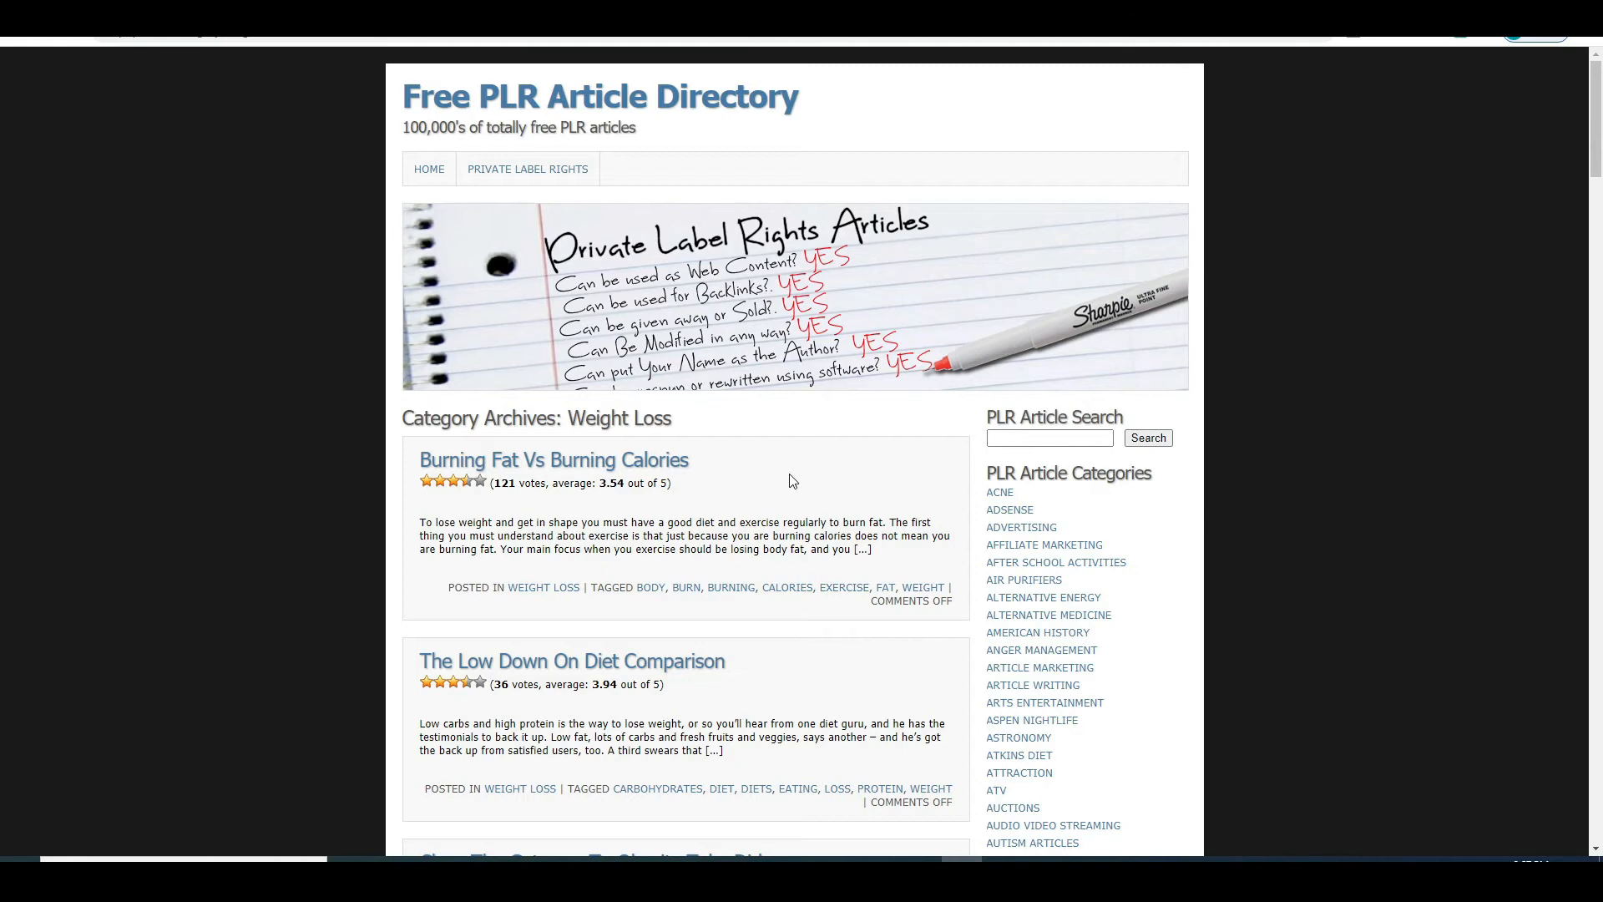
pyautogui.moveTo(397, 138)
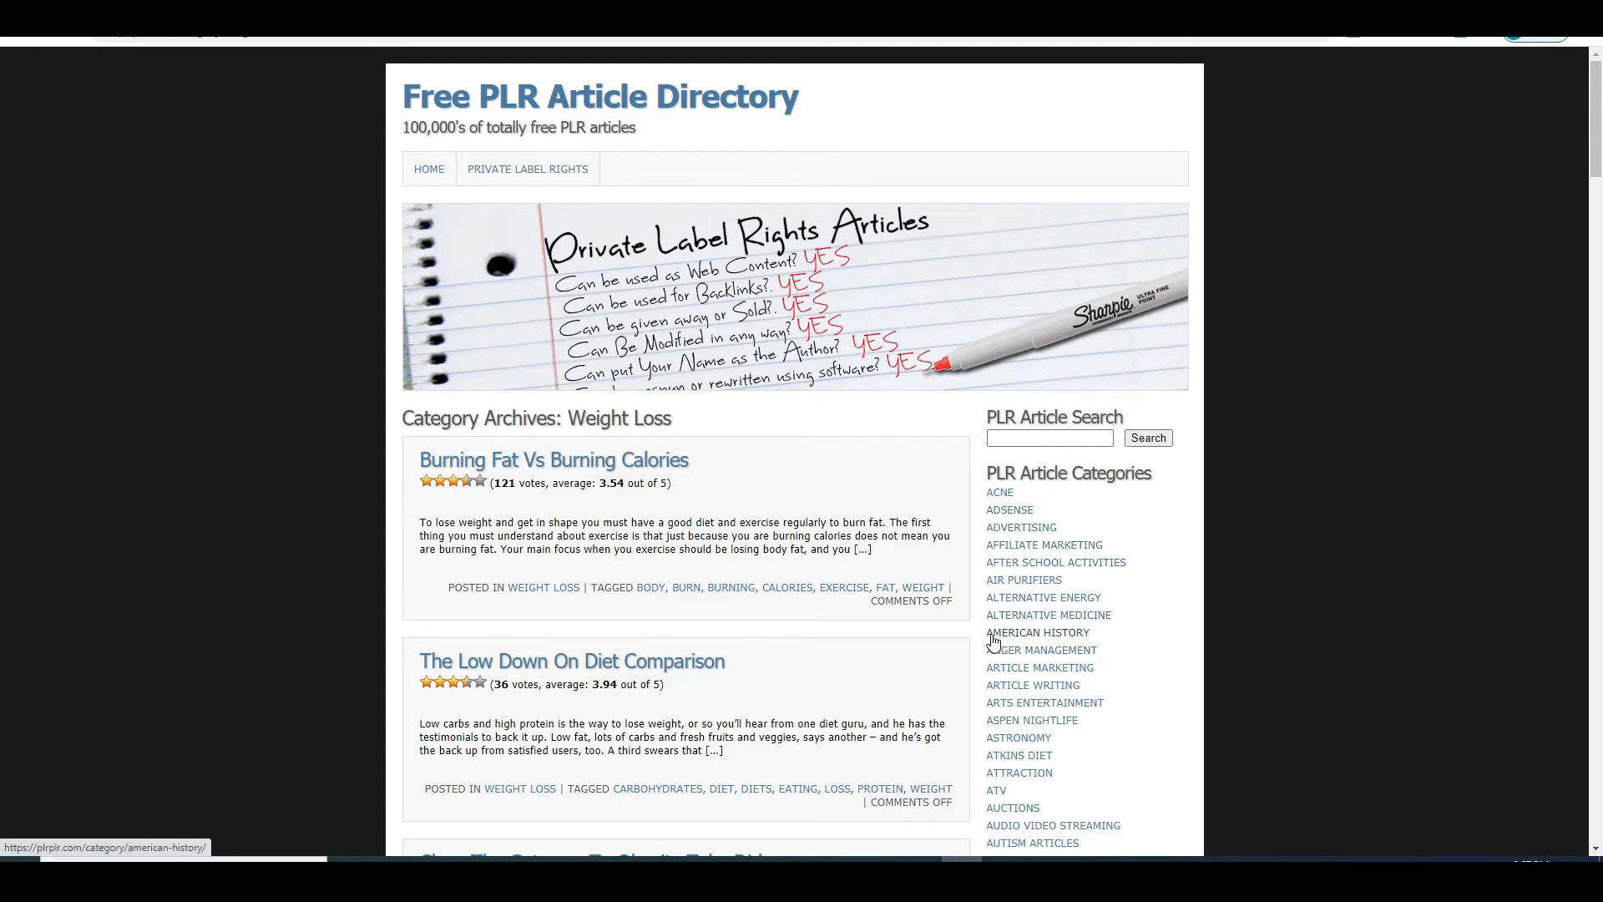
pyautogui.moveTo(1018, 737)
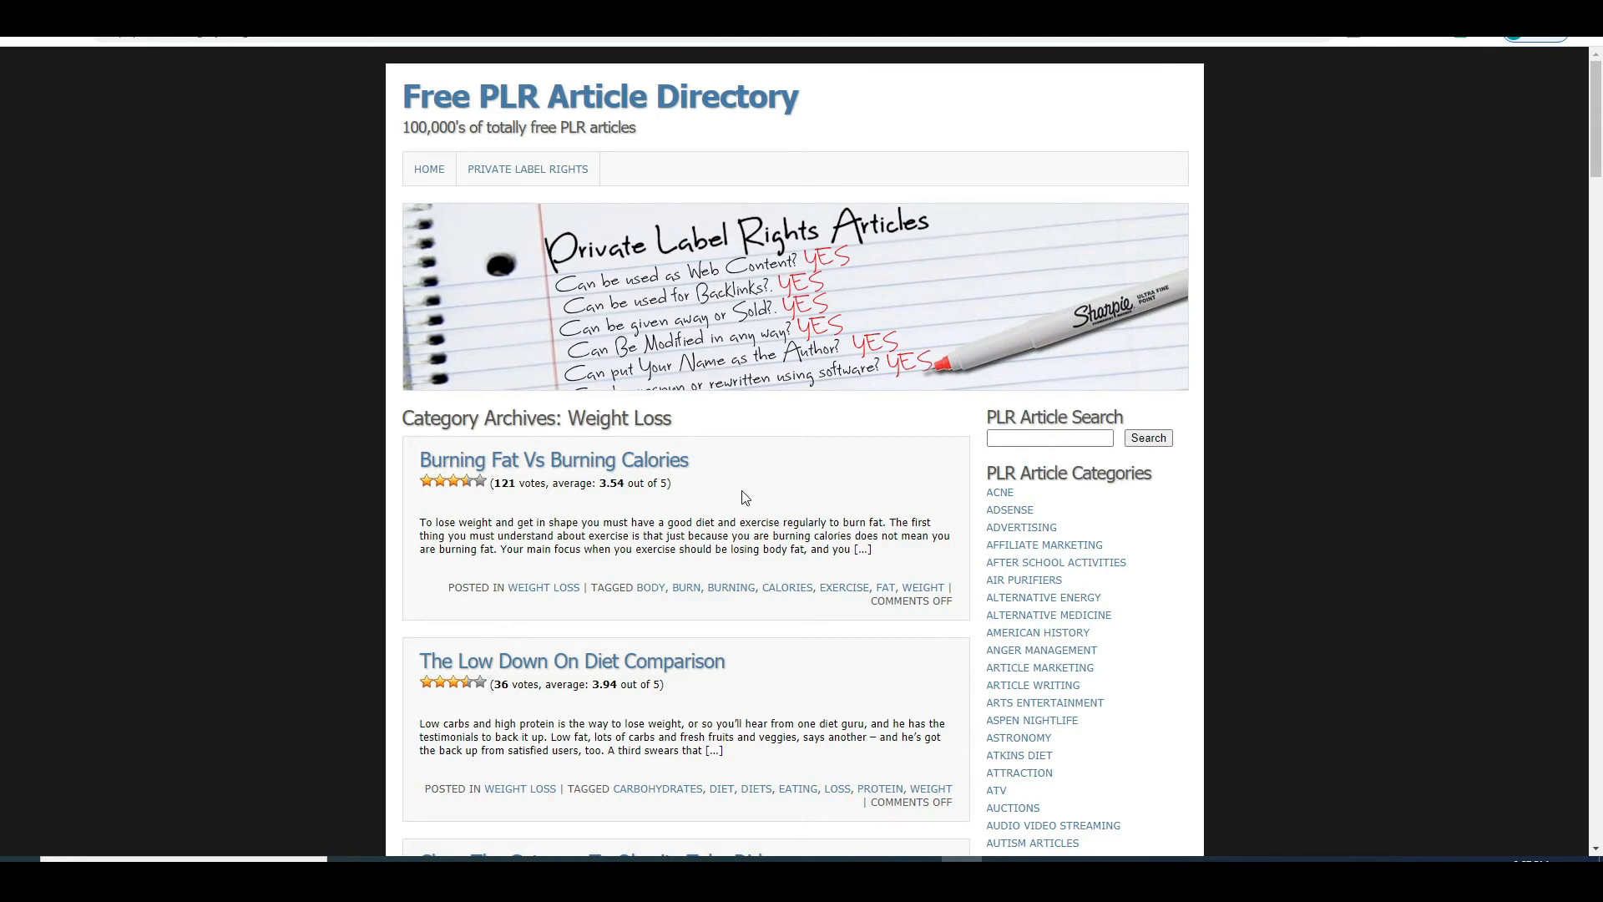
pyautogui.doubleClick(617, 418)
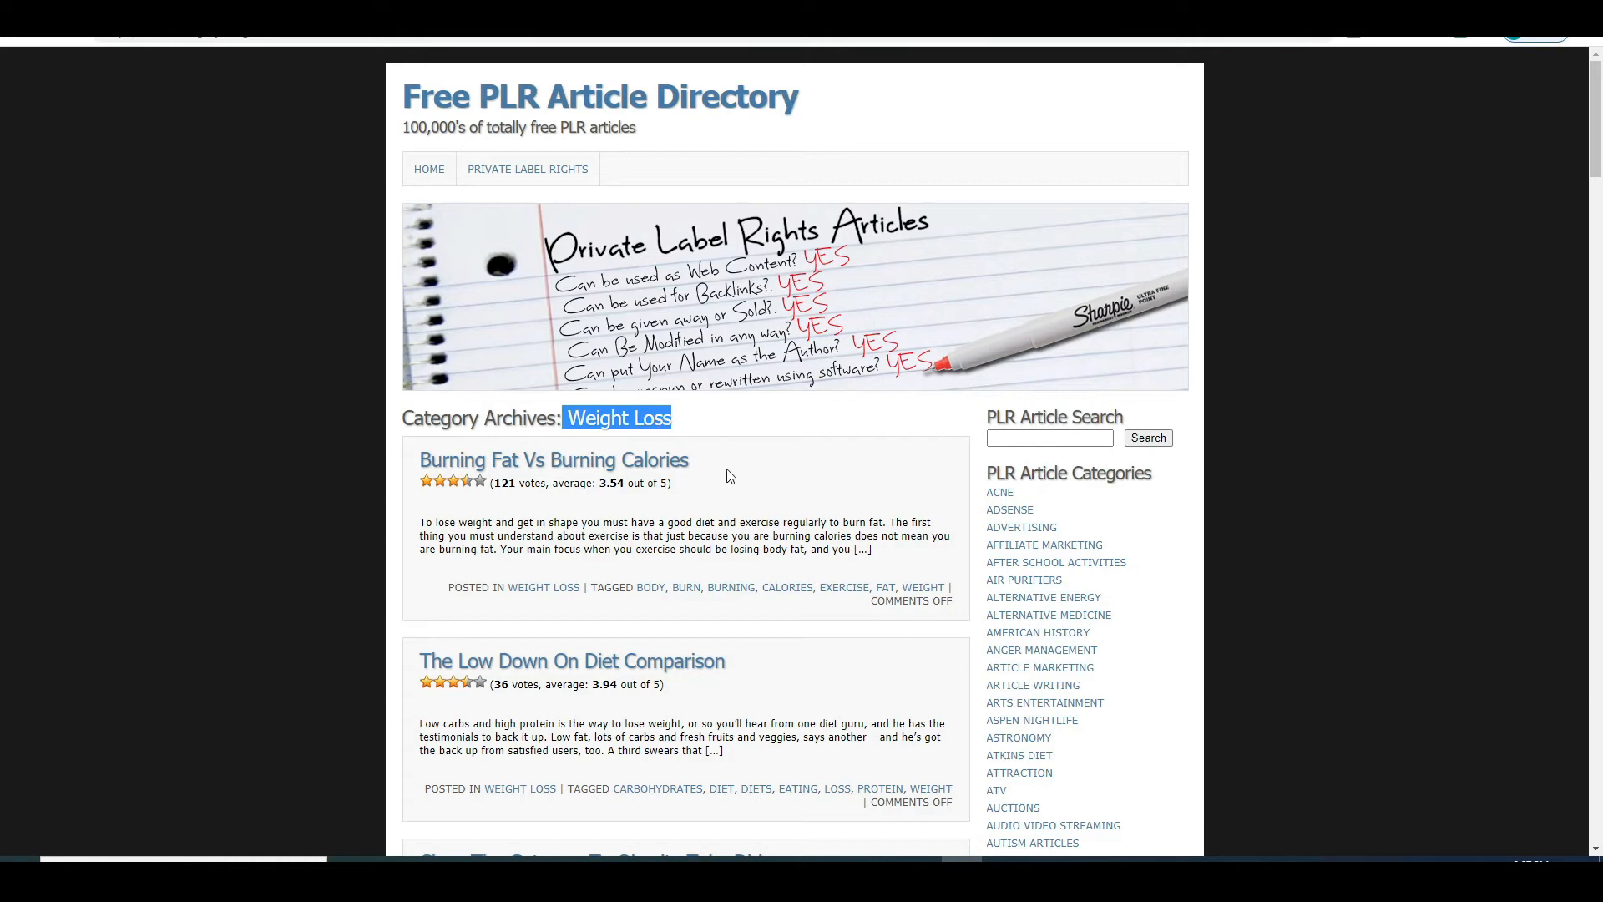
pyautogui.scroll(-3)
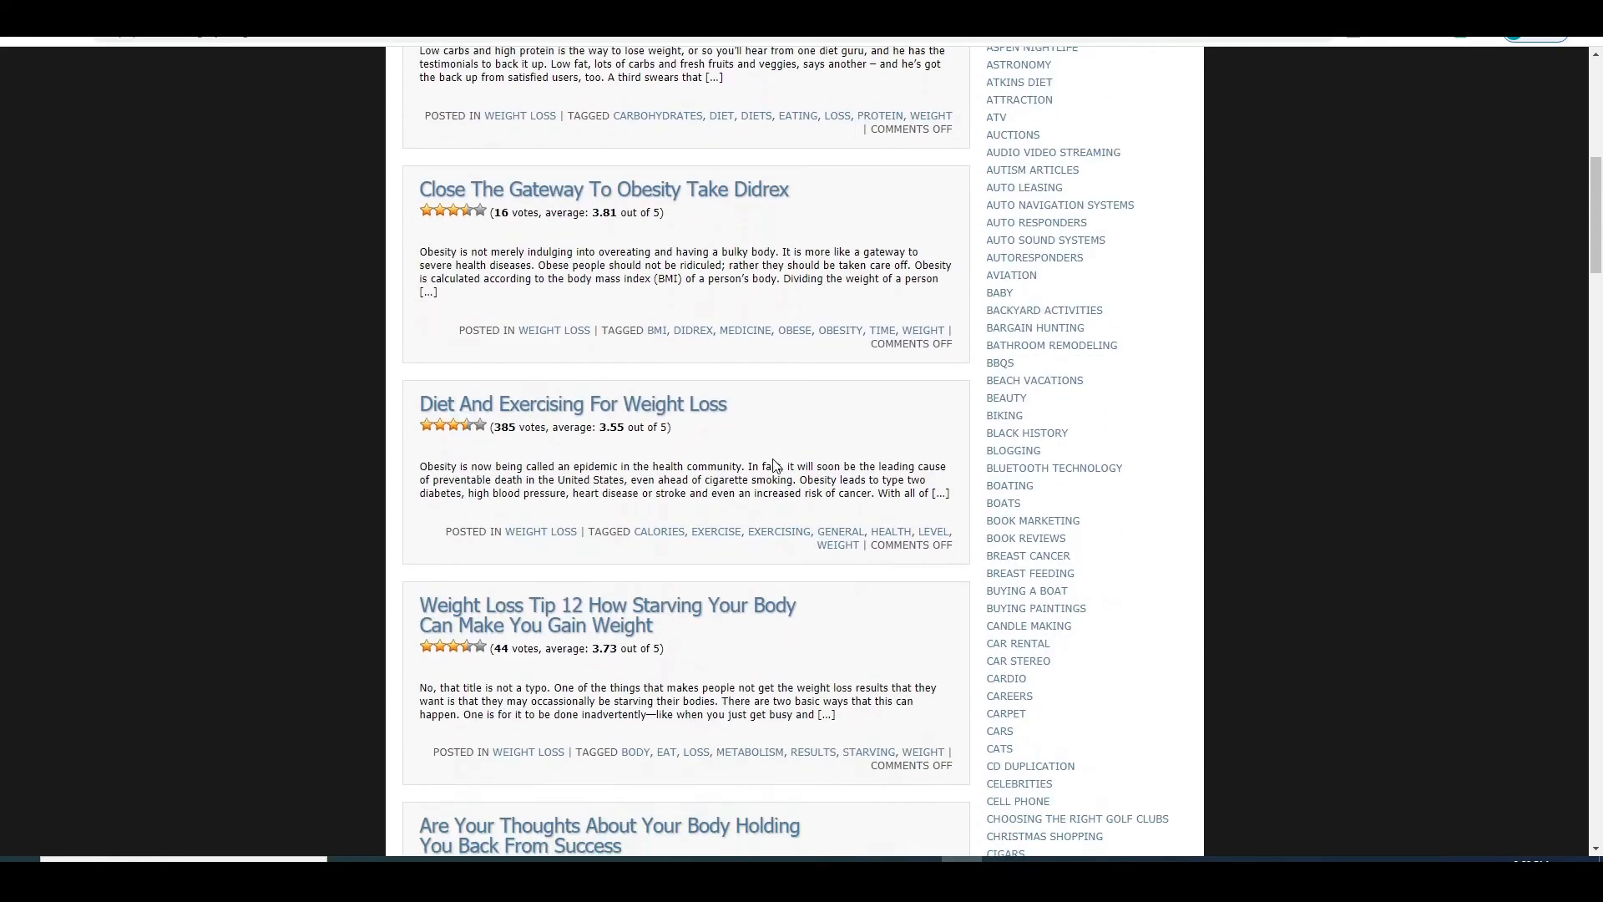
pyautogui.scroll(-3)
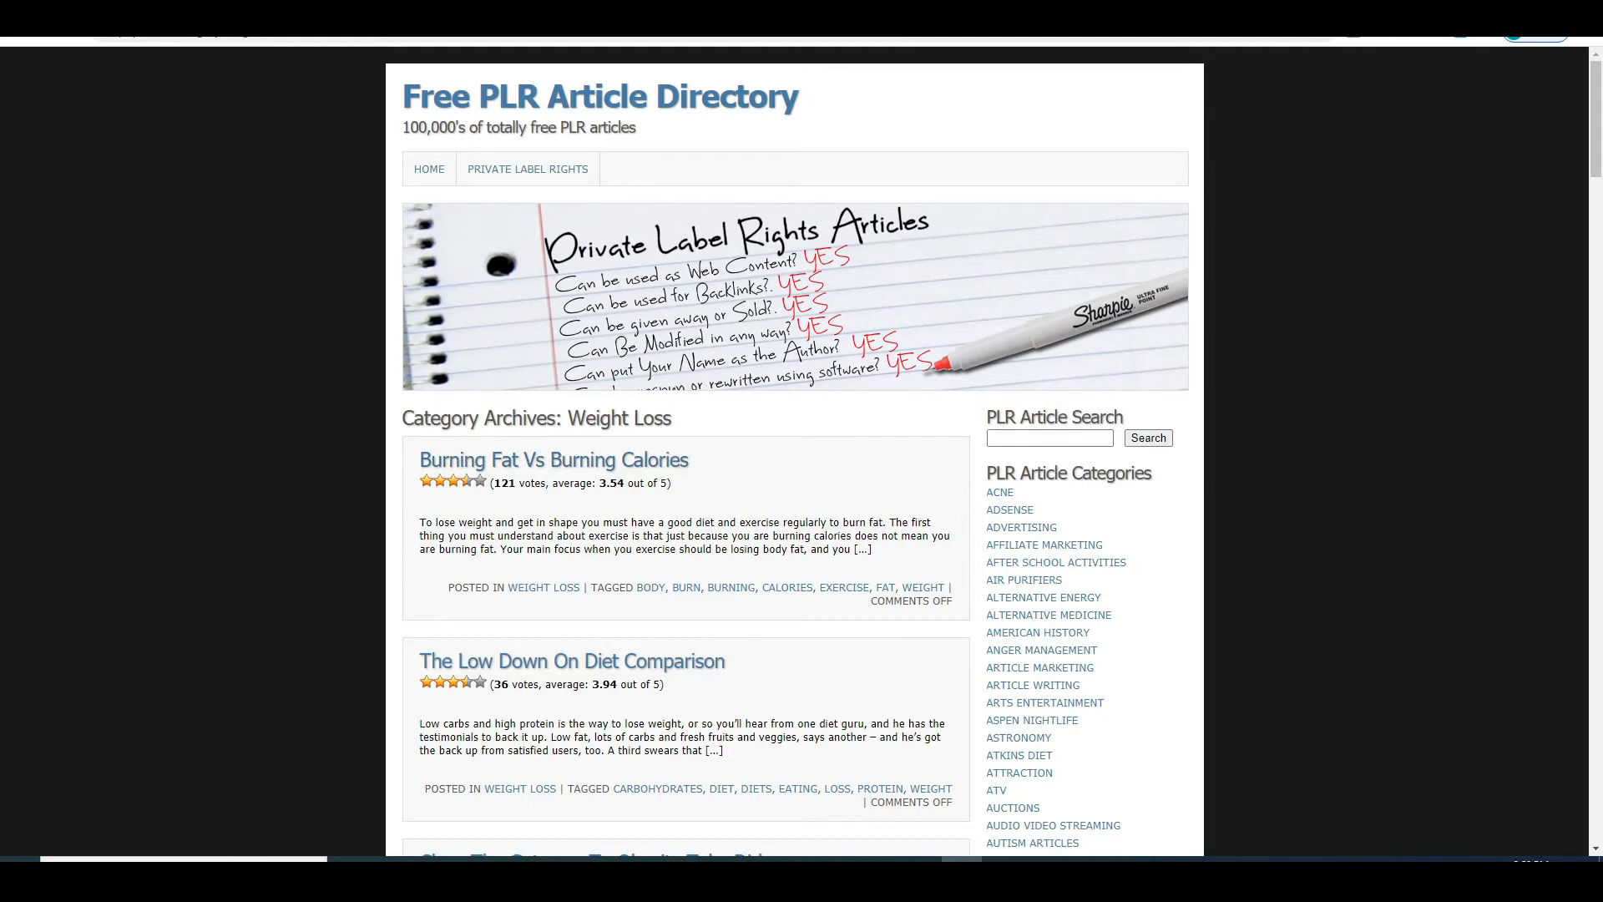
# Open the 'Burning Fat Vs Burning Calories' post from the article directory
pyautogui.click(552, 459)
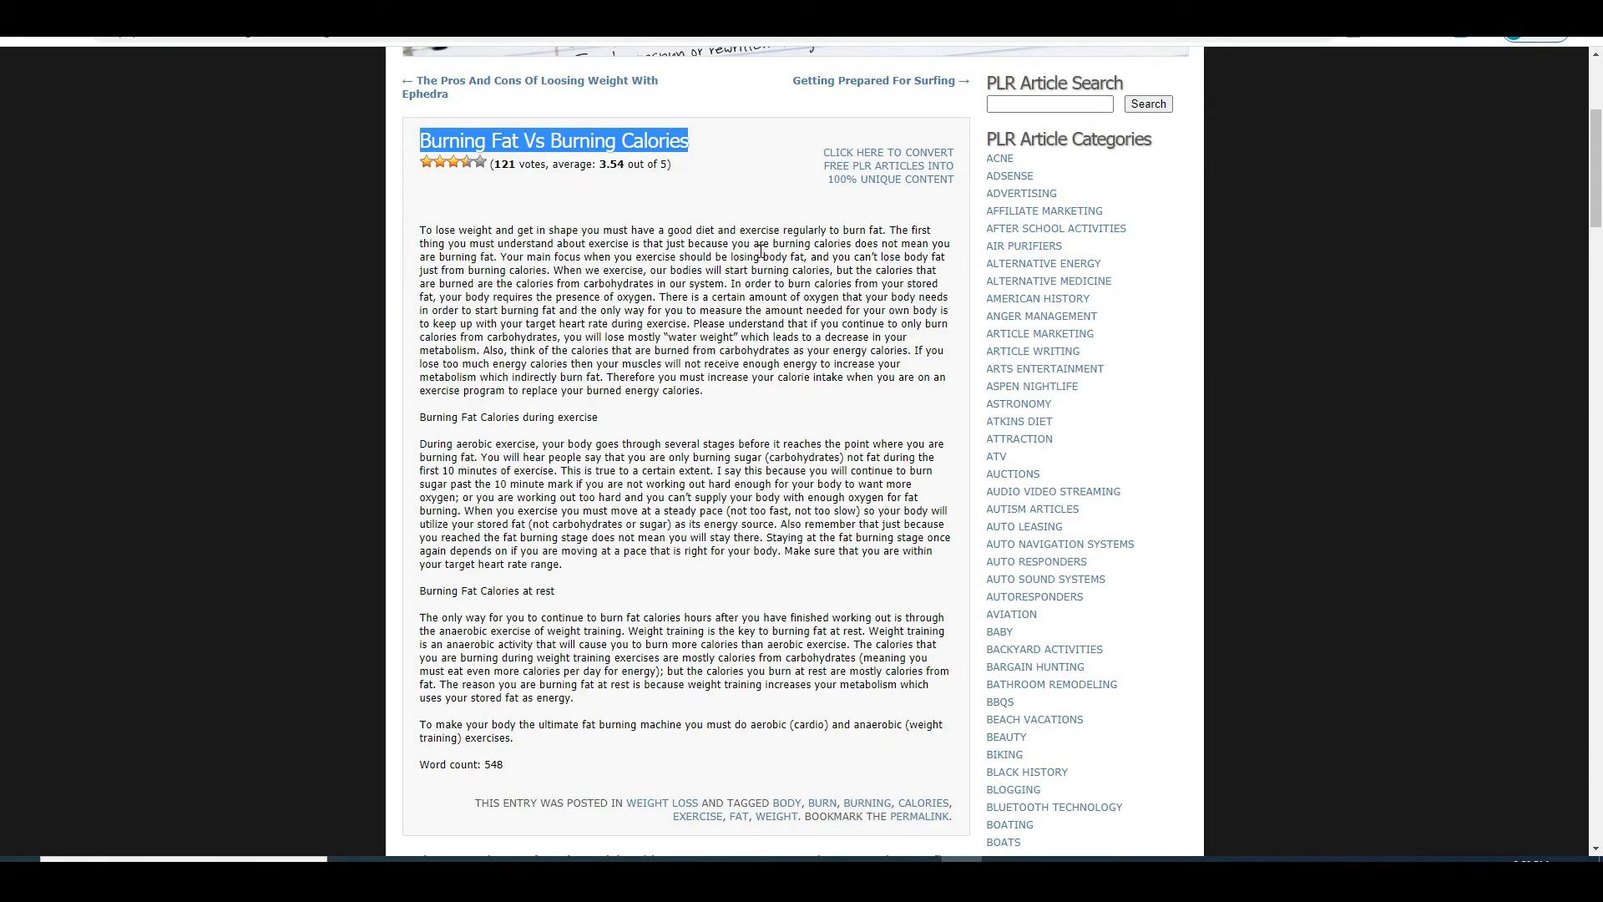
pyautogui.moveTo(761, 611)
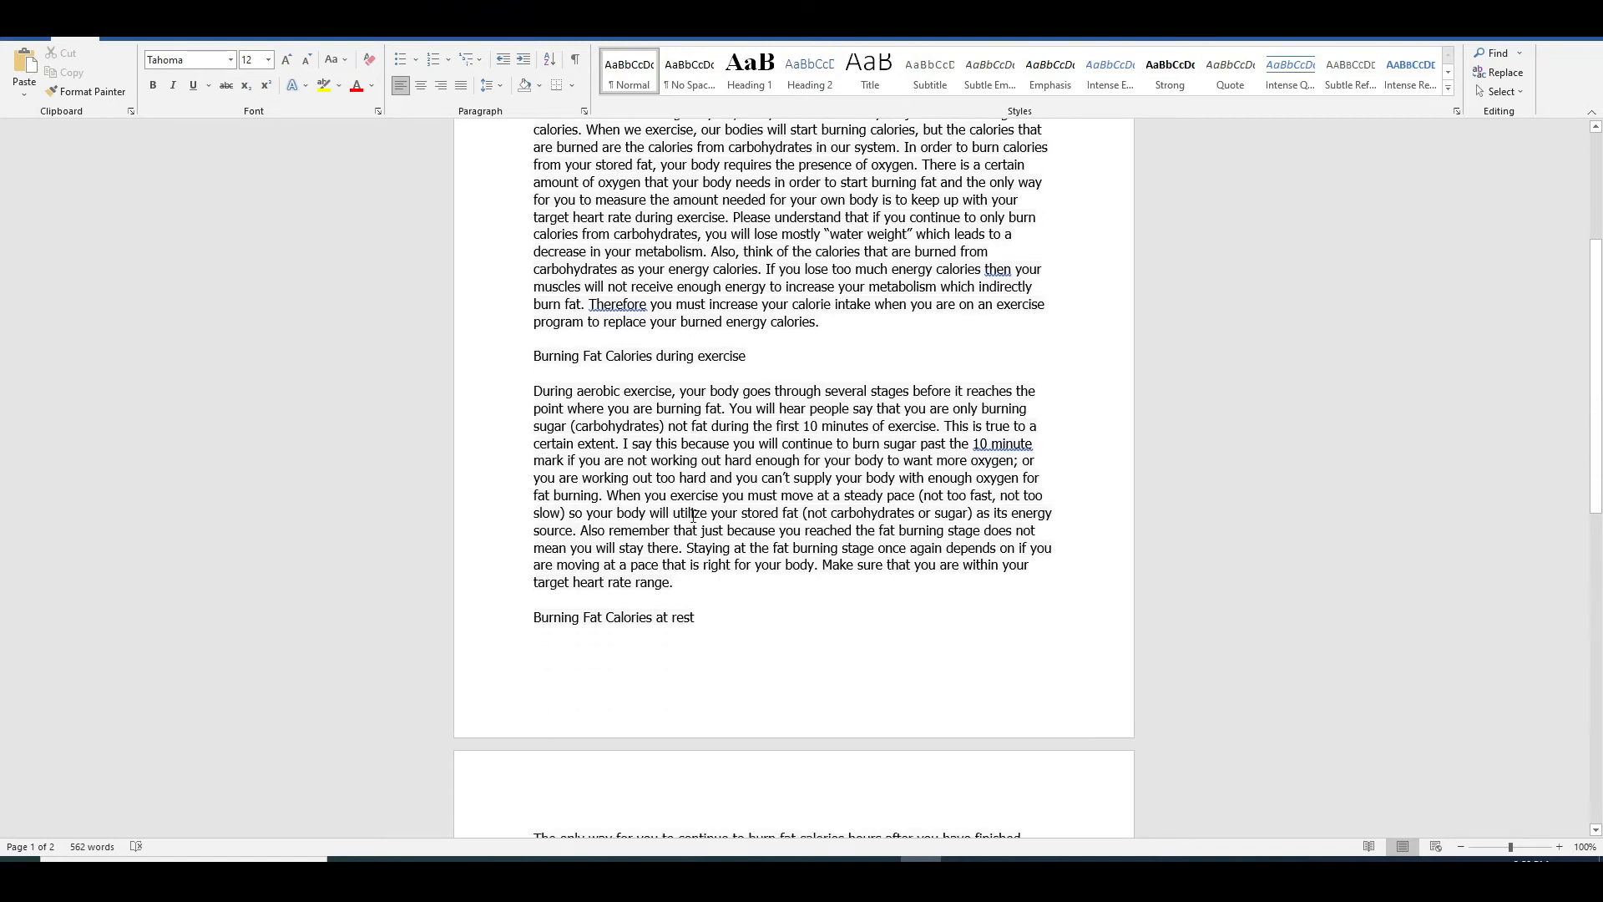
# Review the article body below the added 'Best product for weight loss' link line
pyautogui.scroll(-3)
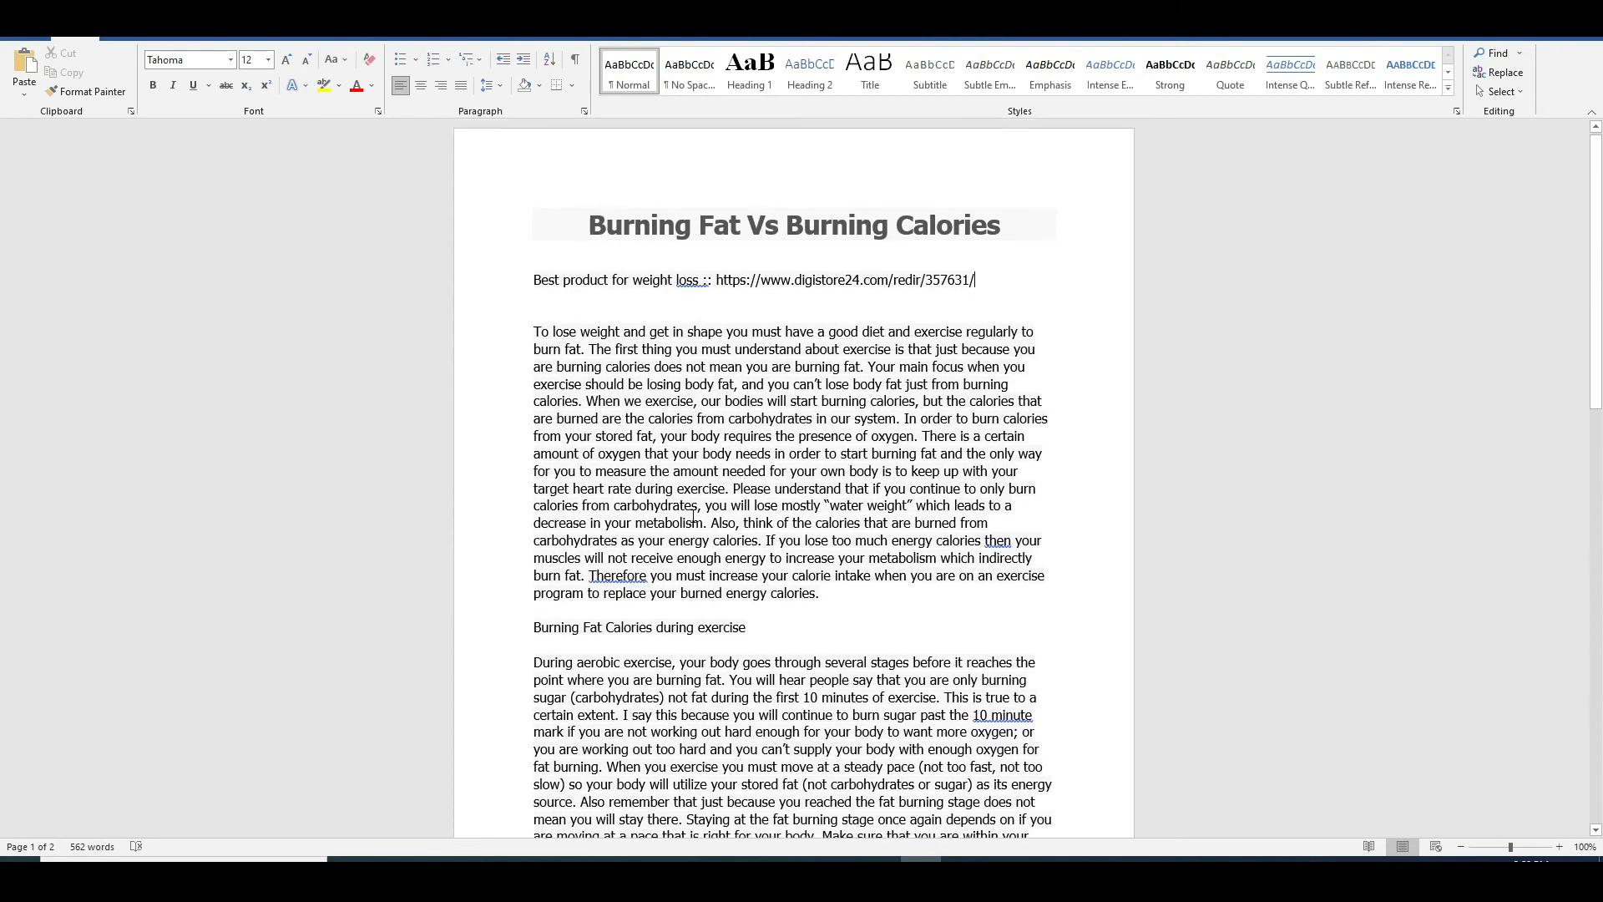
pyautogui.scroll(-3)
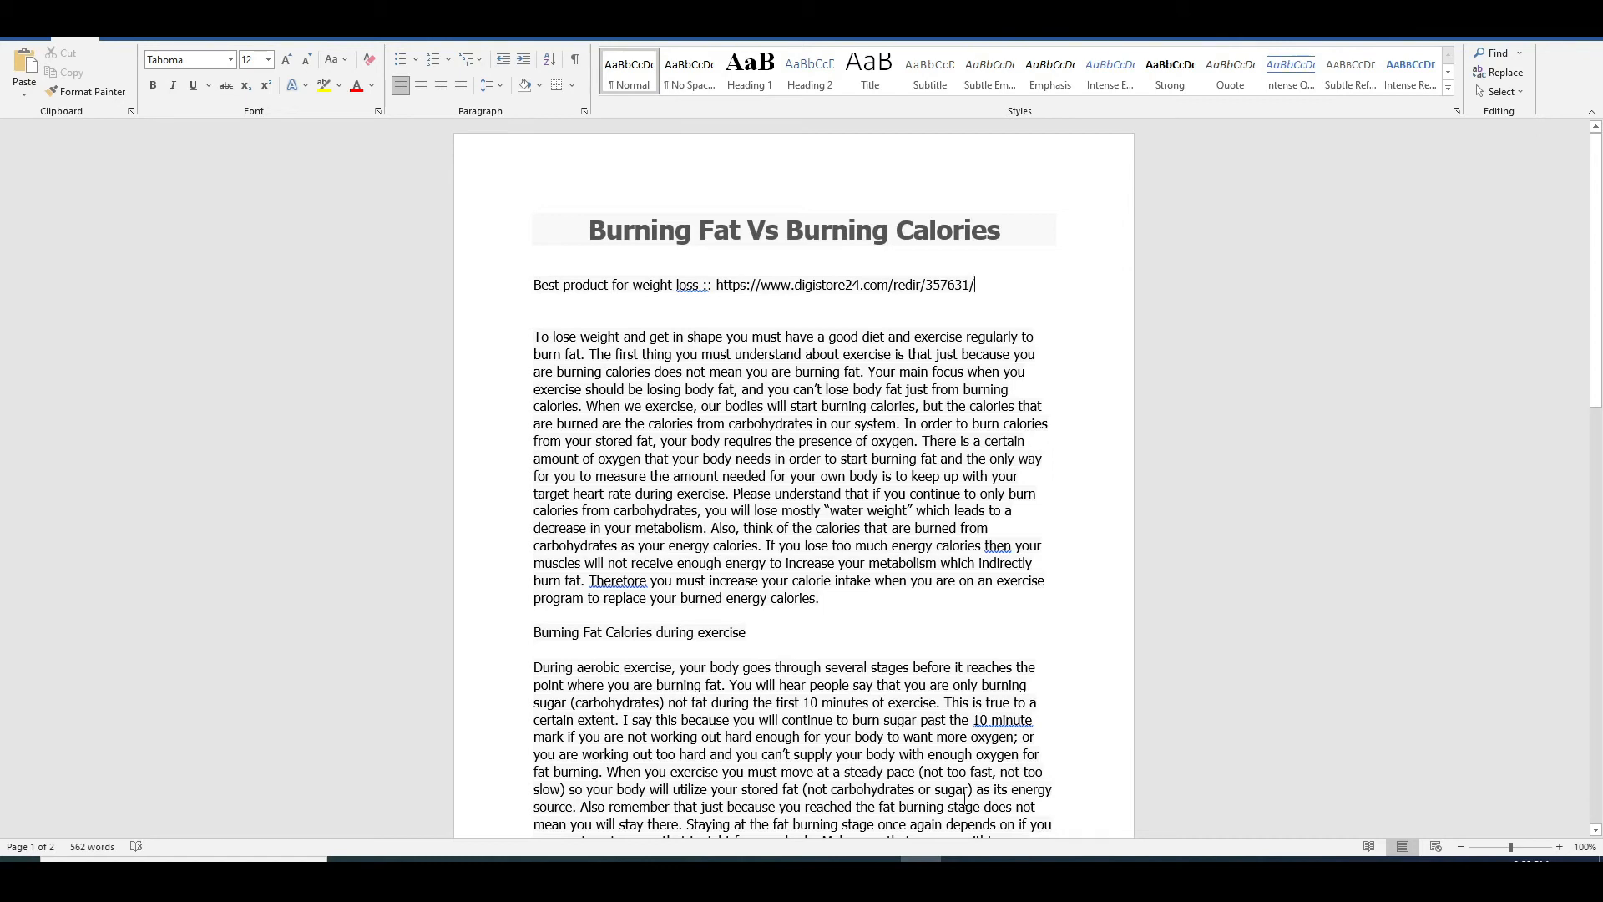
pyautogui.moveTo(869, 409)
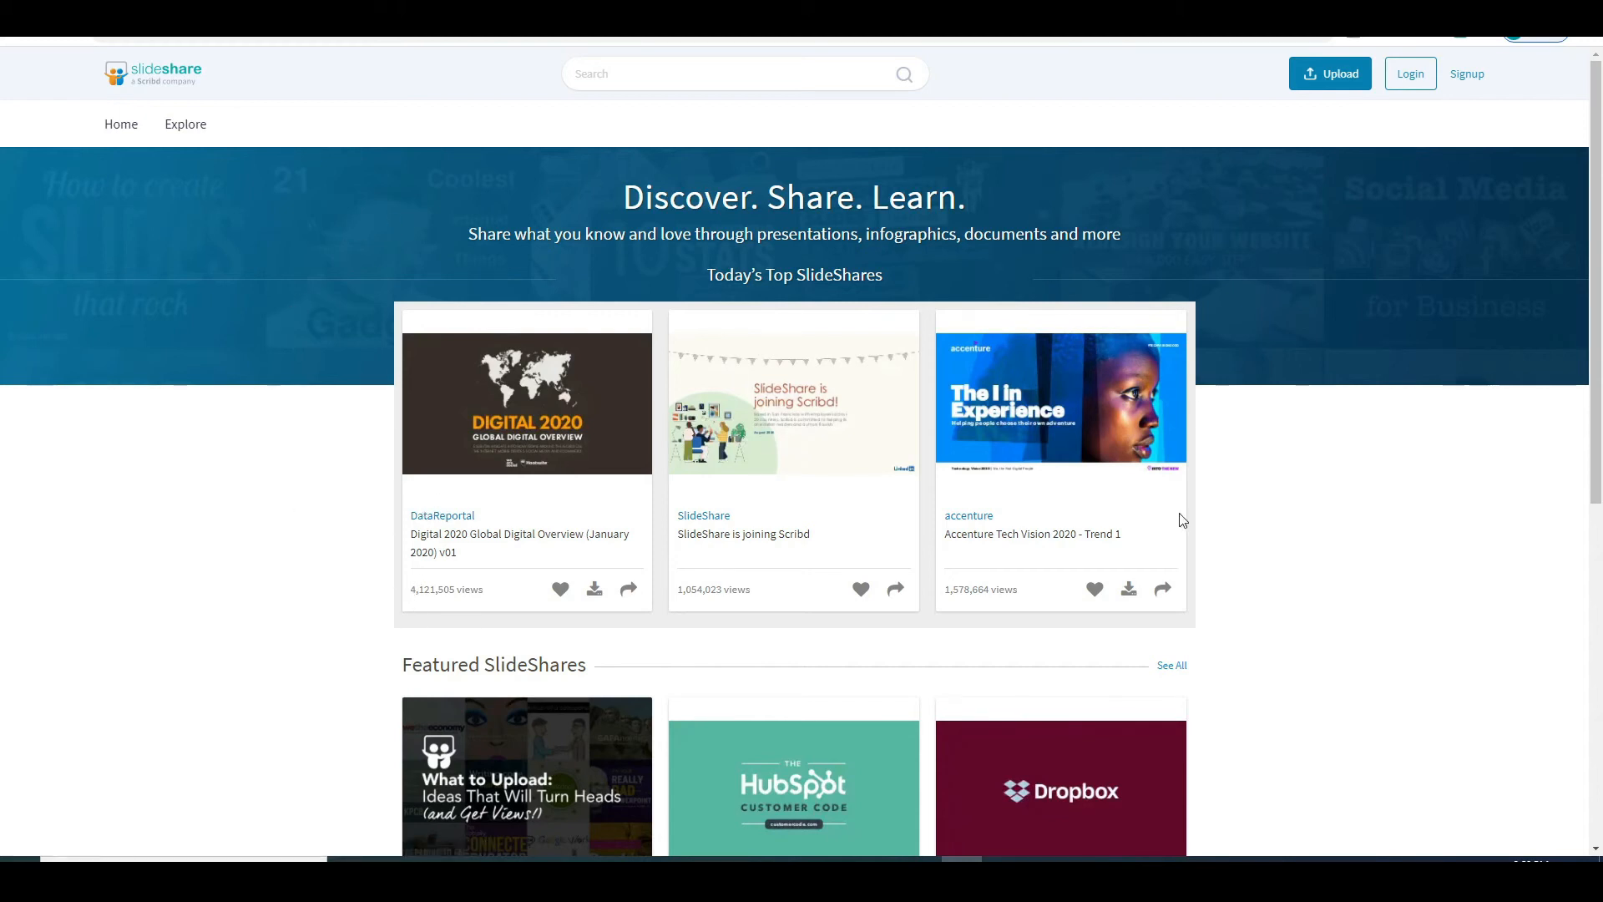
# Scroll through Today's Top SlideShares on the home page
pyautogui.scroll(-3)
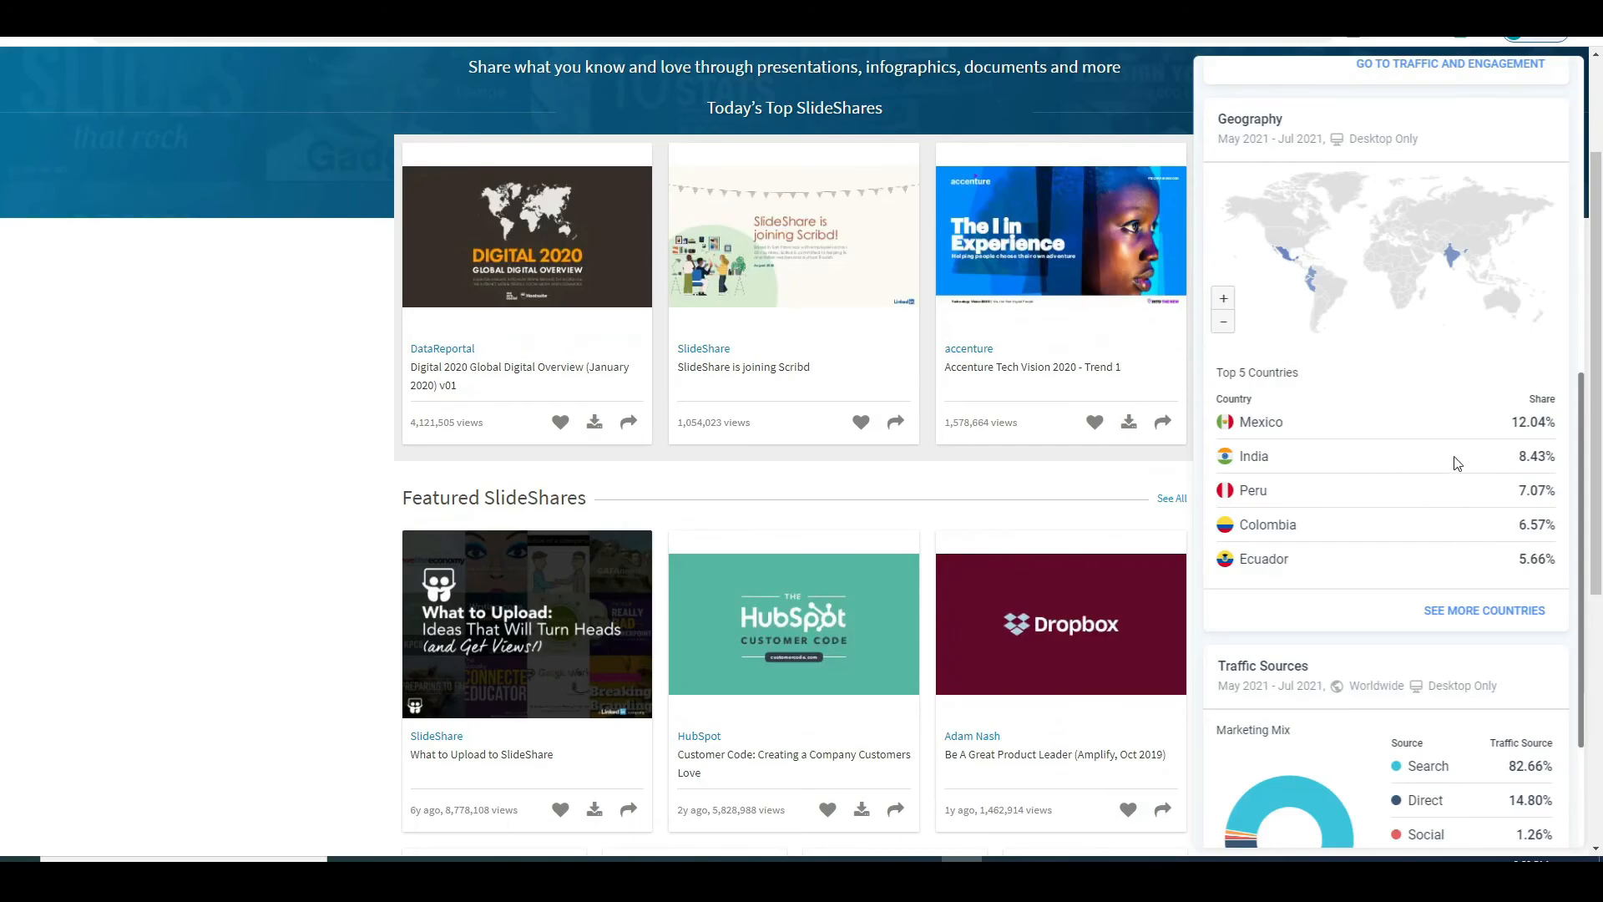
pyautogui.moveTo(1523, 516)
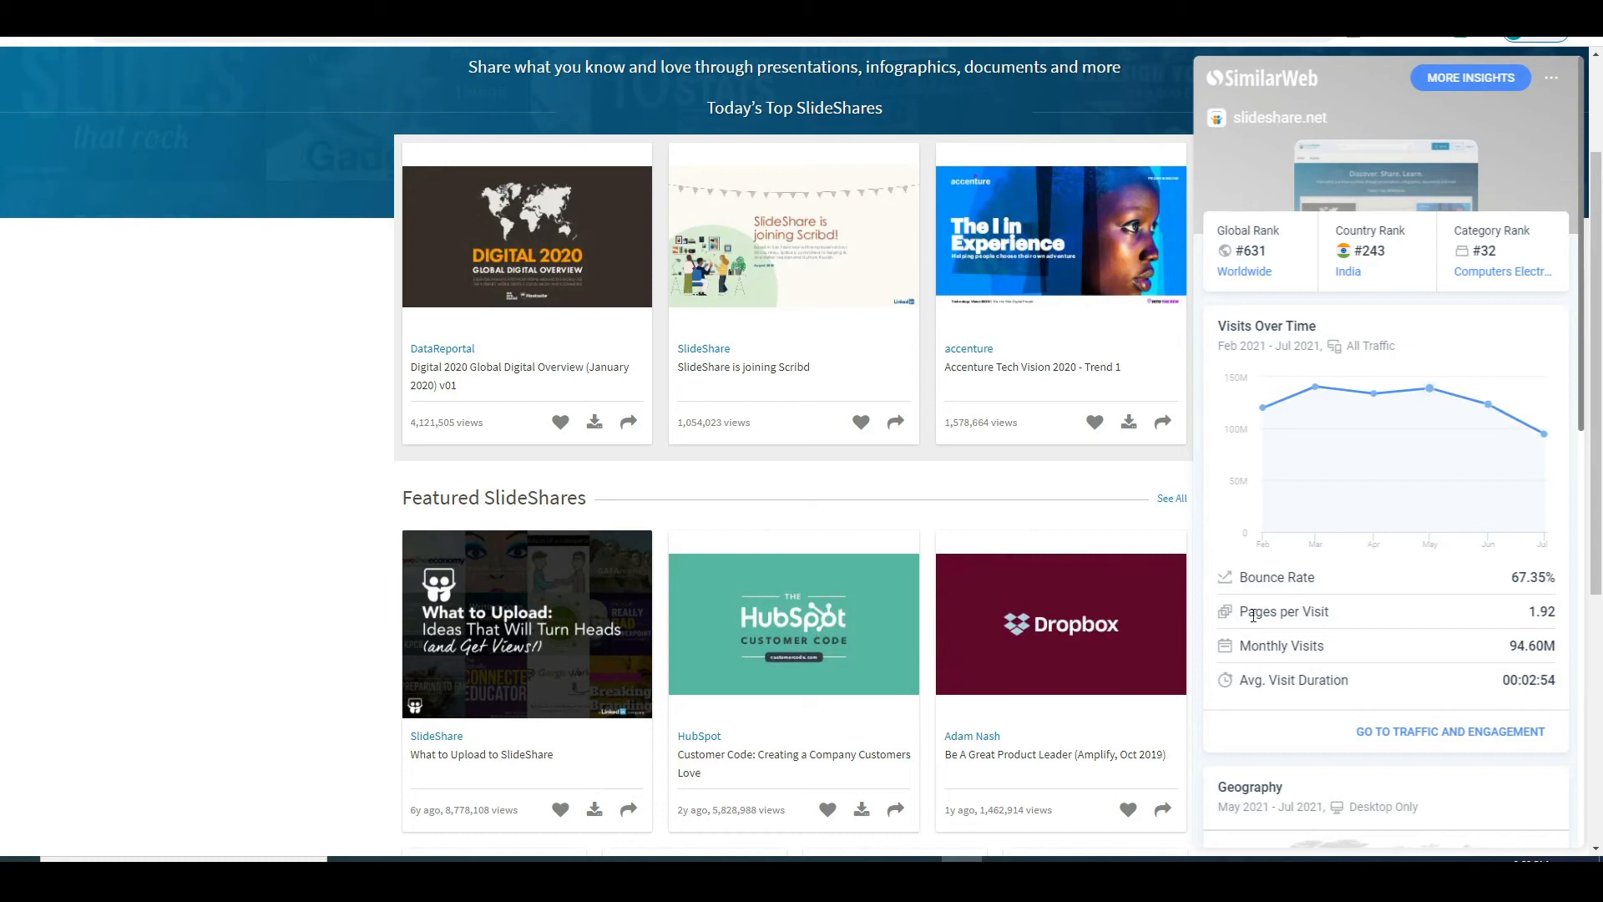
pyautogui.scroll(-3)
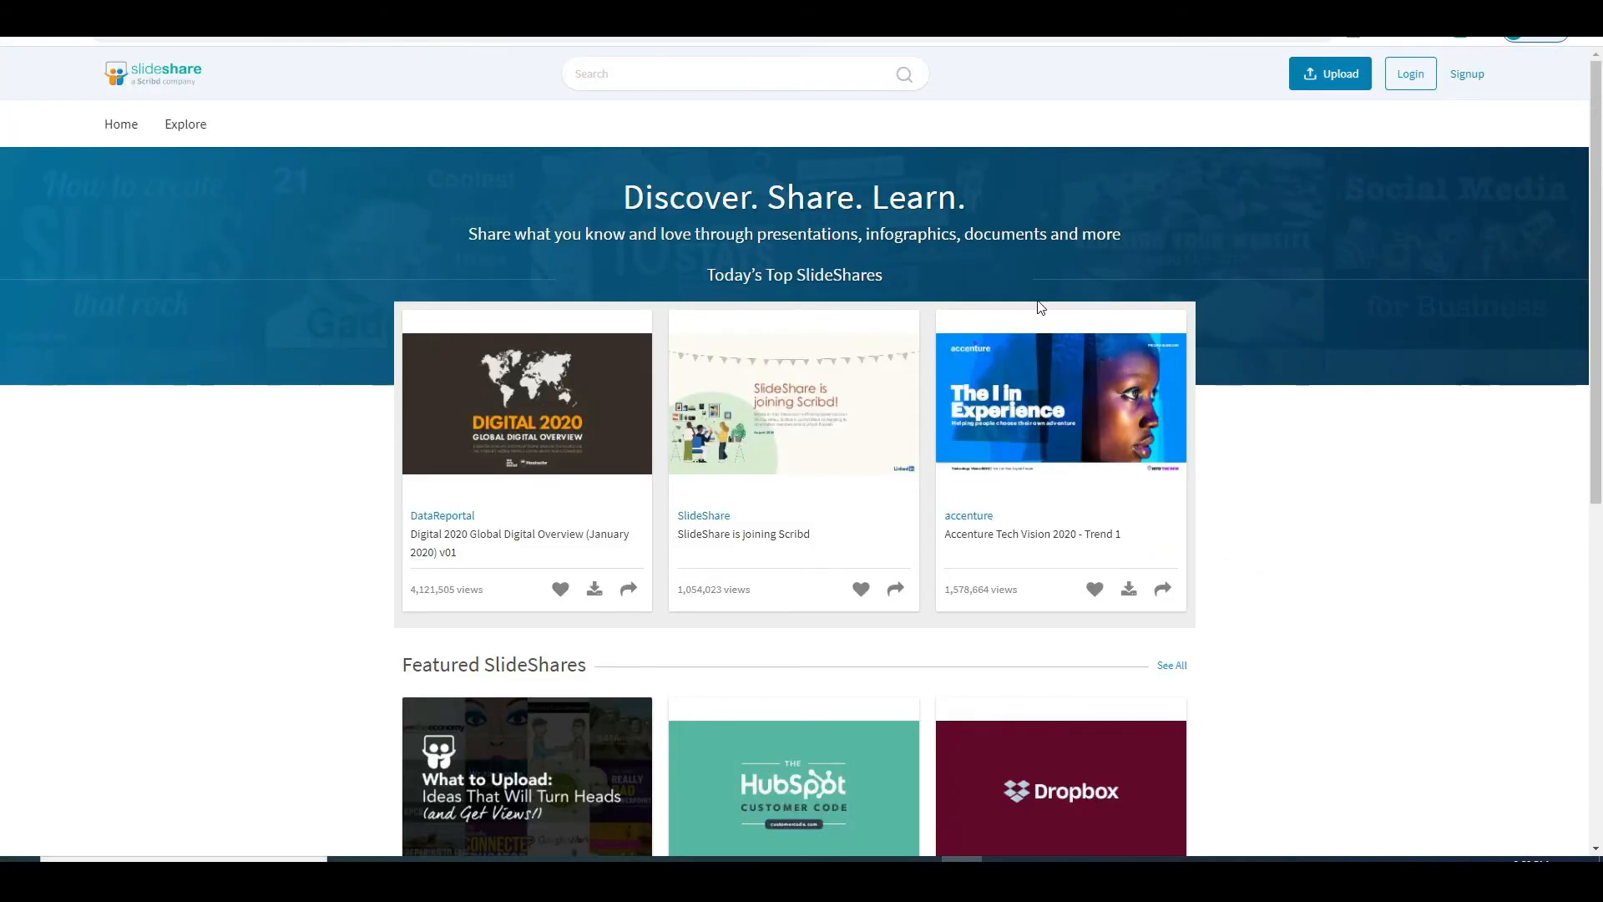
pyautogui.moveTo(1271, 329)
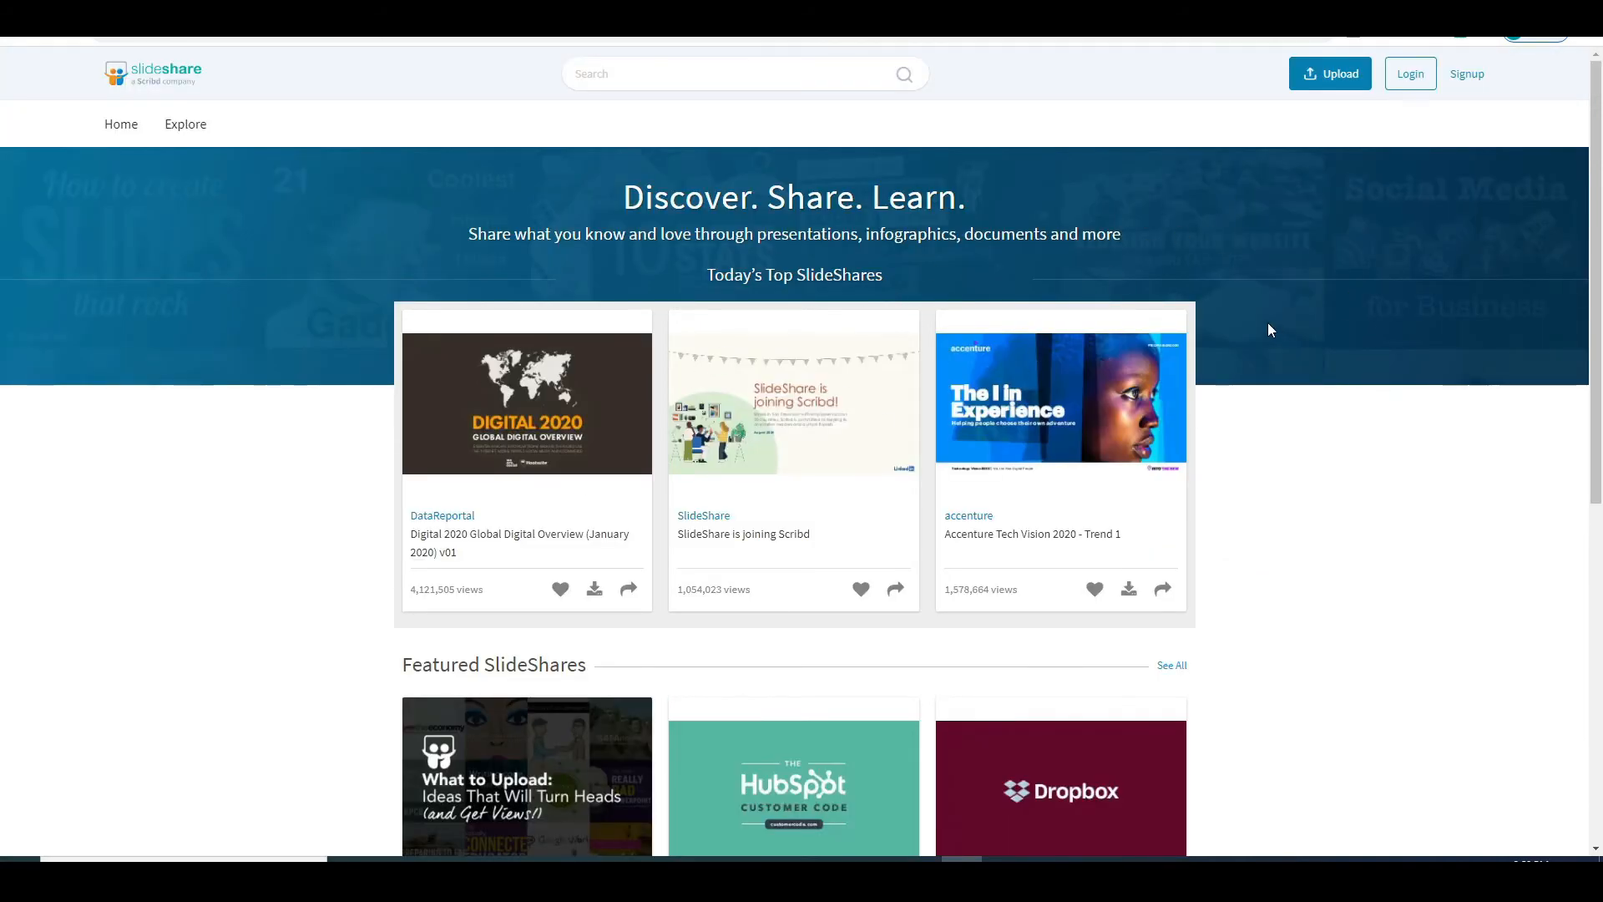
pyautogui.moveTo(1274, 319)
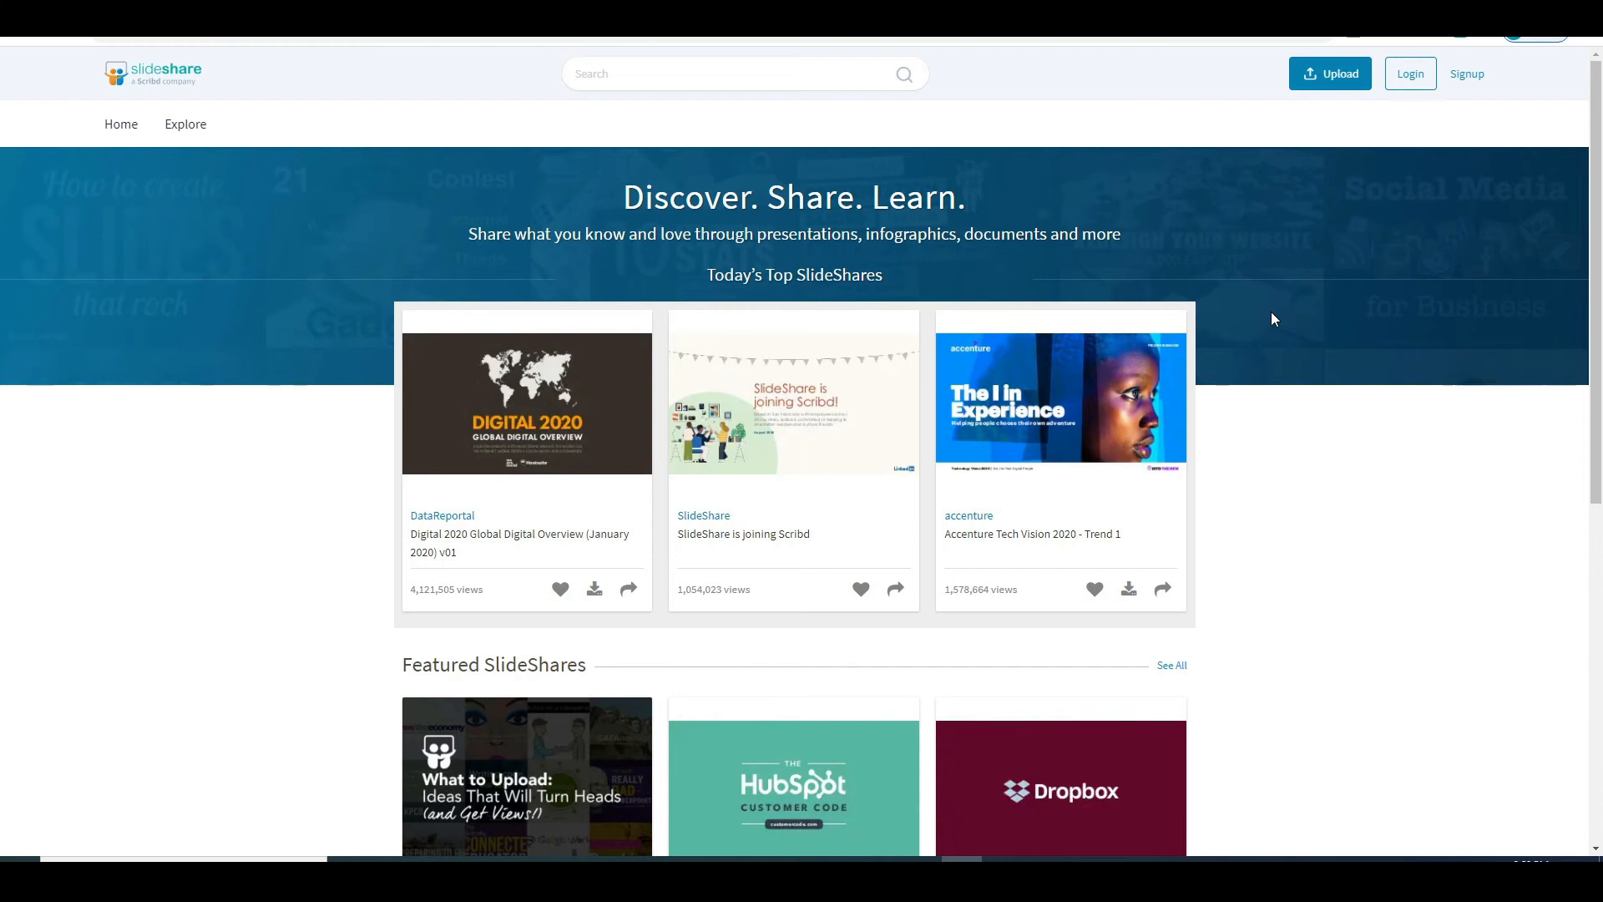
pyautogui.moveTo(1299, 282)
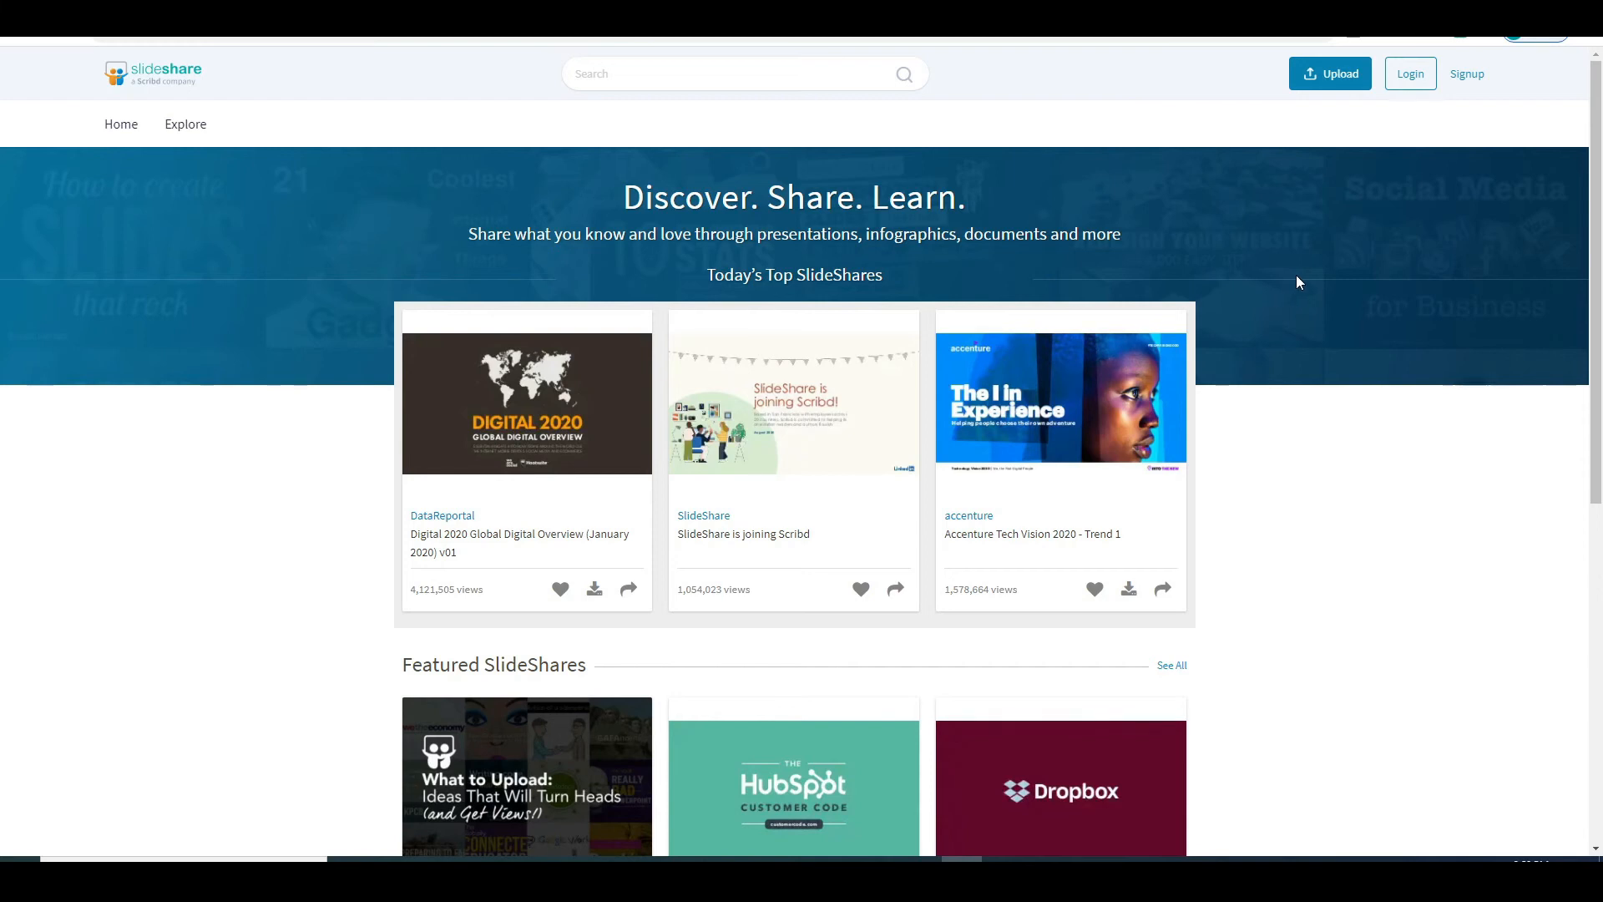
pyautogui.moveTo(1457, 141)
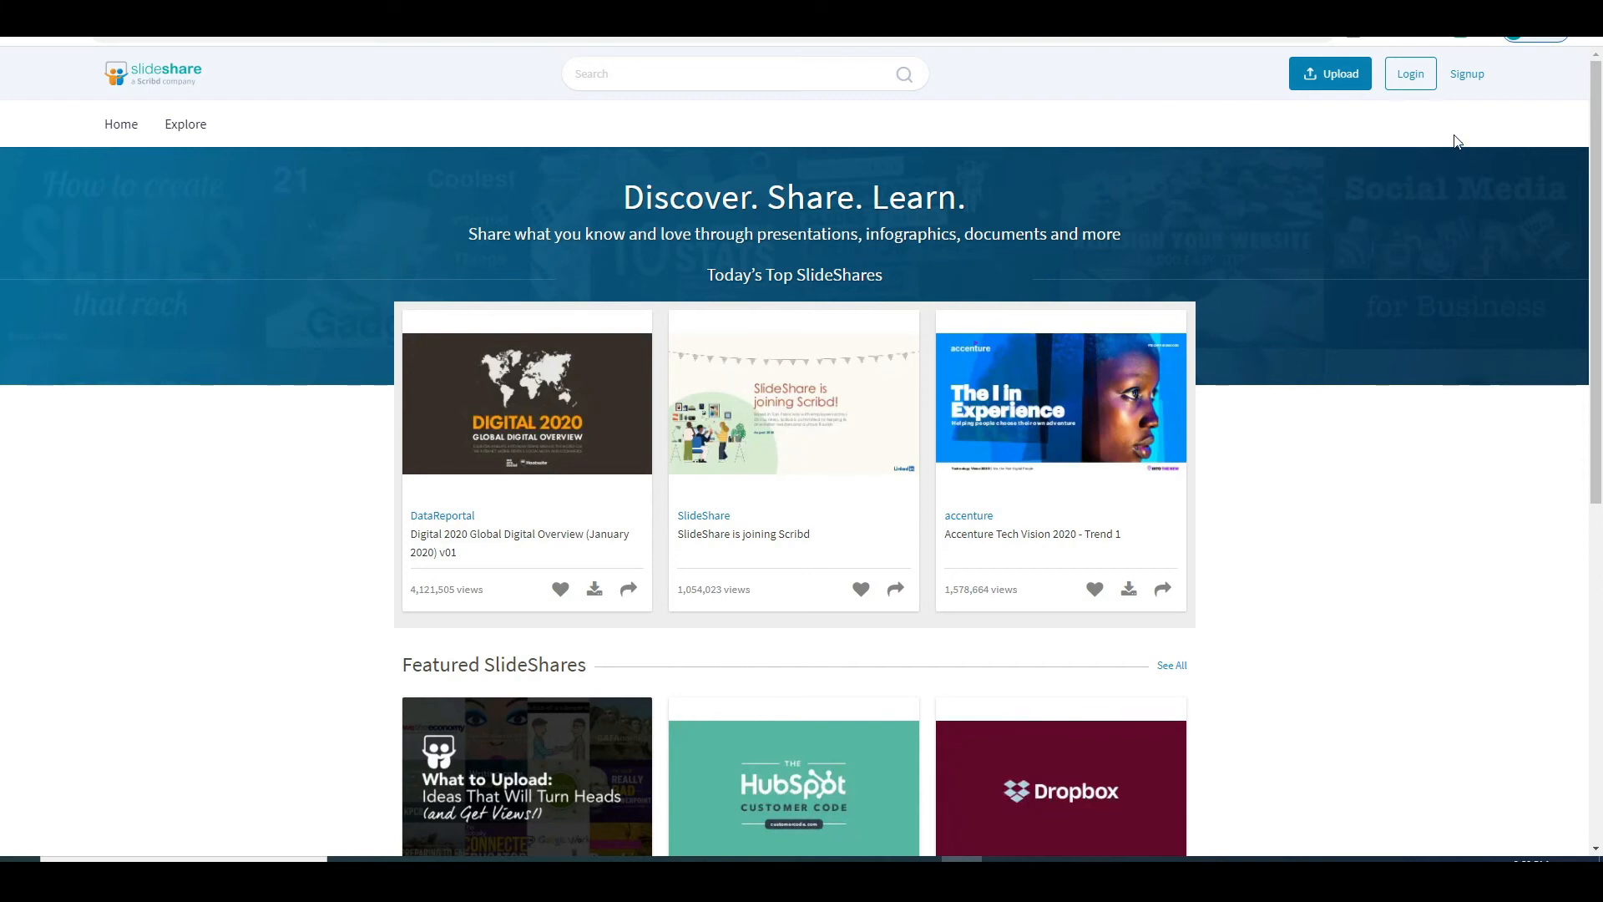
pyautogui.moveTo(1451, 128)
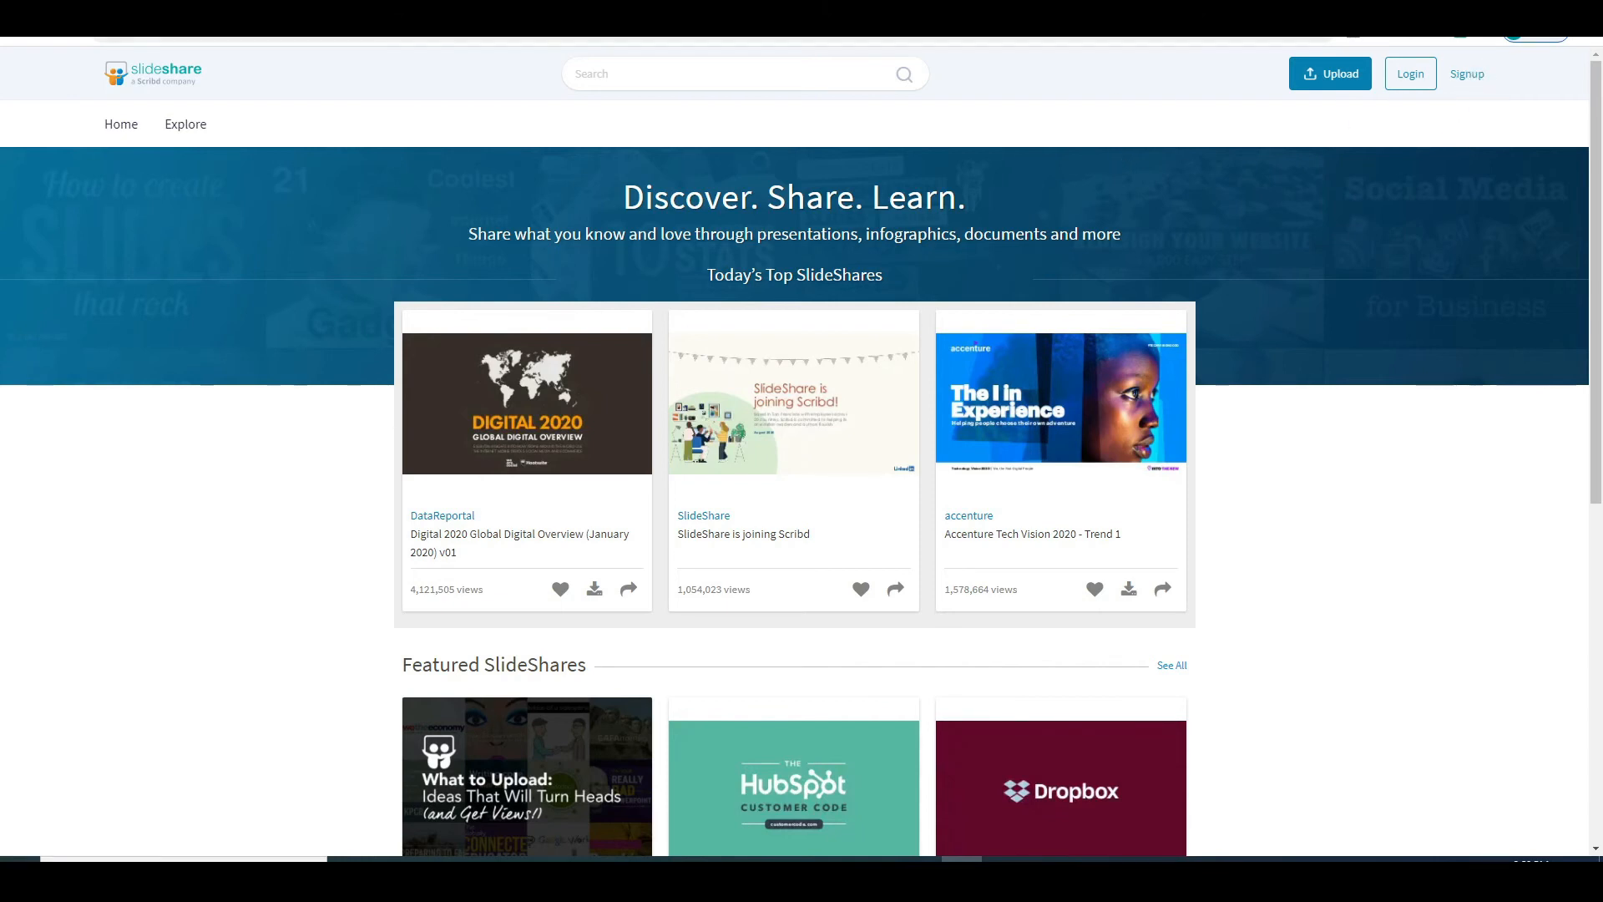
# Log in to SlideShare instead of creating a new account
pyautogui.click(1409, 72)
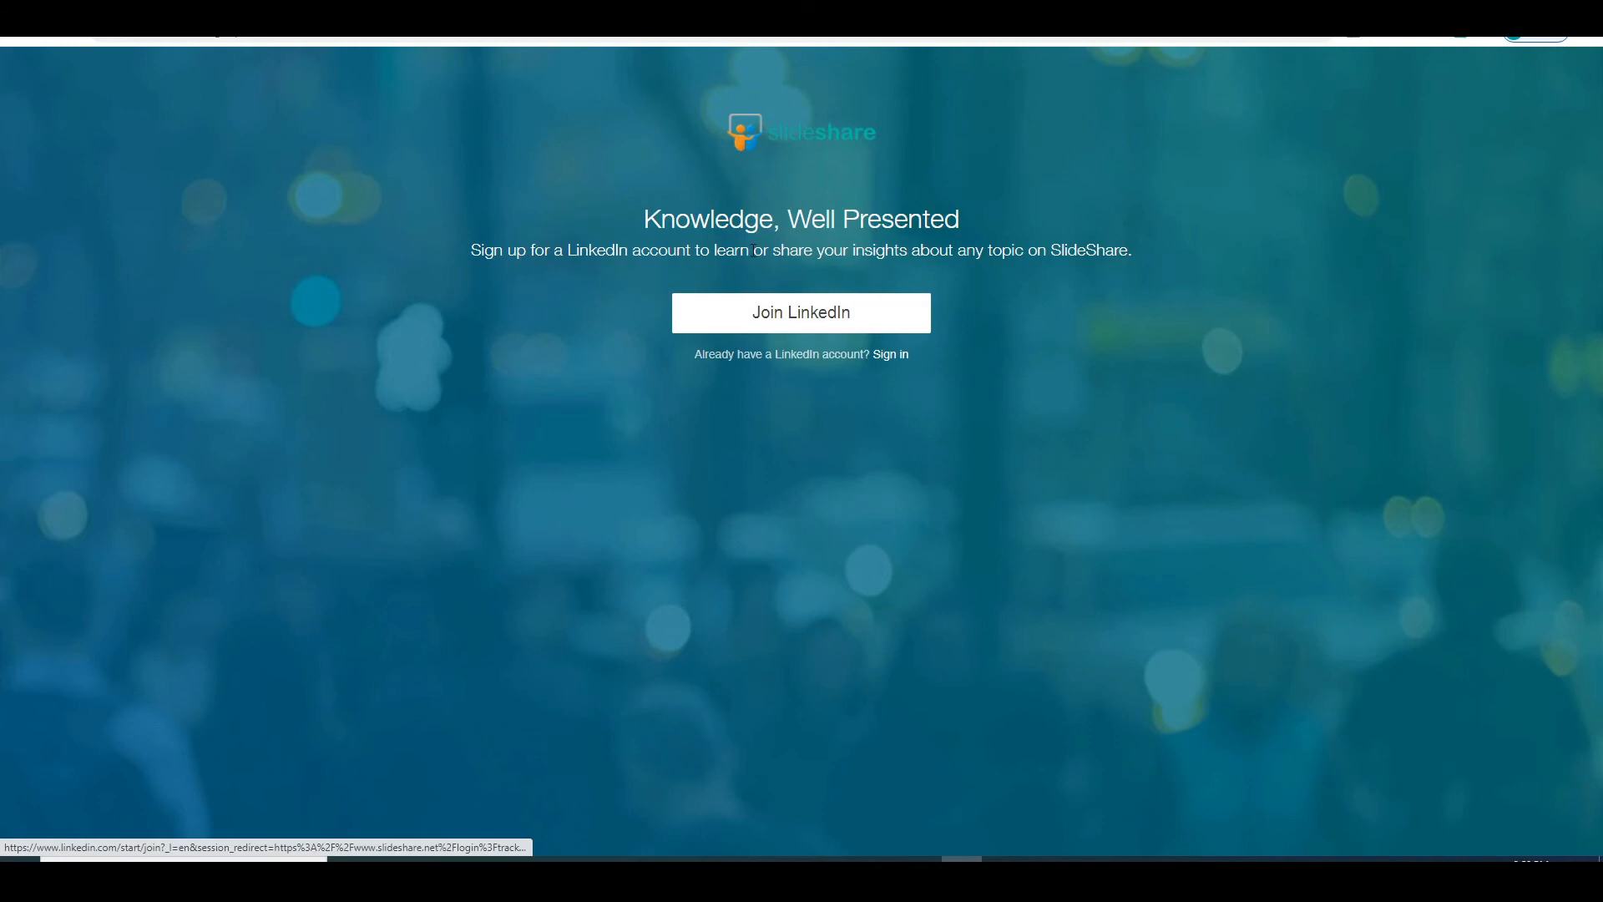
pyautogui.moveTo(730, 317)
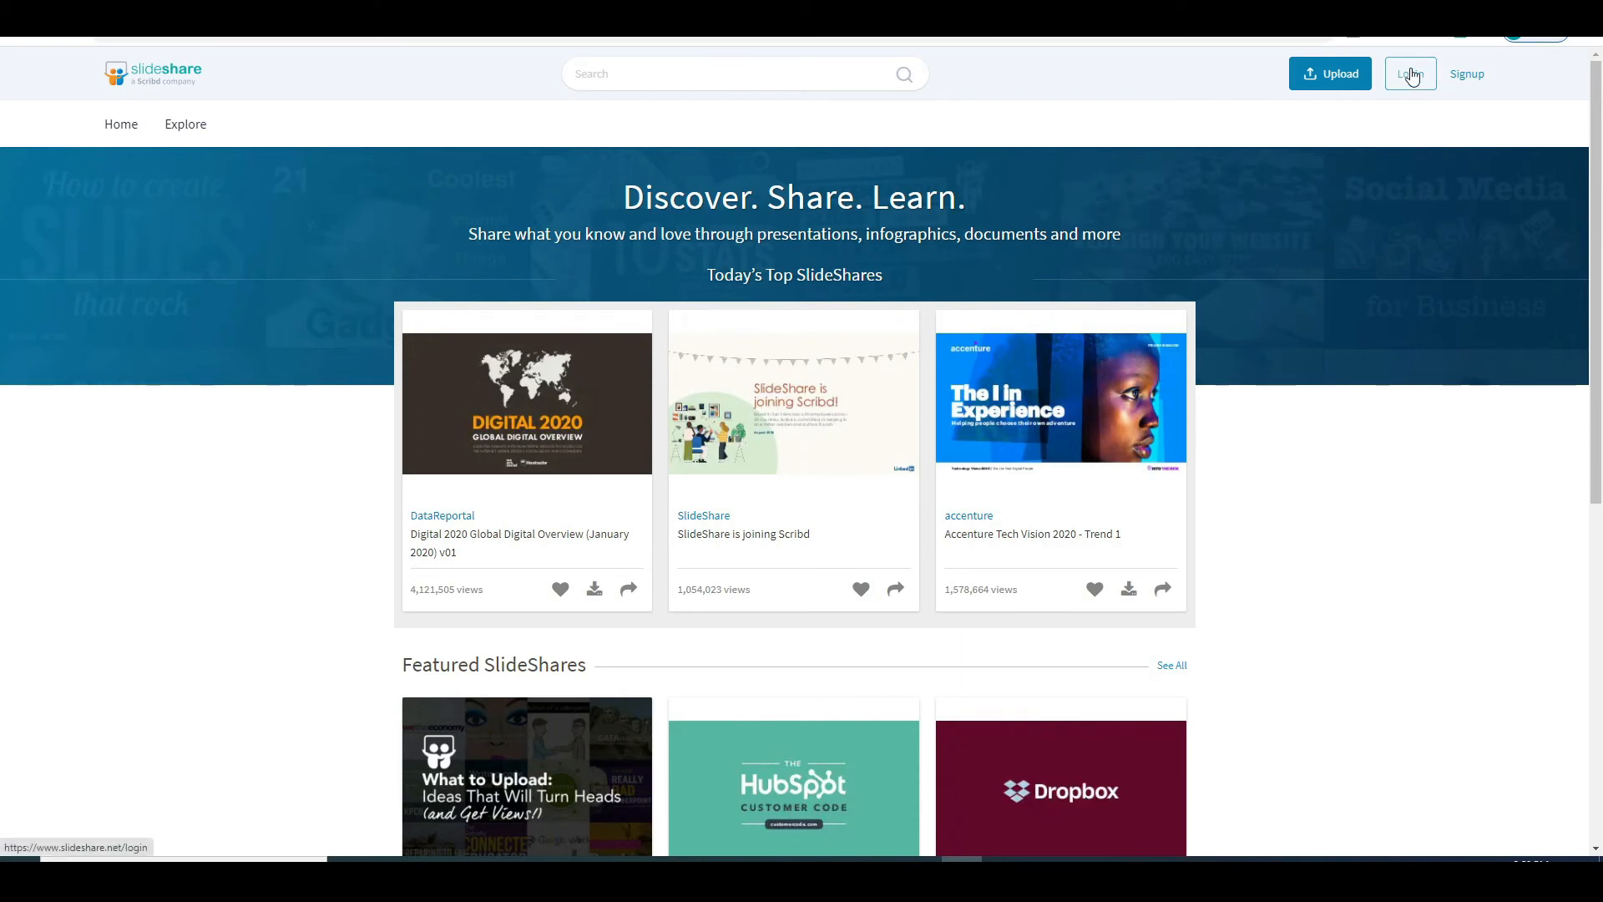
pyautogui.click(1329, 74)
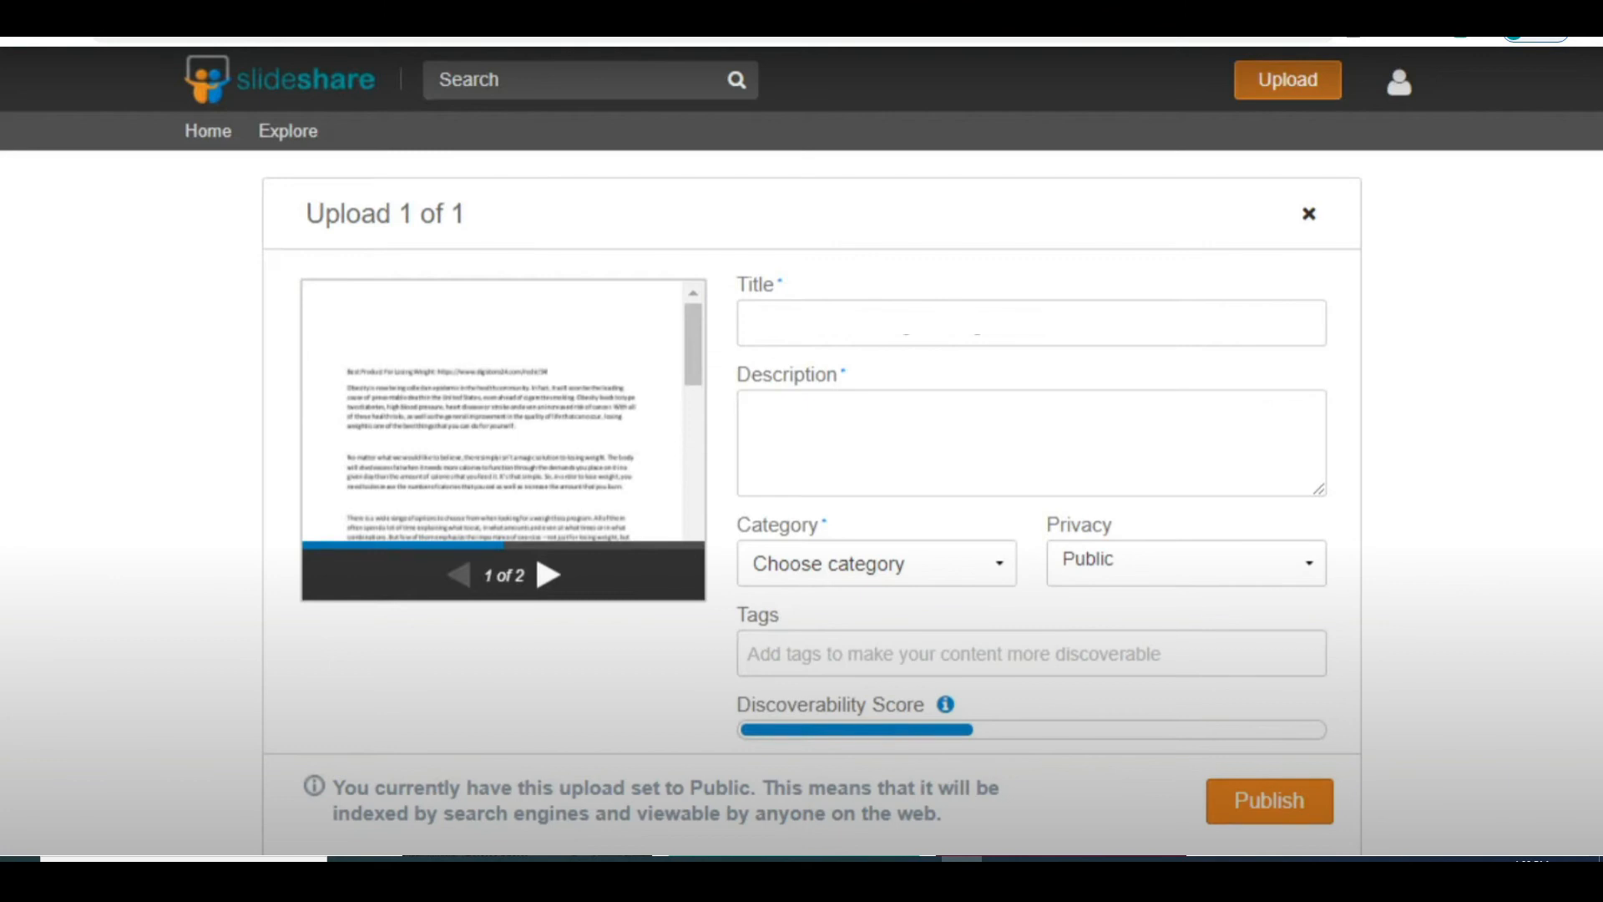
# Return from the upload form to the SlideShare home page
pyautogui.click(1307, 213)
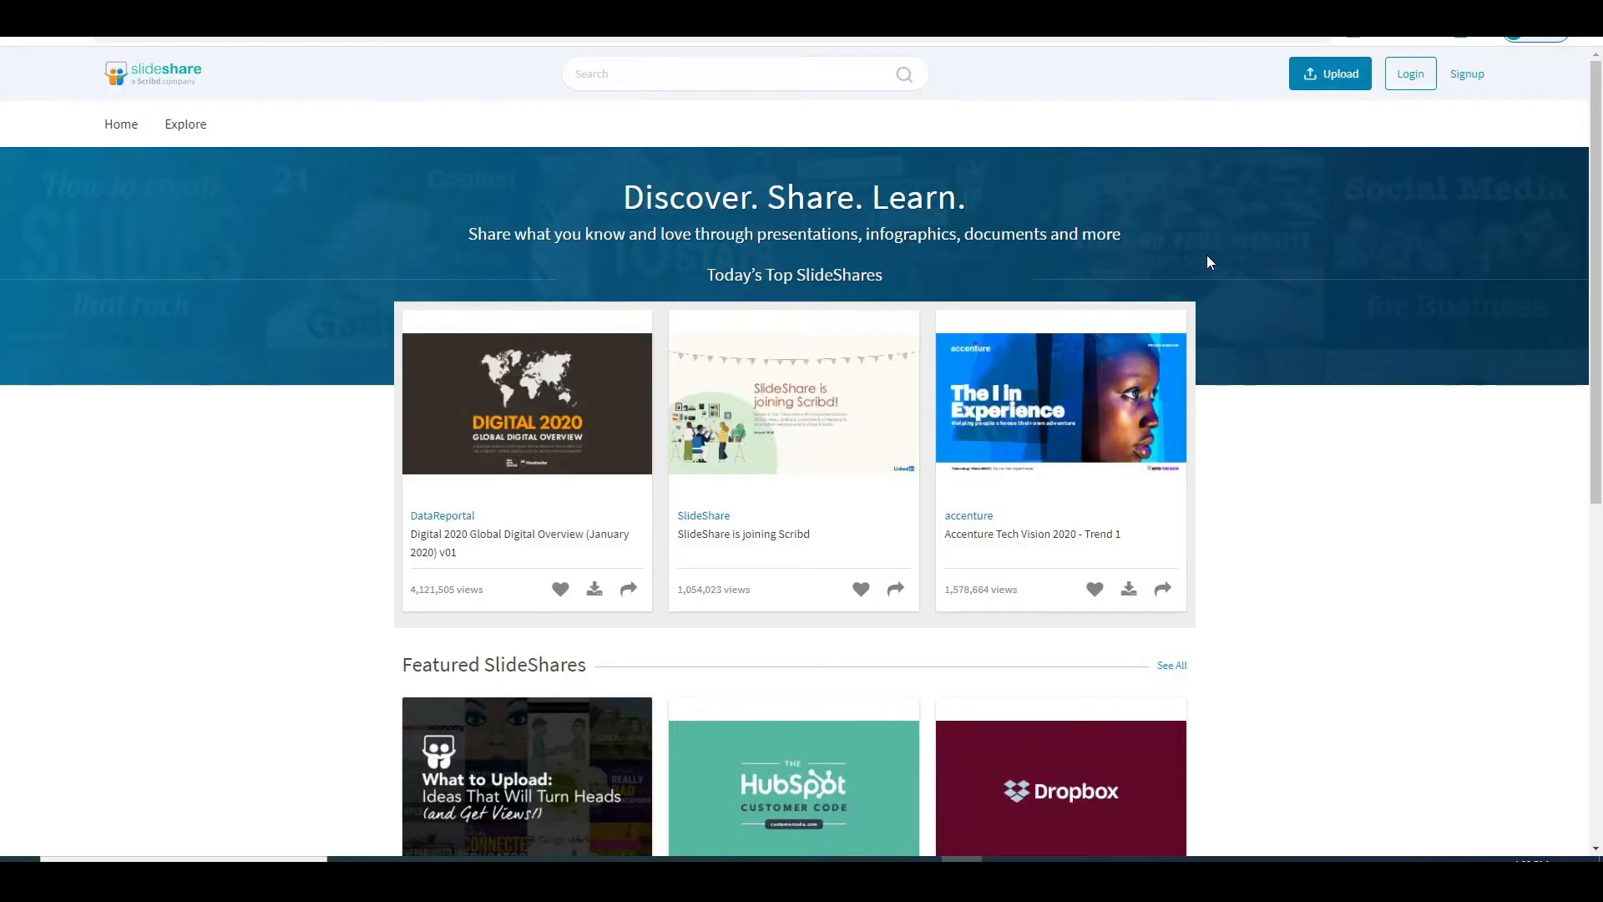
pyautogui.moveTo(1214, 89)
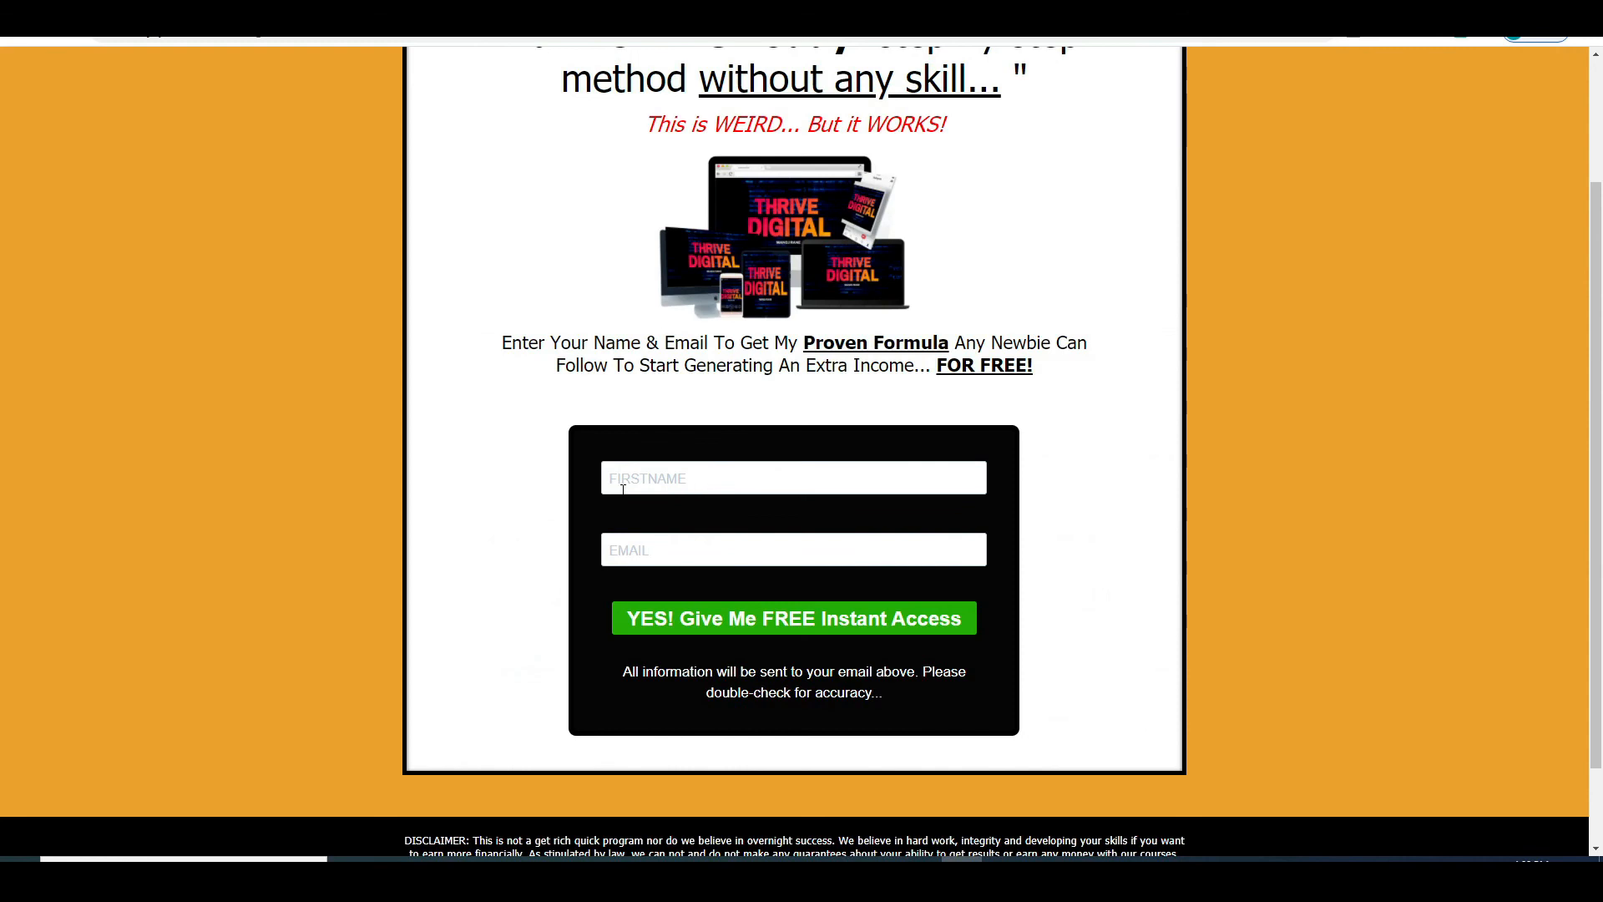
# Scroll the Thrive Digital training modules down to the Module 5 traffic training
pyautogui.scroll(3)
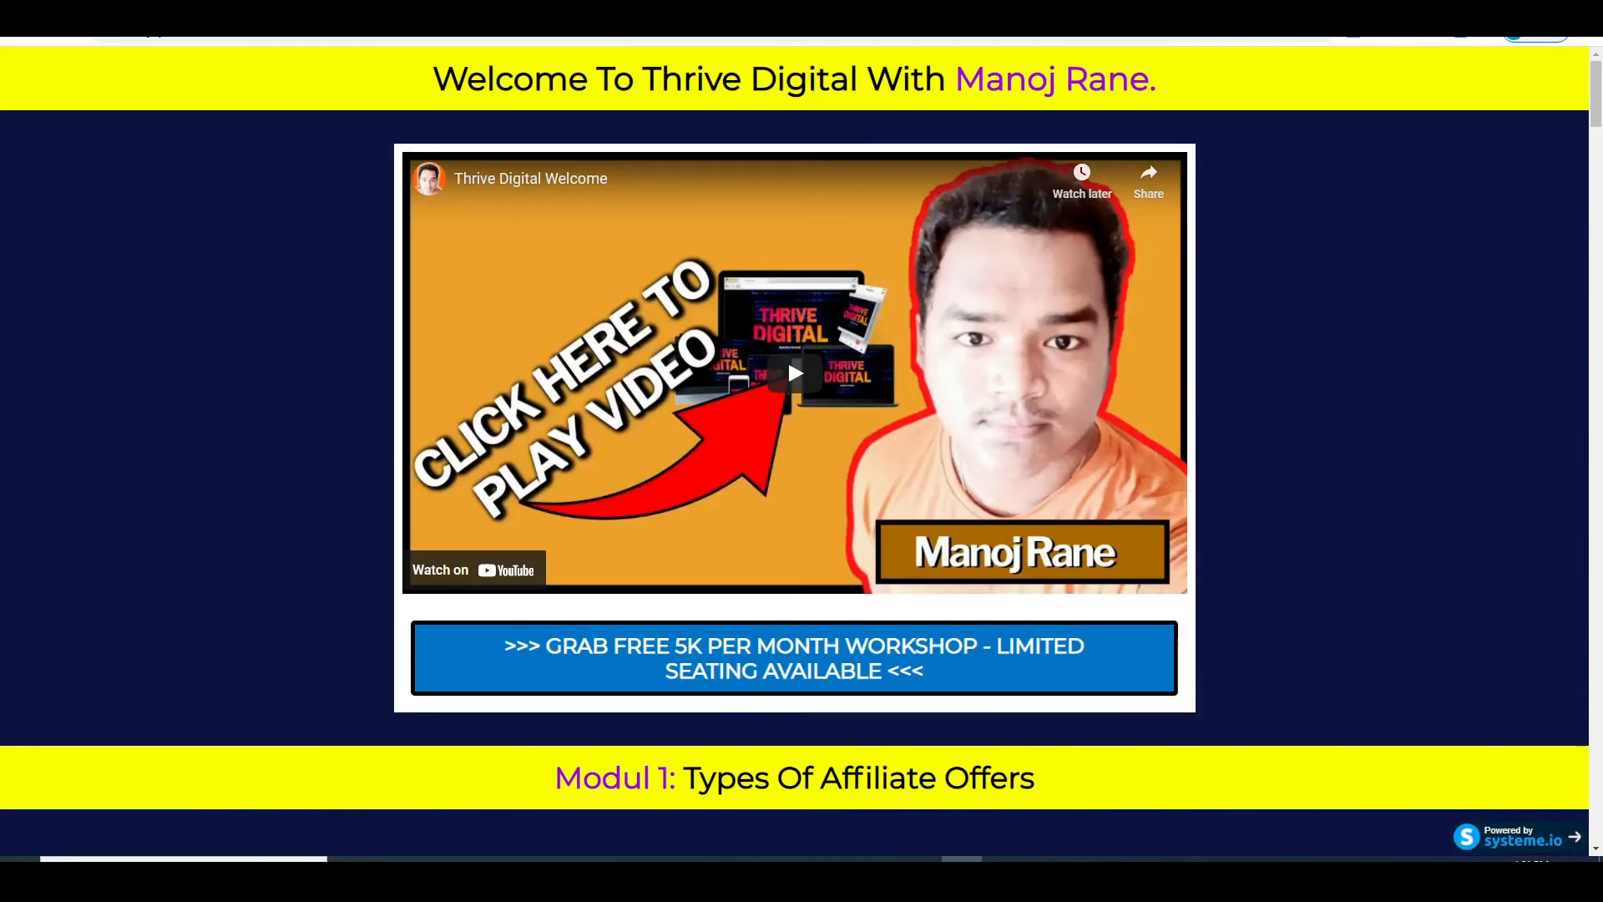
pyautogui.scroll(-3)
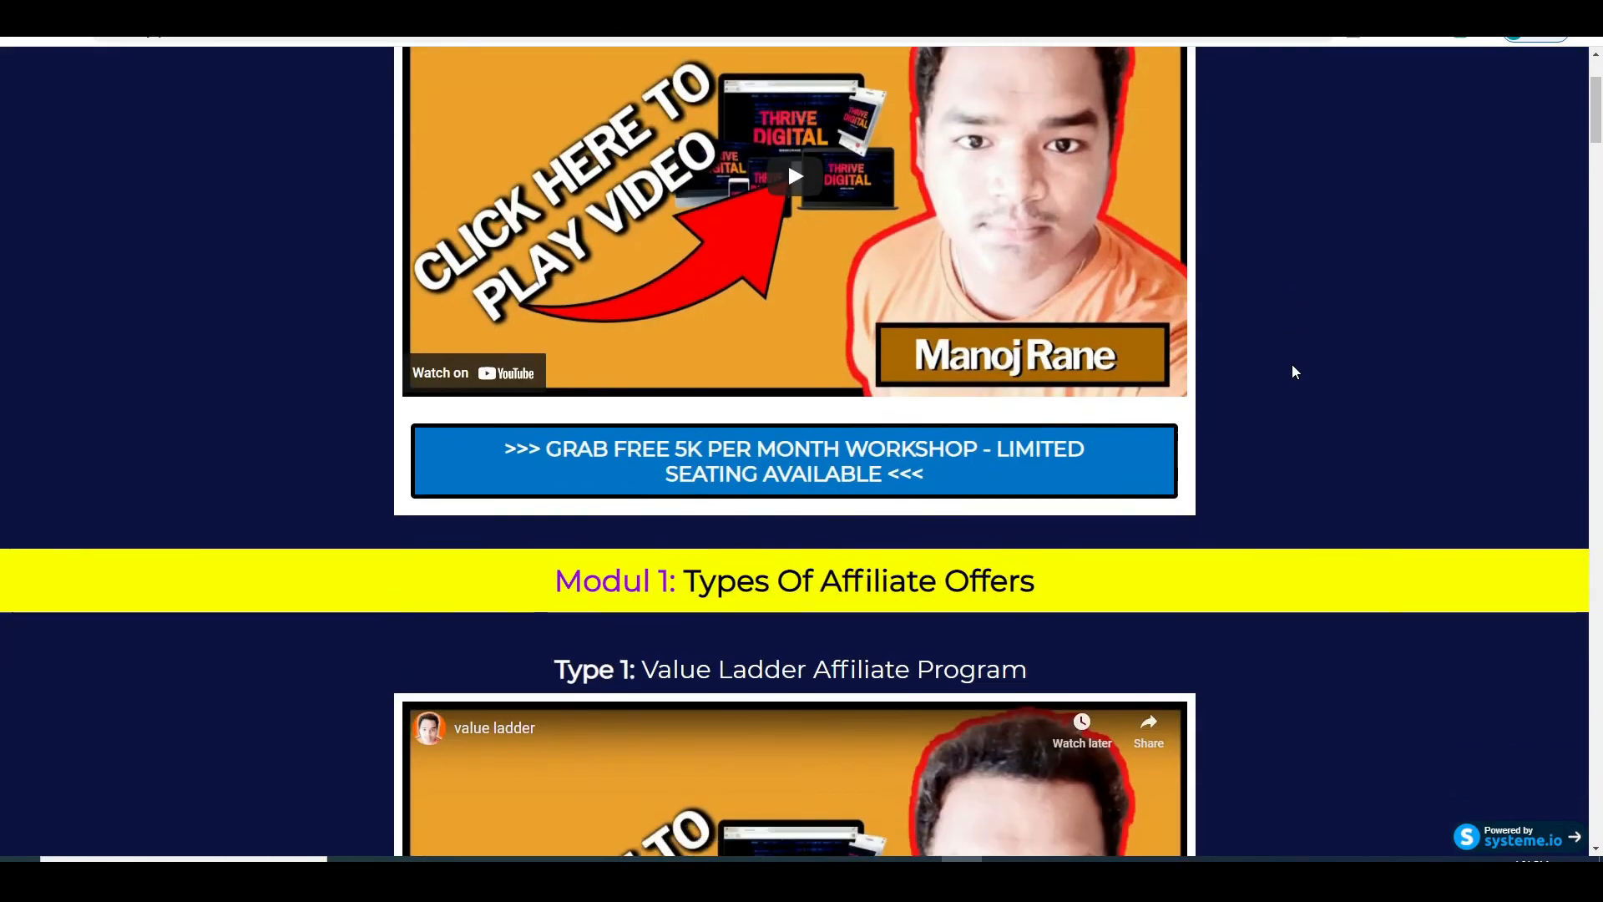
pyautogui.scroll(-3)
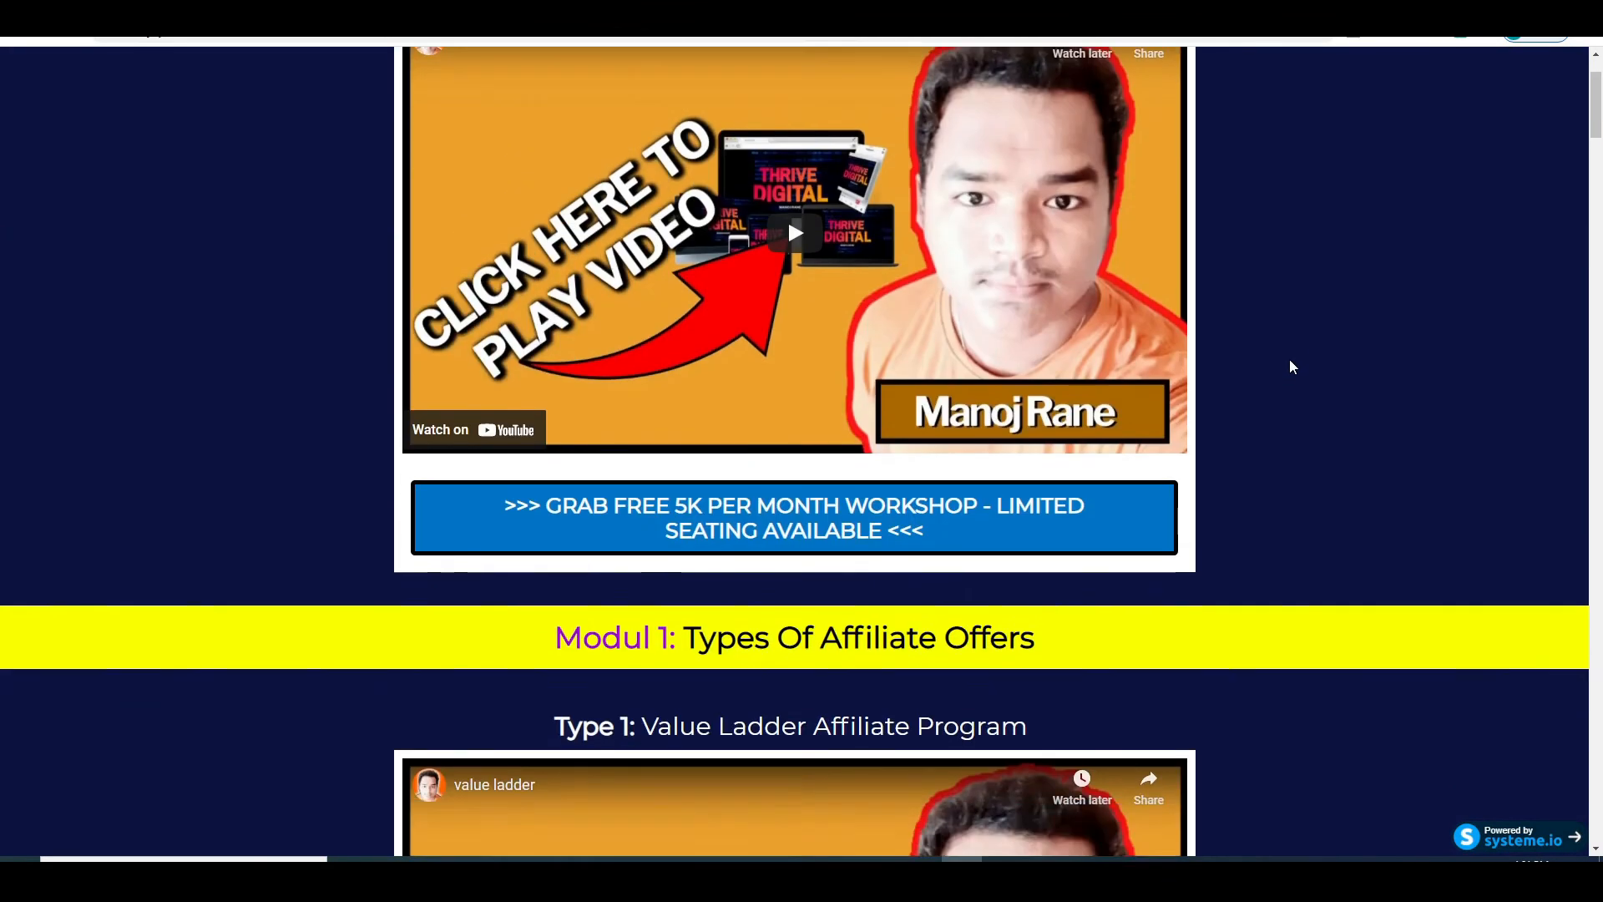
pyautogui.scroll(-3)
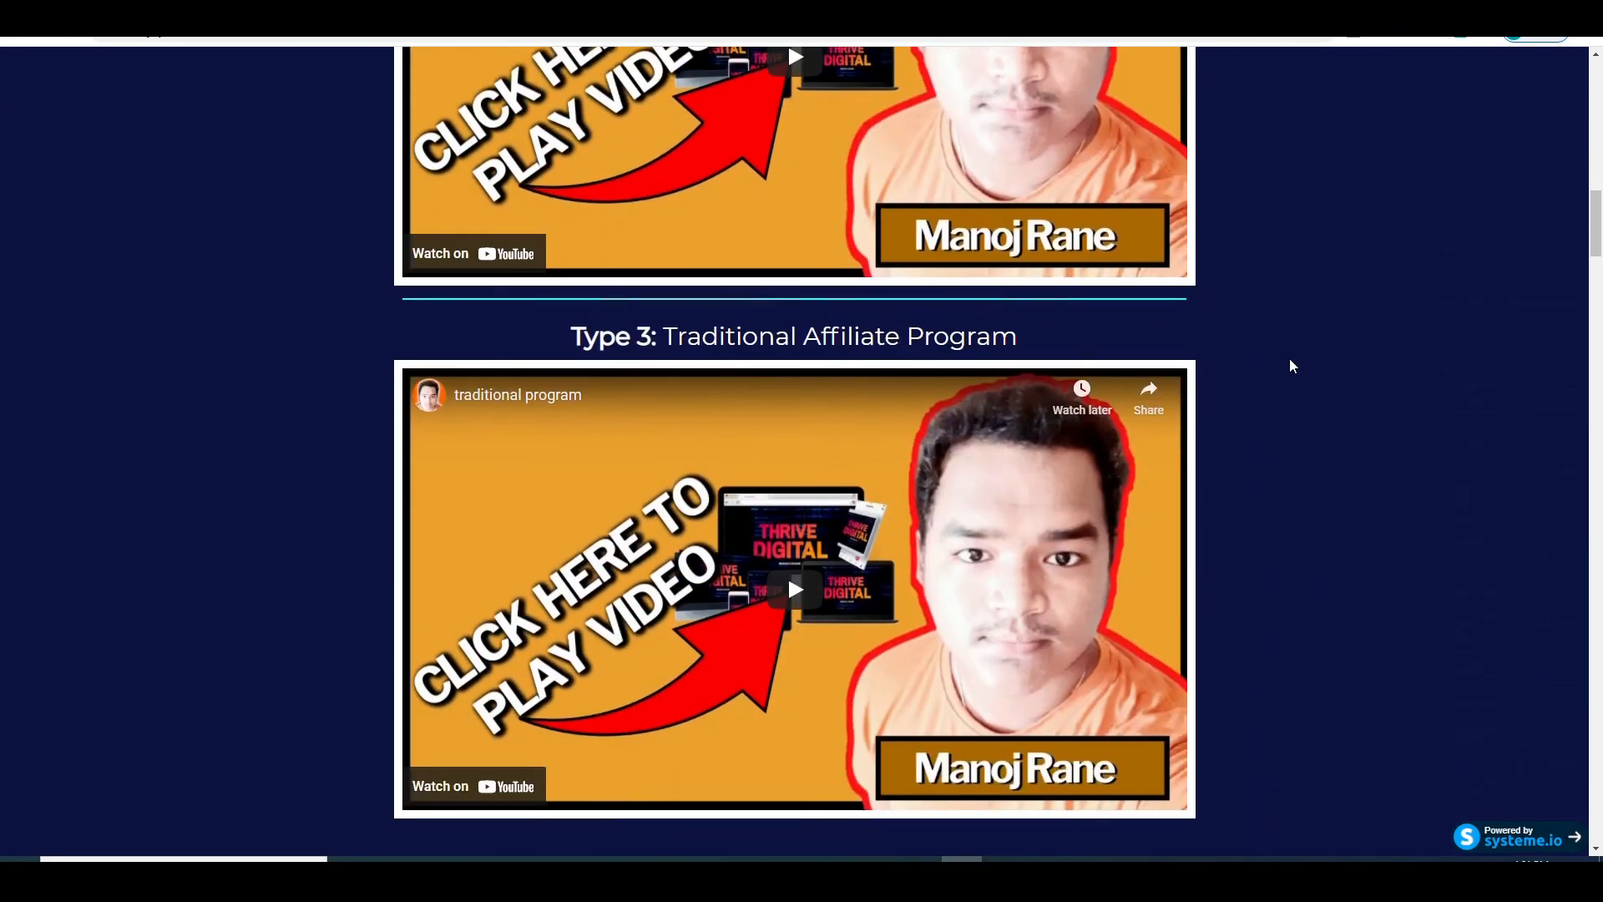
pyautogui.scroll(-3)
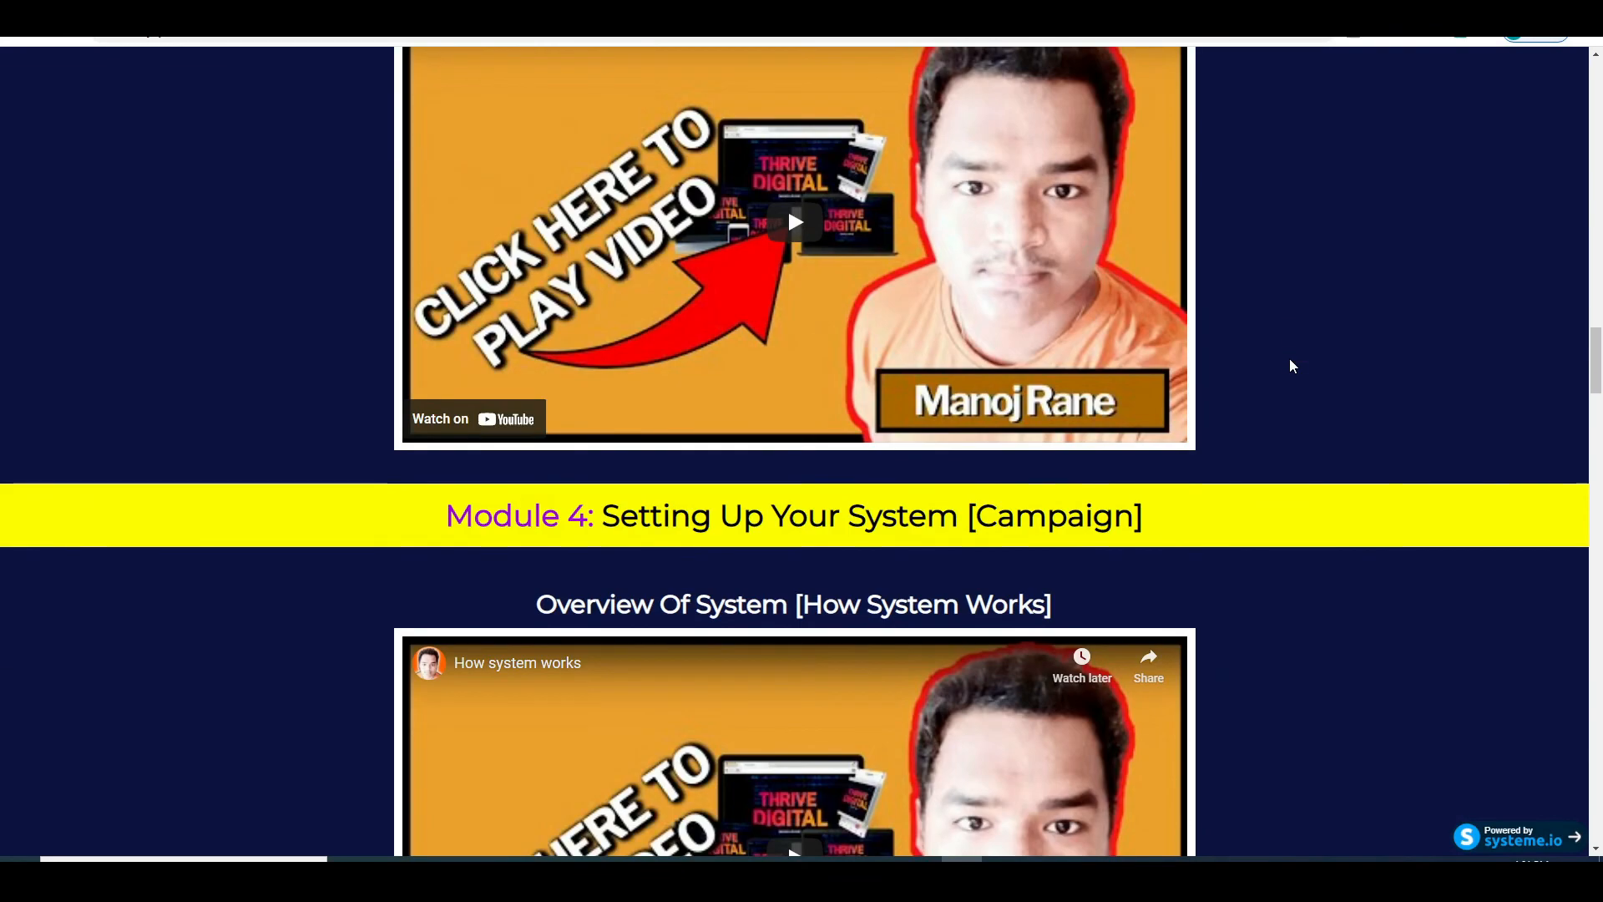
pyautogui.scroll(-3)
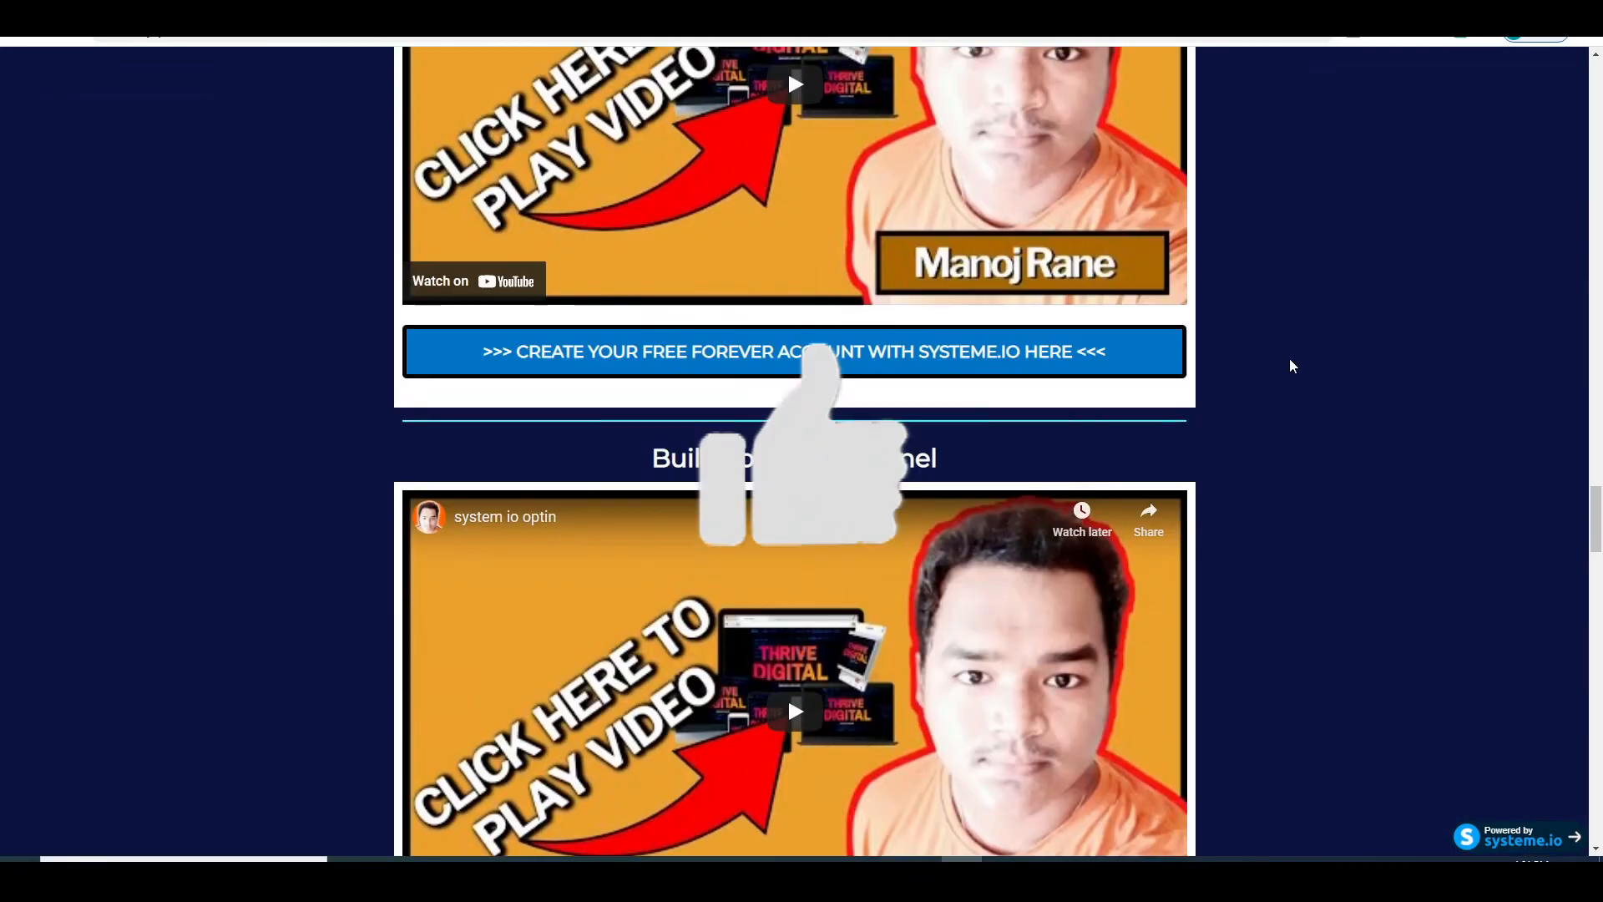
pyautogui.scroll(-3)
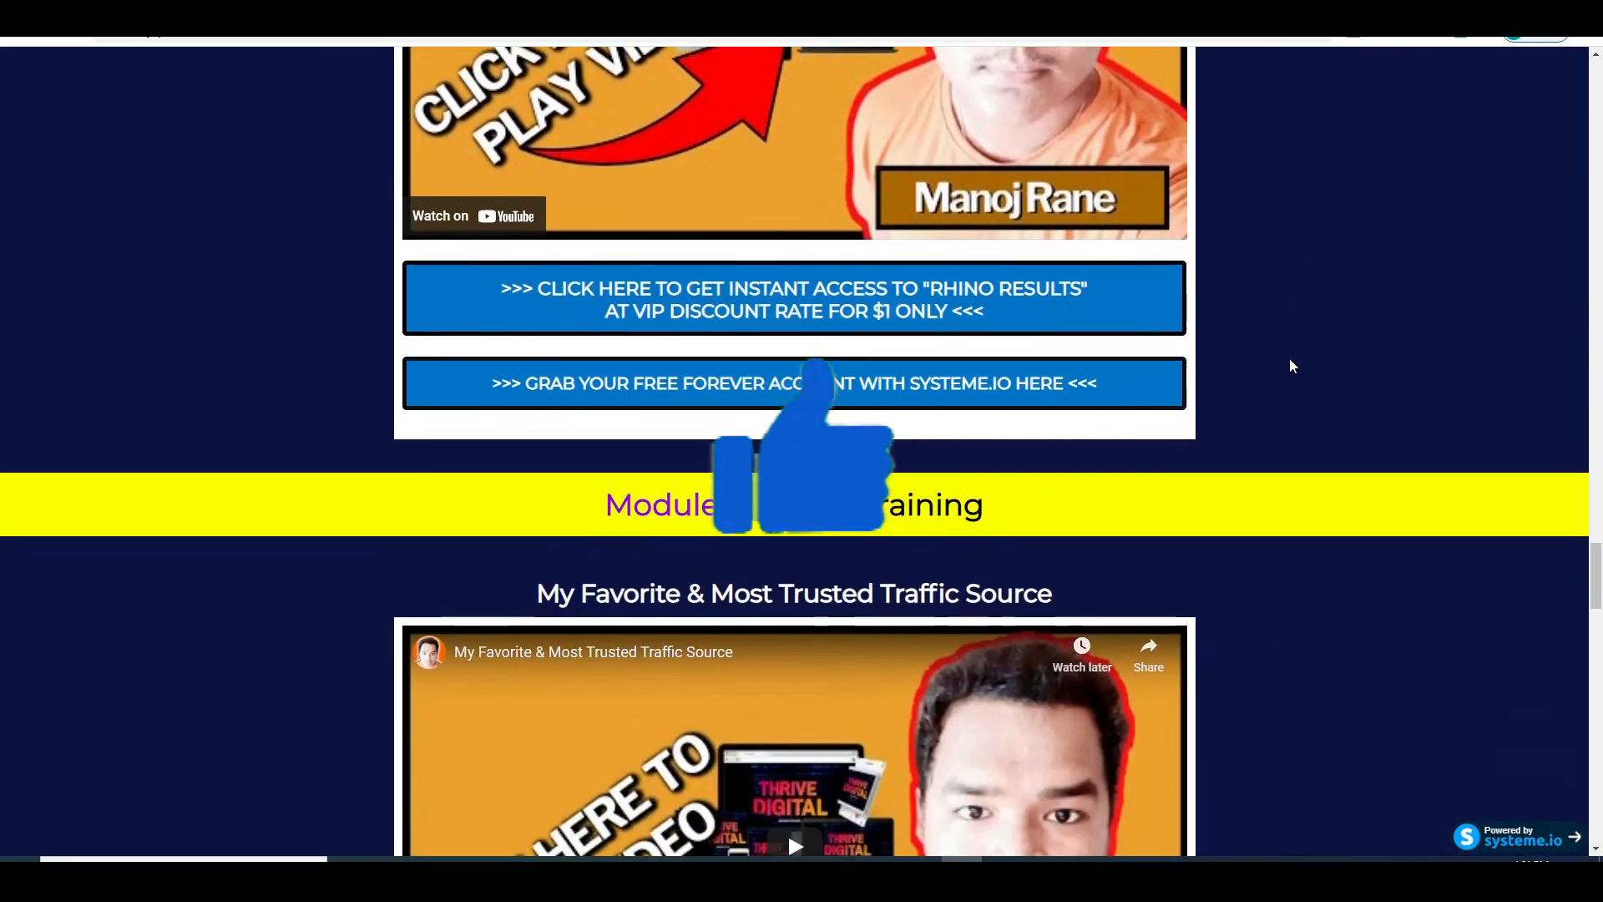